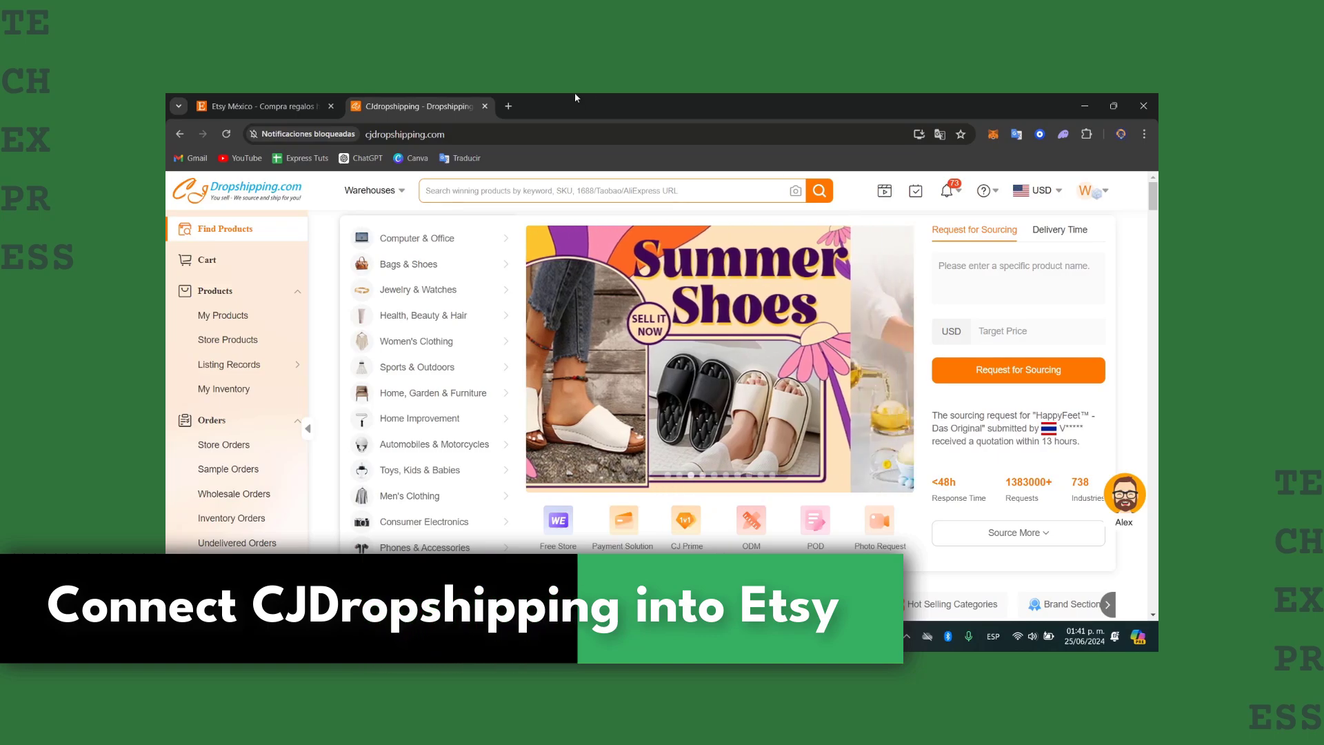
# Step: Change Etsy's site language to English (IN), keeping Mexico and pesos, and save
pyautogui.click(262, 106)
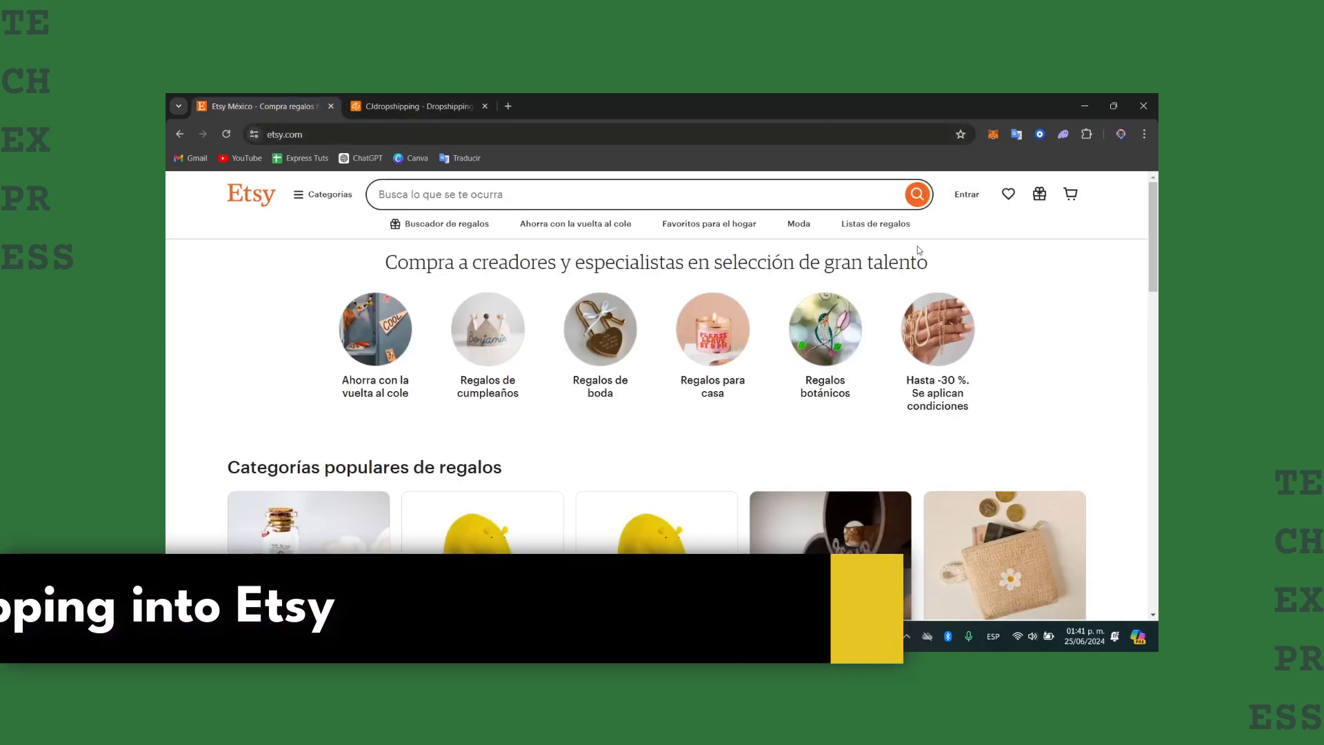
pyautogui.scroll(-3)
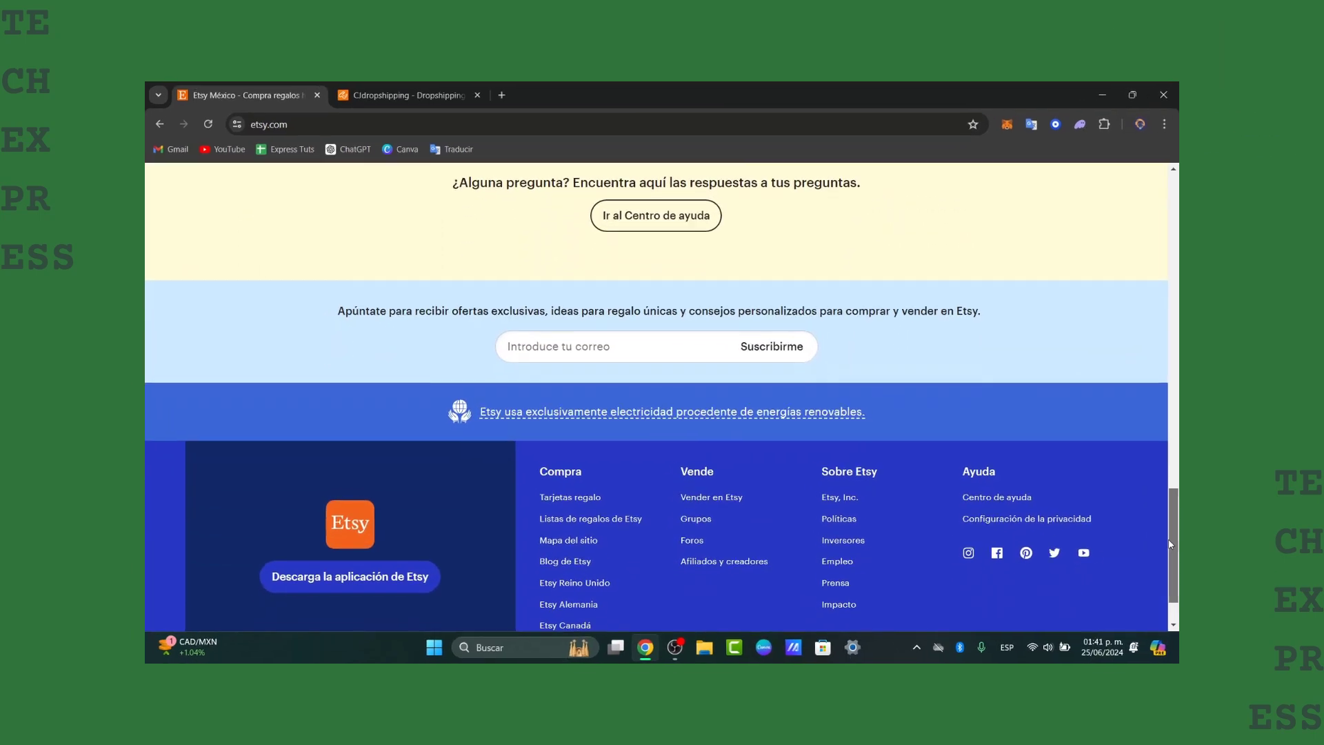
pyautogui.click(1132, 93)
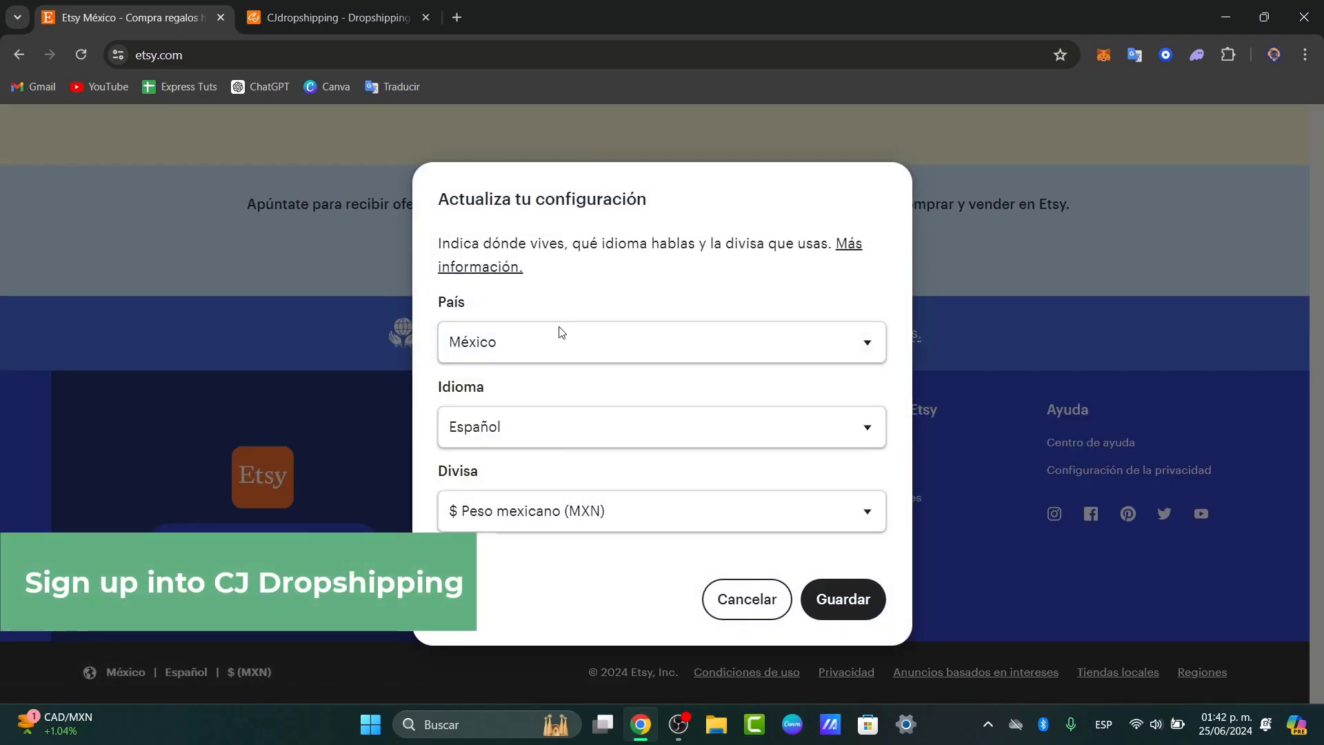
pyautogui.click(662, 426)
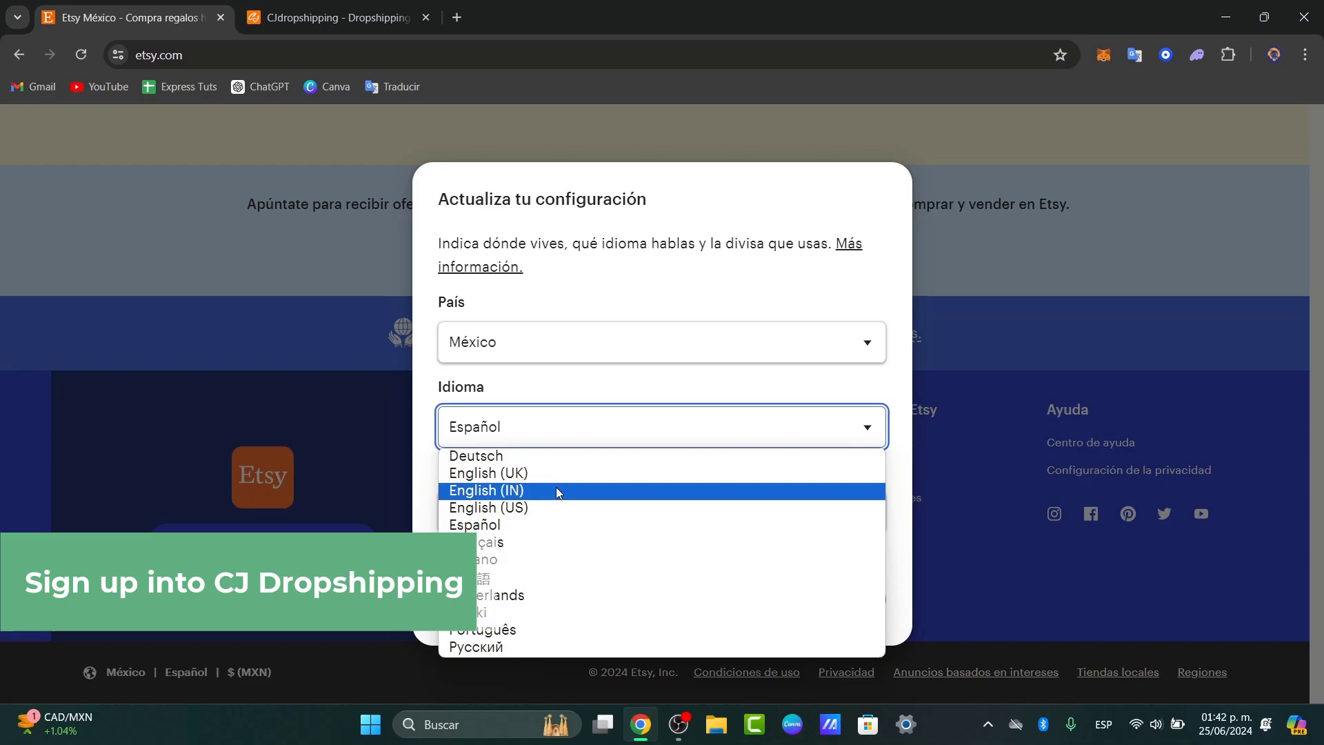
pyautogui.click(485, 490)
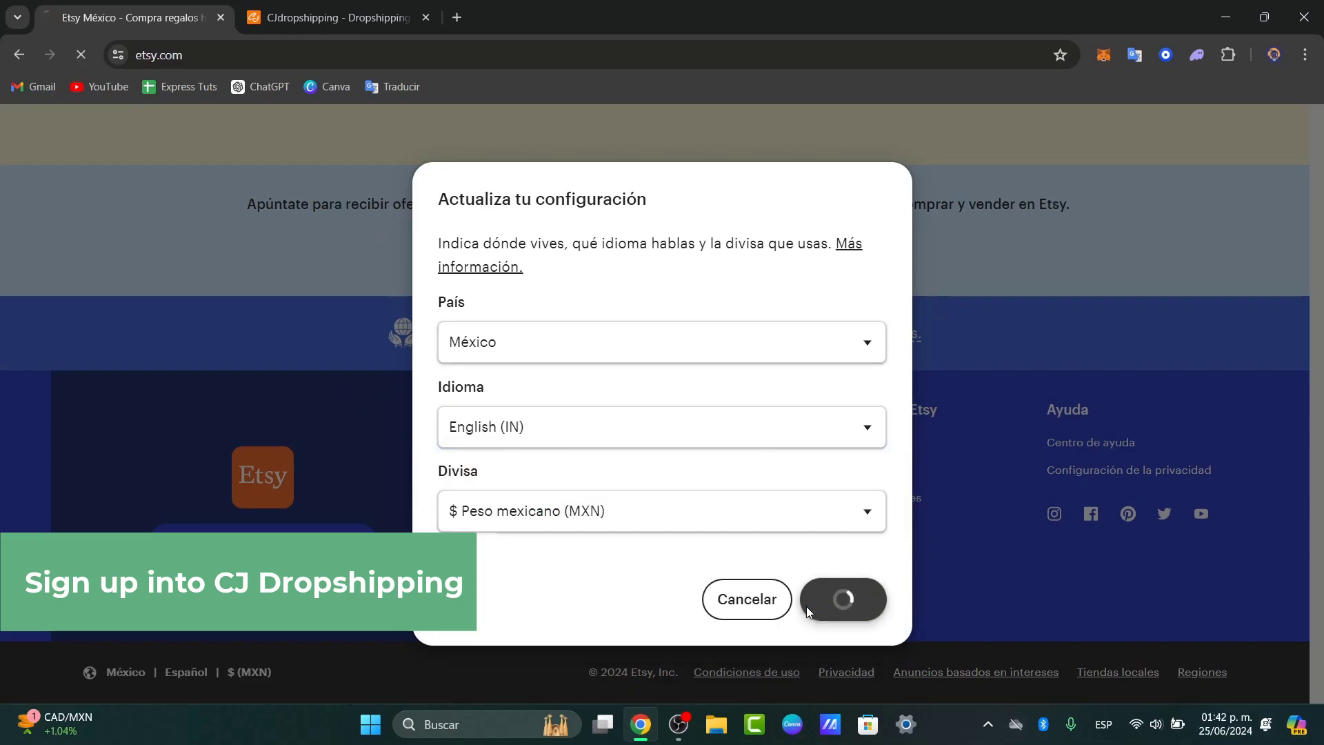
pyautogui.click(841, 598)
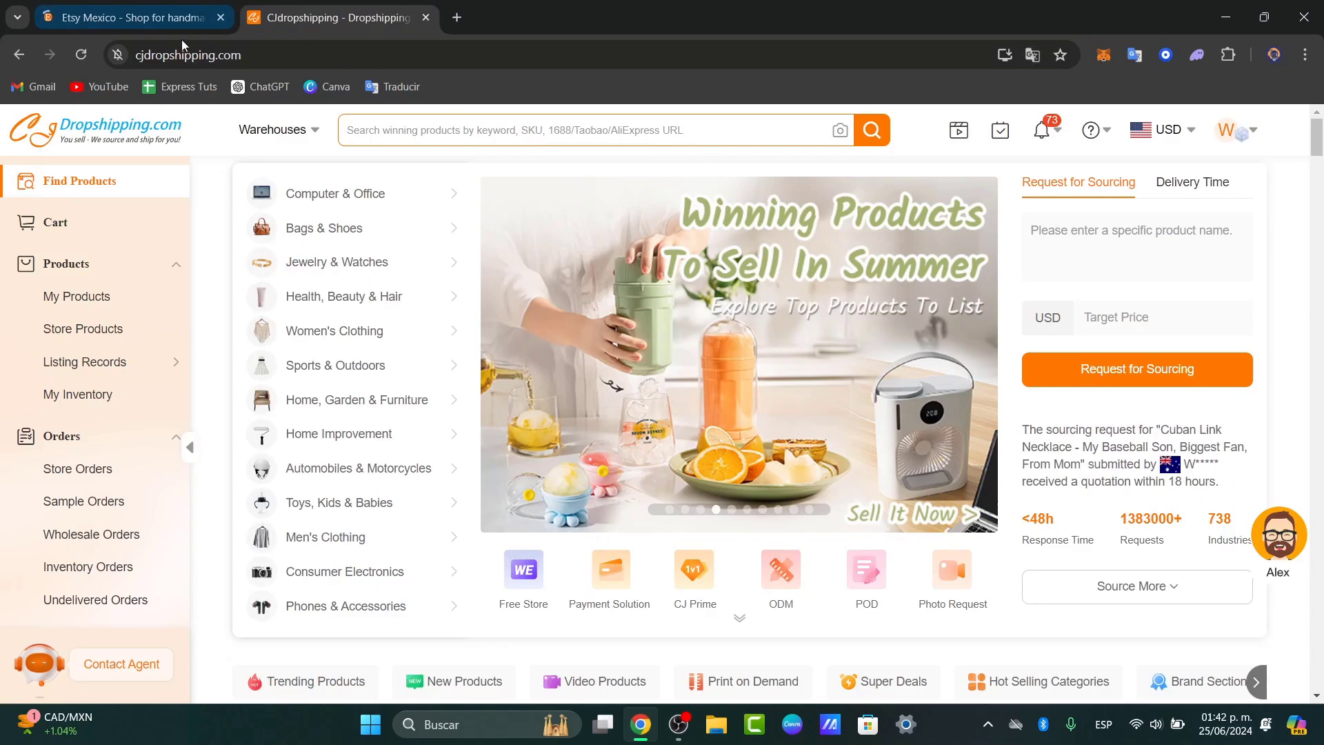
# Step: Sign in to the Etsy shop with a Google account, then open a new browser tab
pyautogui.click(1231, 130)
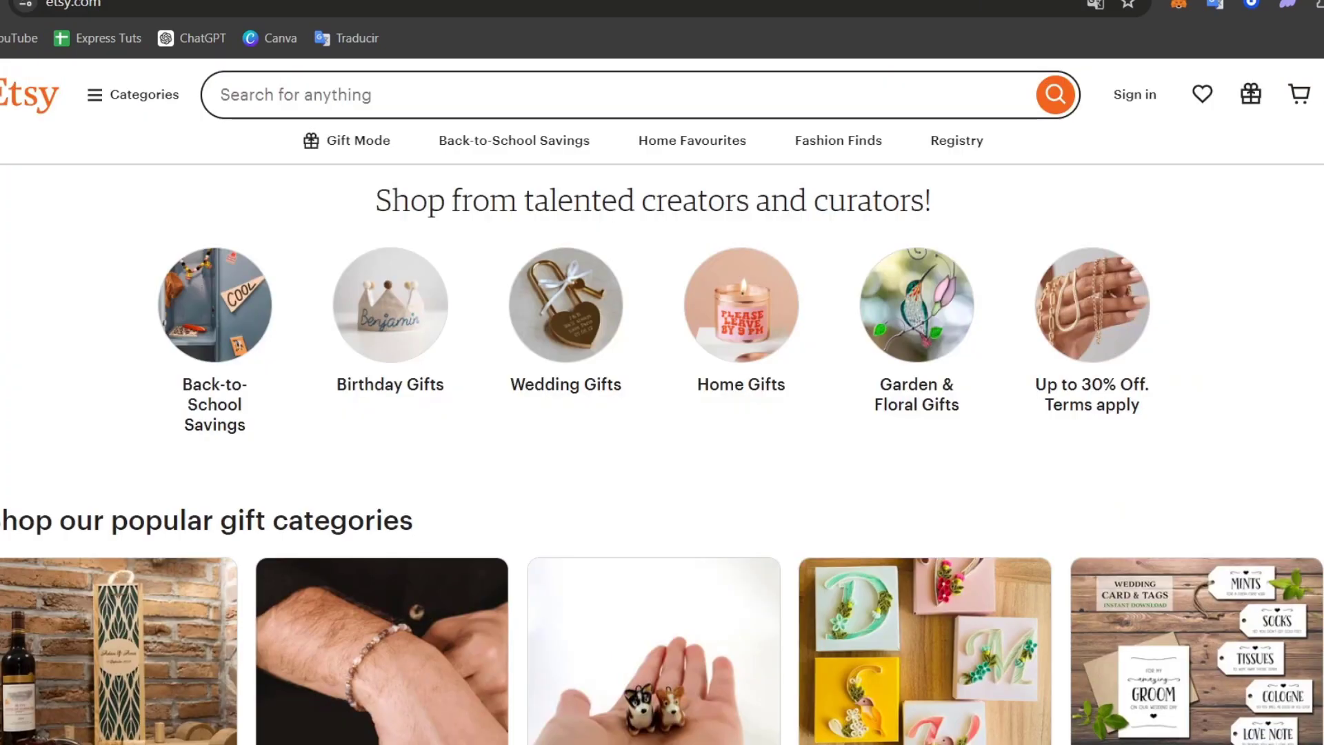
pyautogui.click(1133, 93)
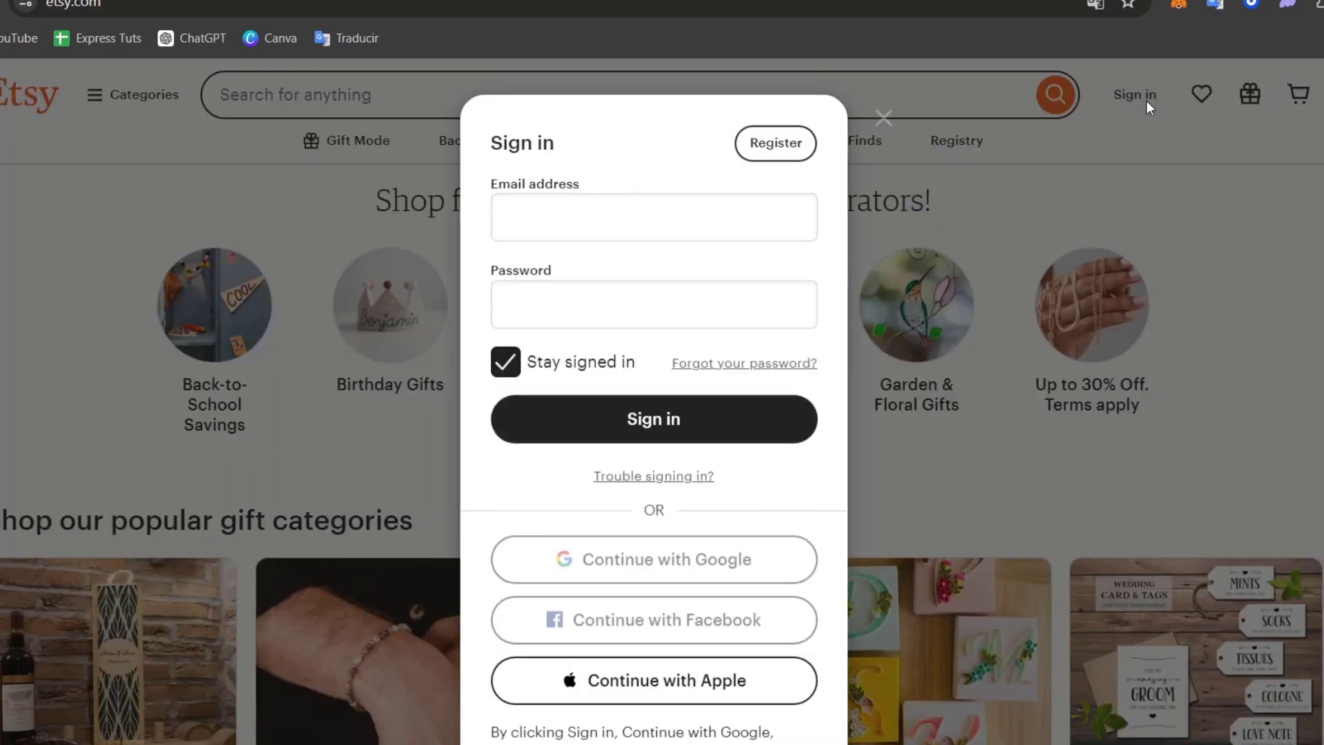
pyautogui.moveTo(723, 420)
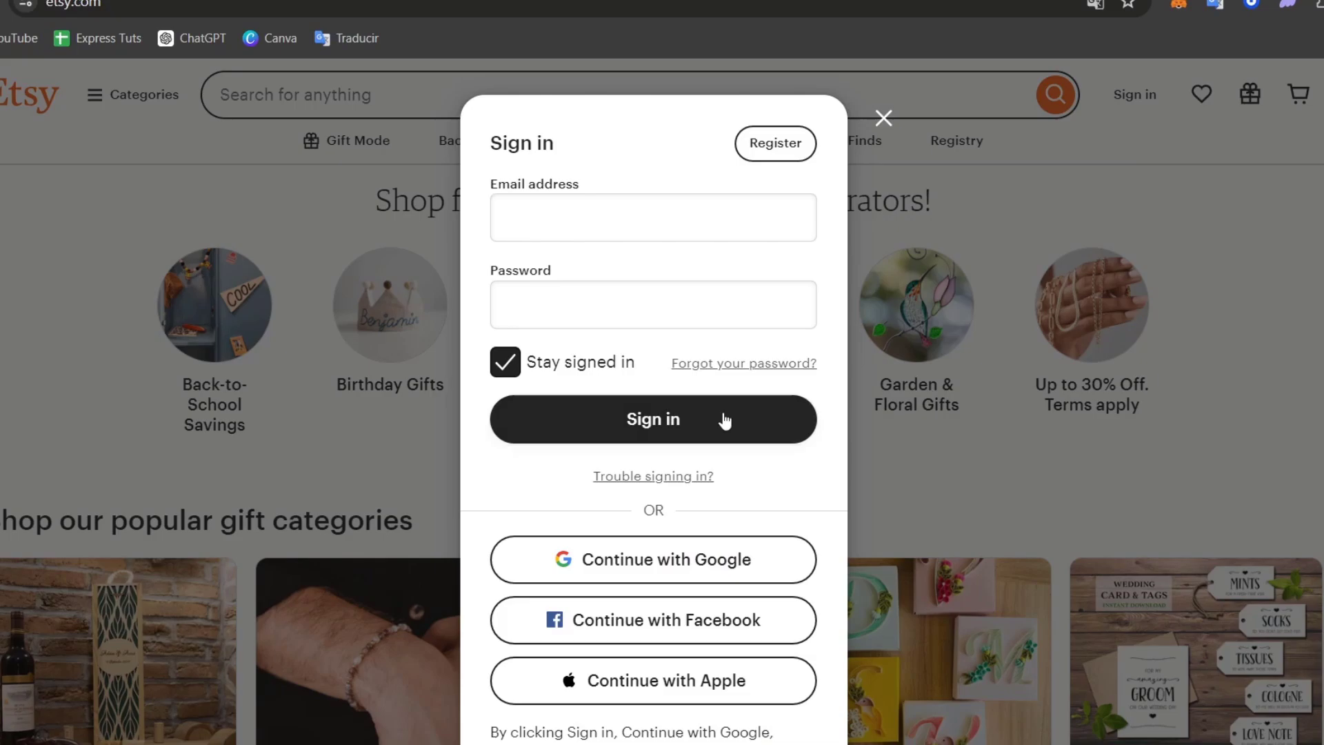
pyautogui.click(652, 559)
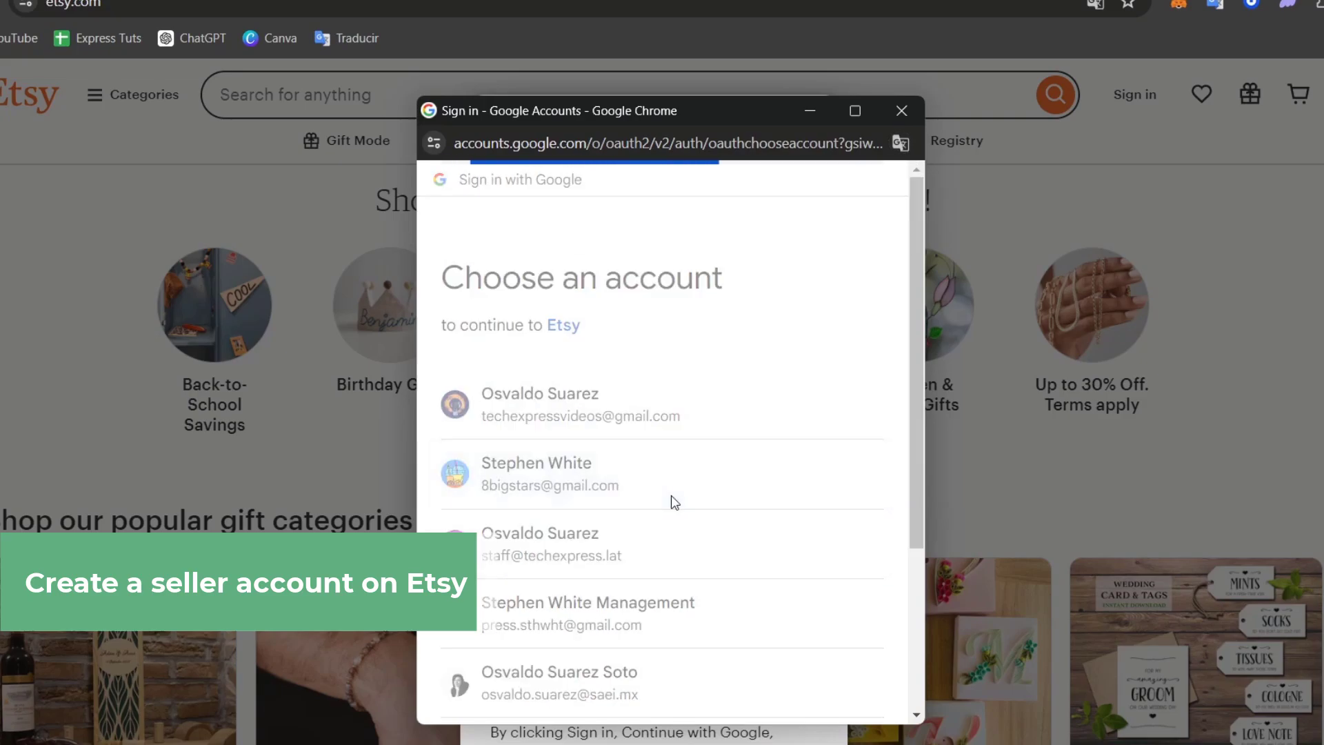
pyautogui.click(549, 473)
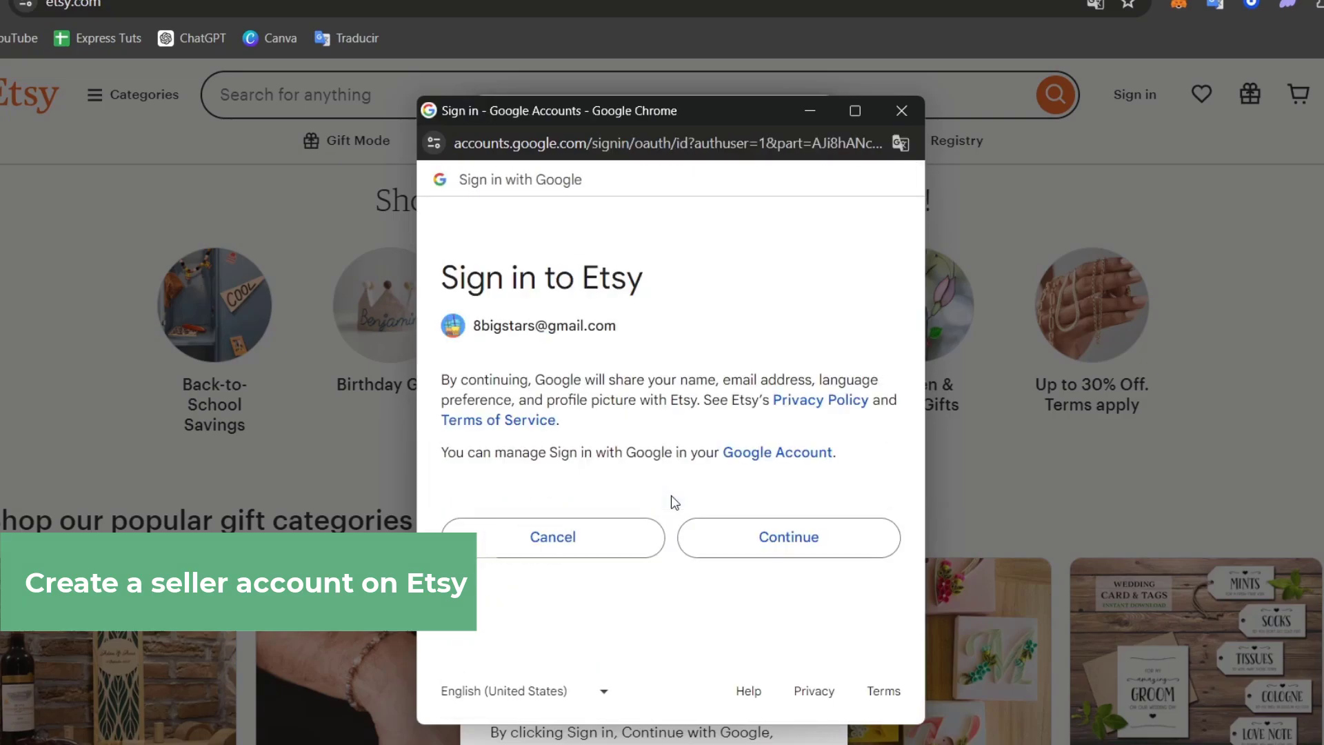
pyautogui.click(787, 537)
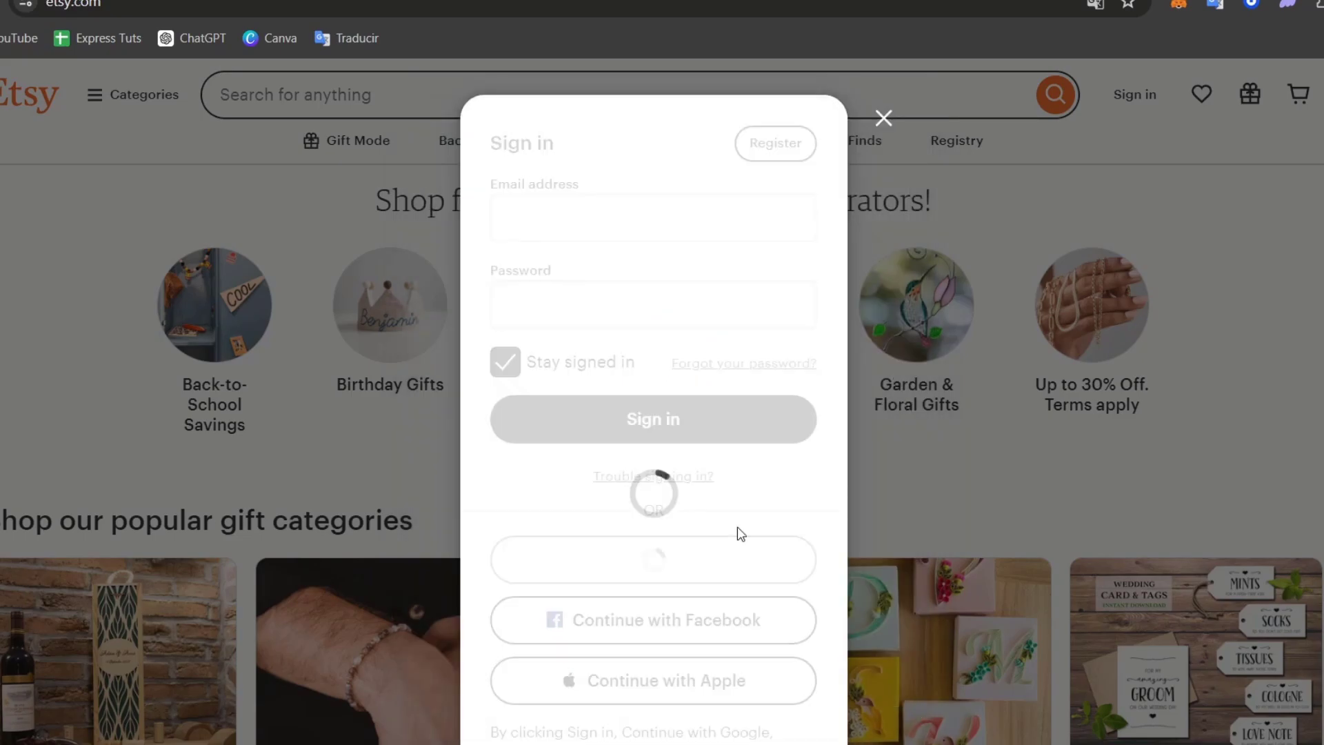
pyautogui.click(652, 419)
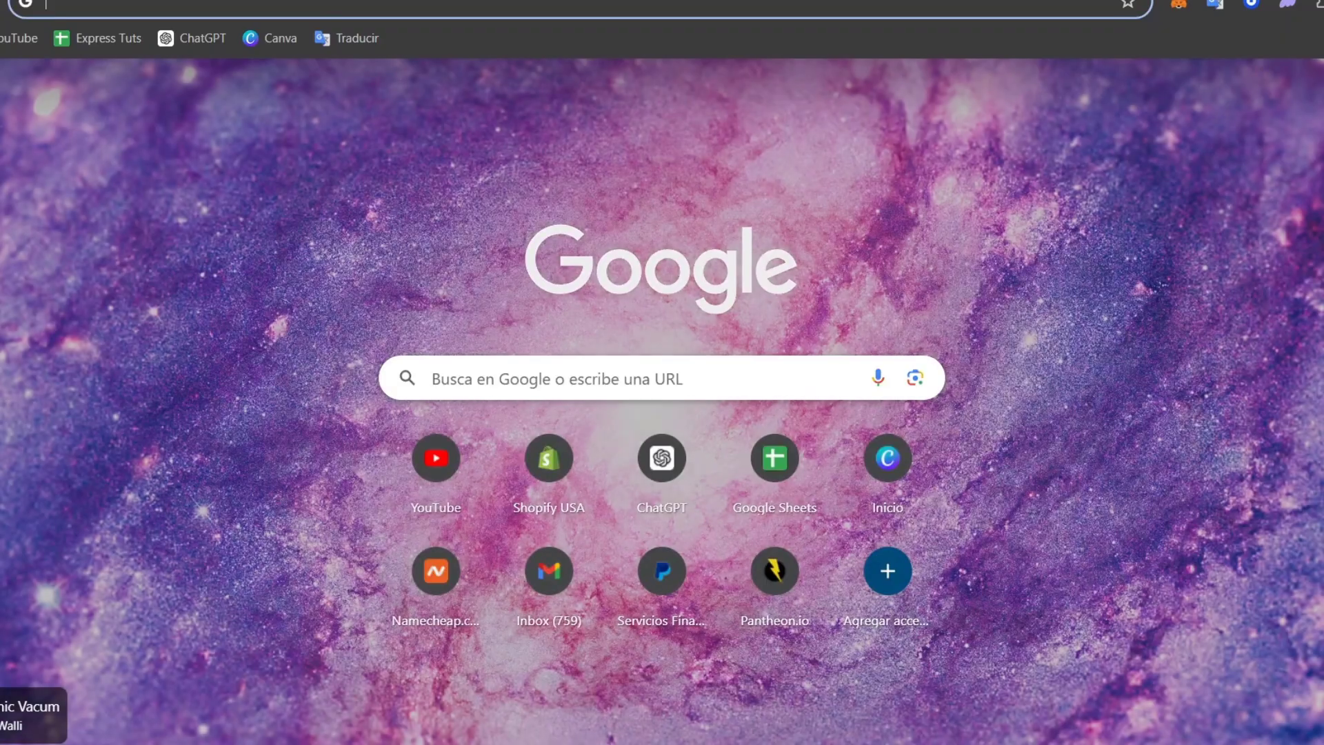
# Step: Search Google for 'etsy sell' and browse Etsy's Start Selling on Etsy help page
pyautogui.write('etsy sell')
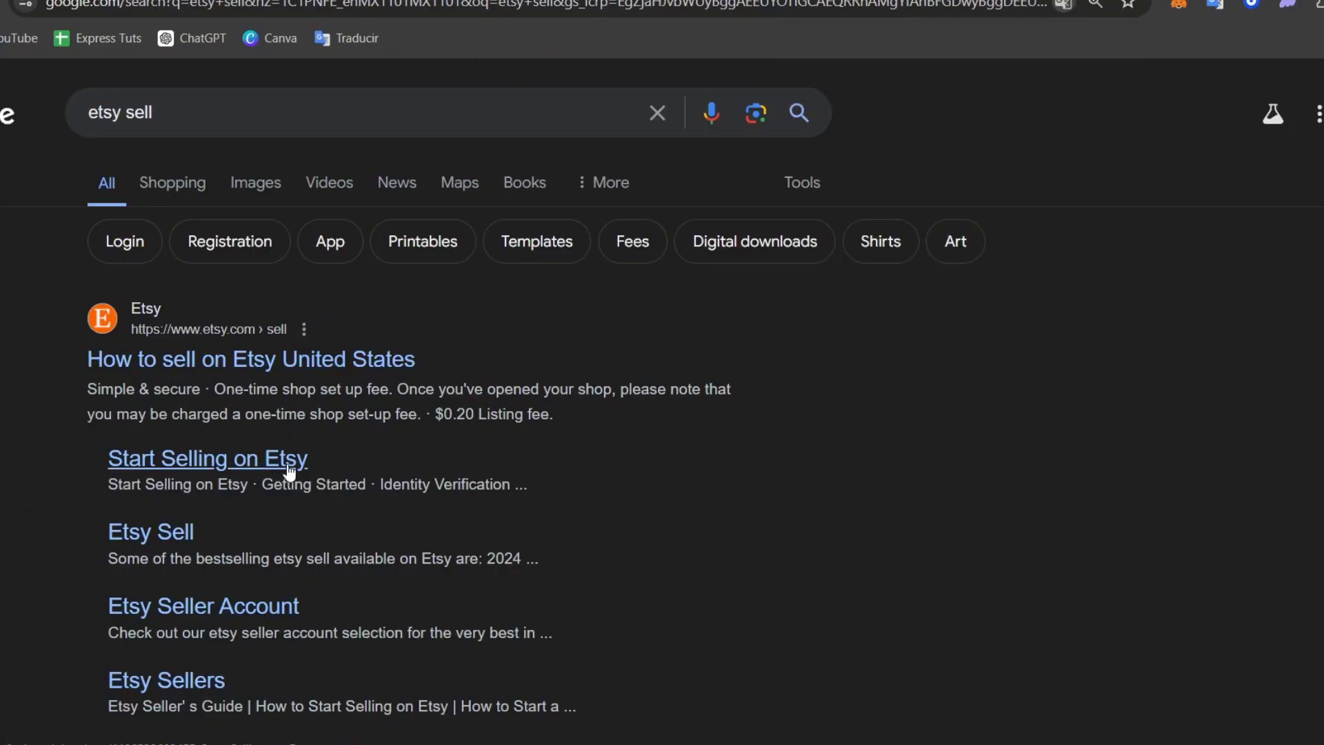
pyautogui.click(207, 458)
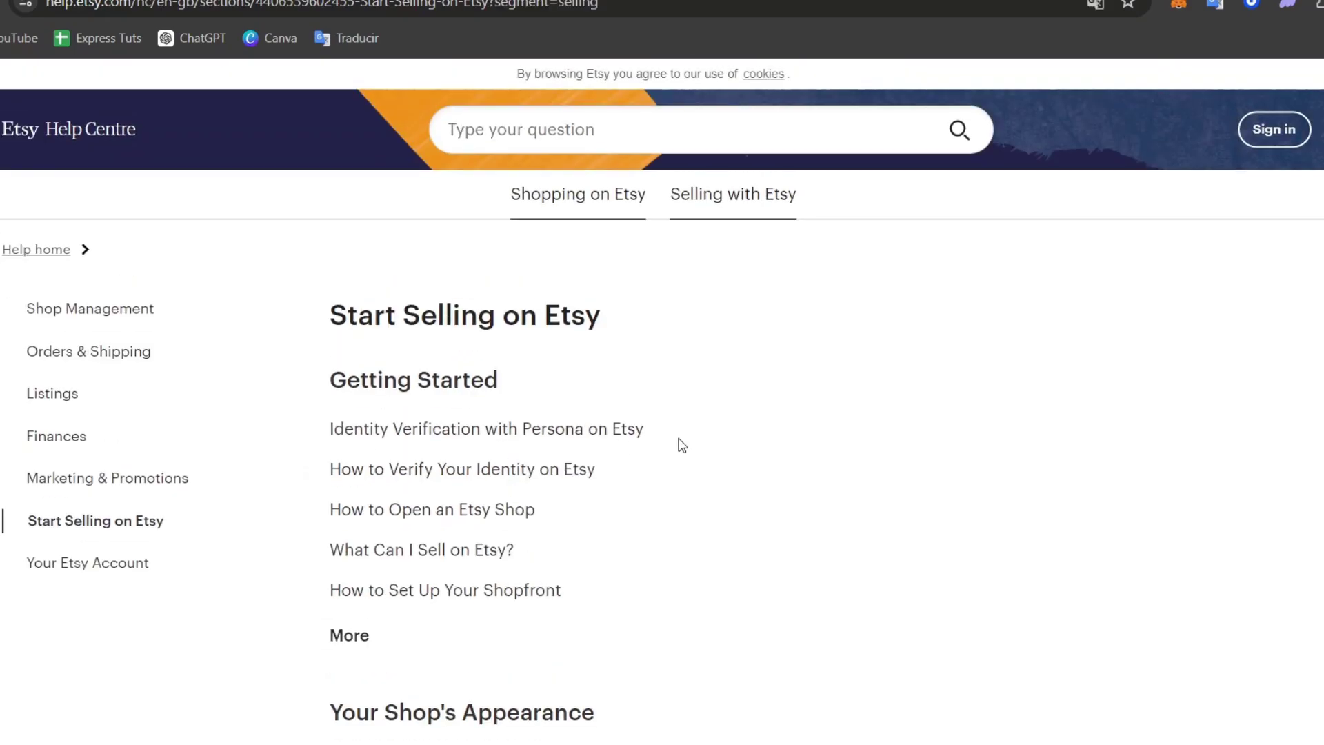
pyautogui.scroll(-3)
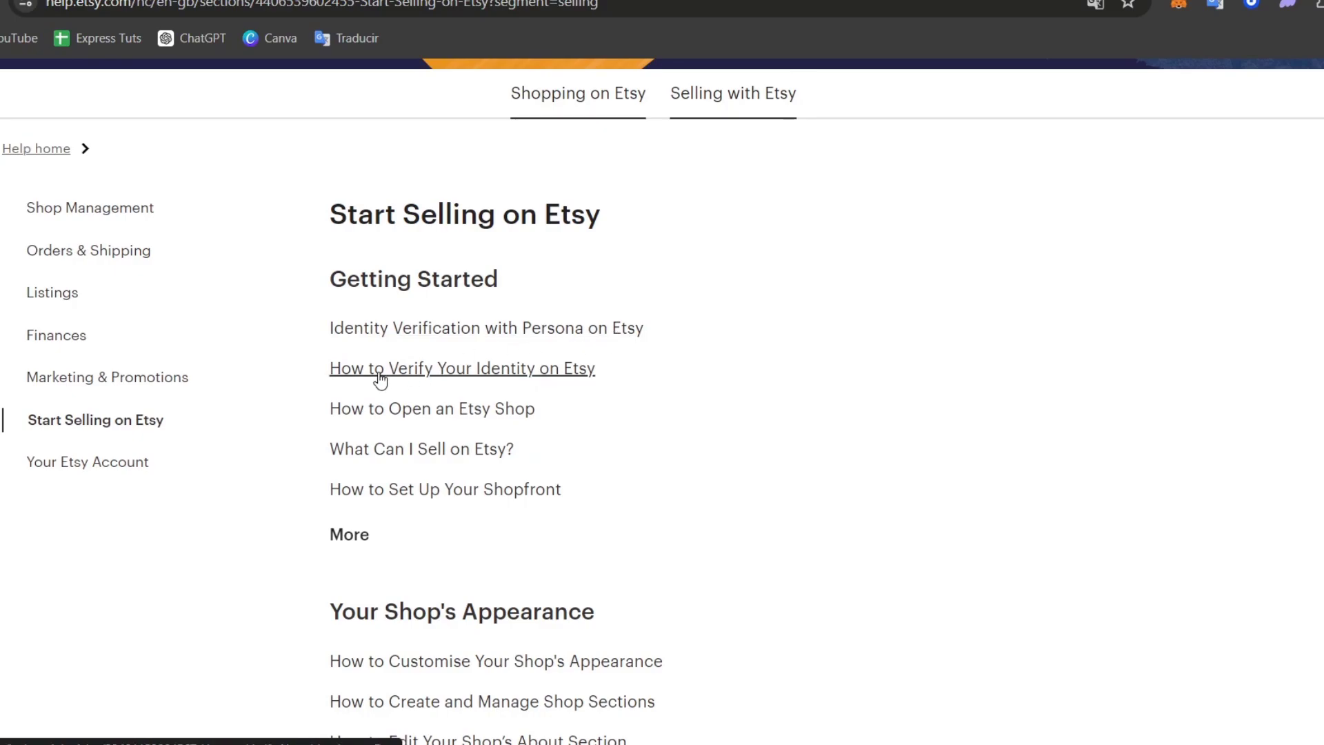
pyautogui.moveTo(646, 445)
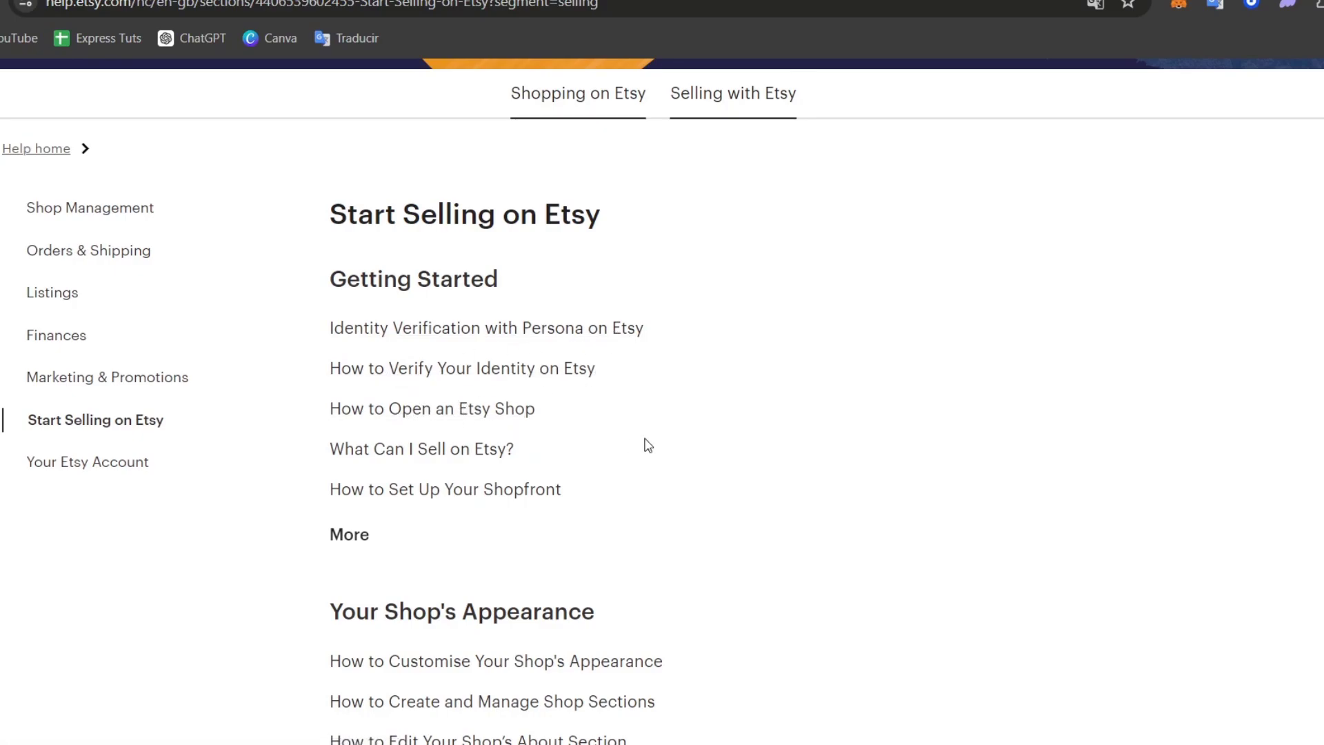
pyautogui.scroll(-3)
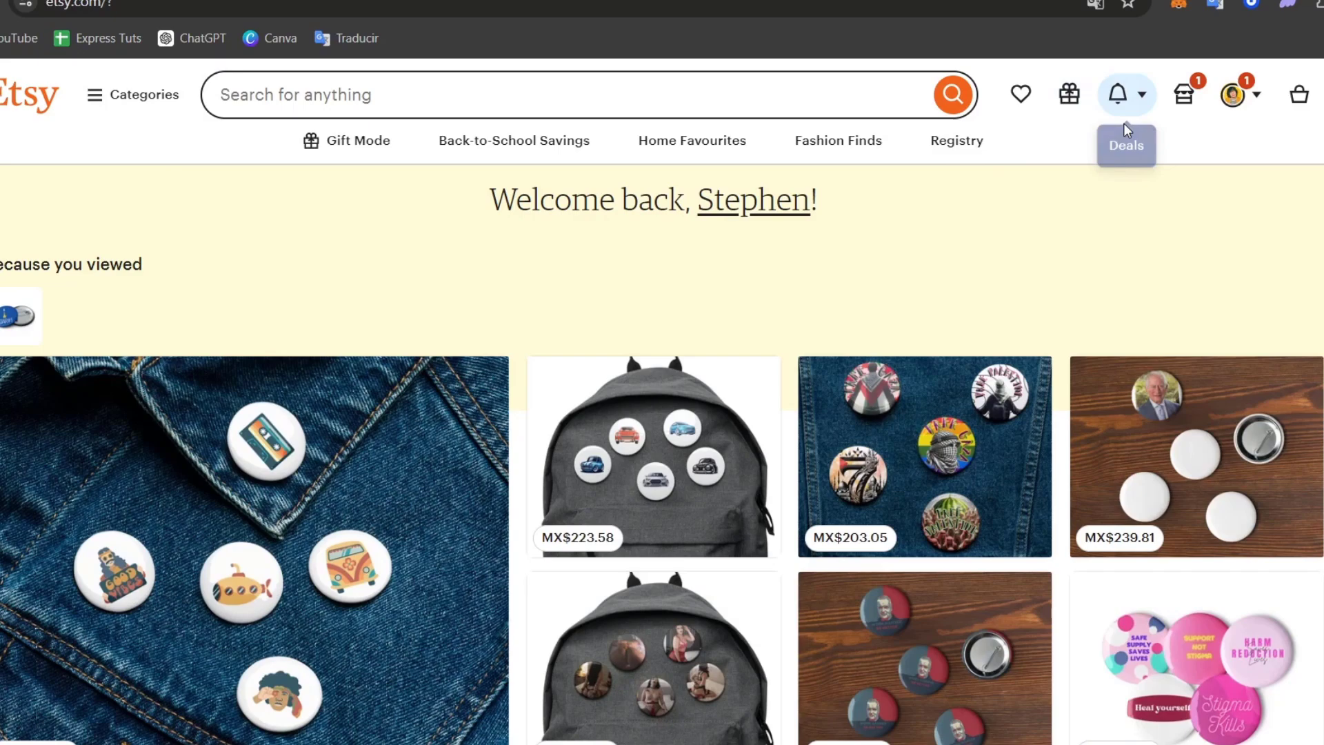
pyautogui.moveTo(1182, 95)
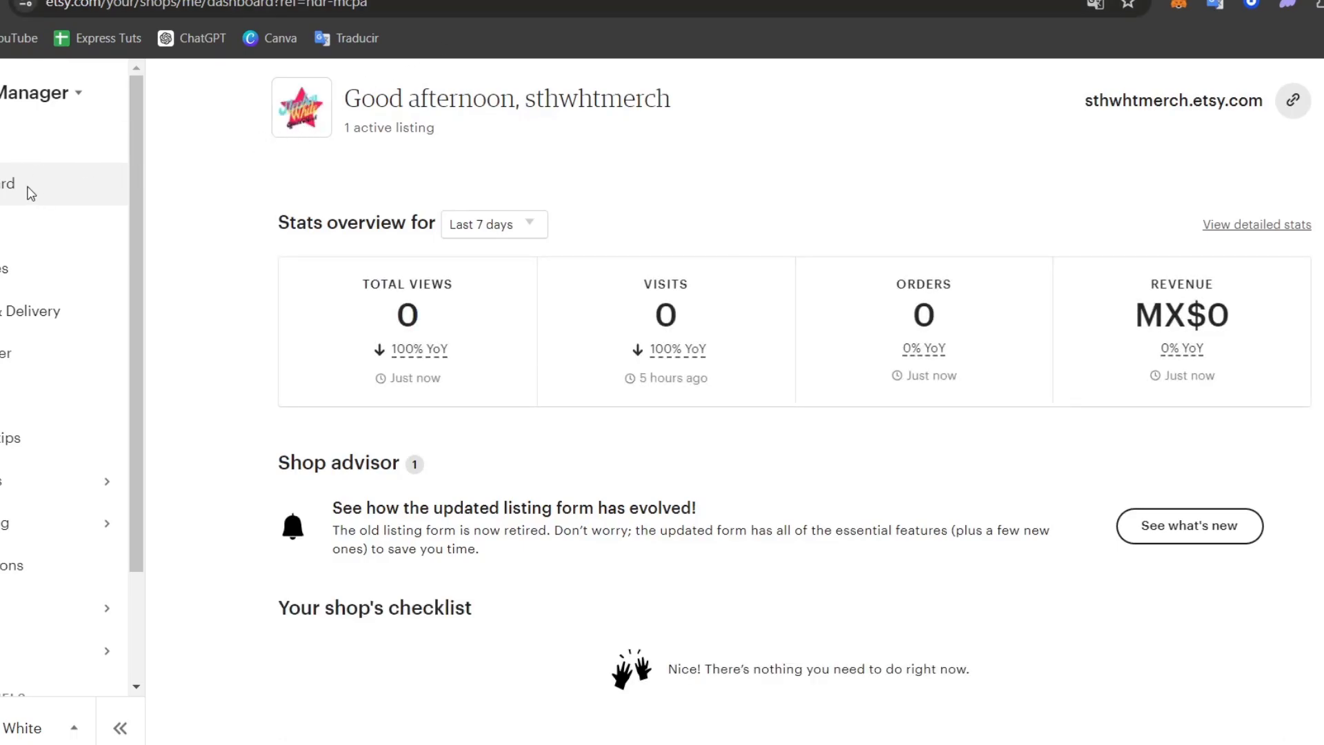
pyautogui.moveTo(565, 305)
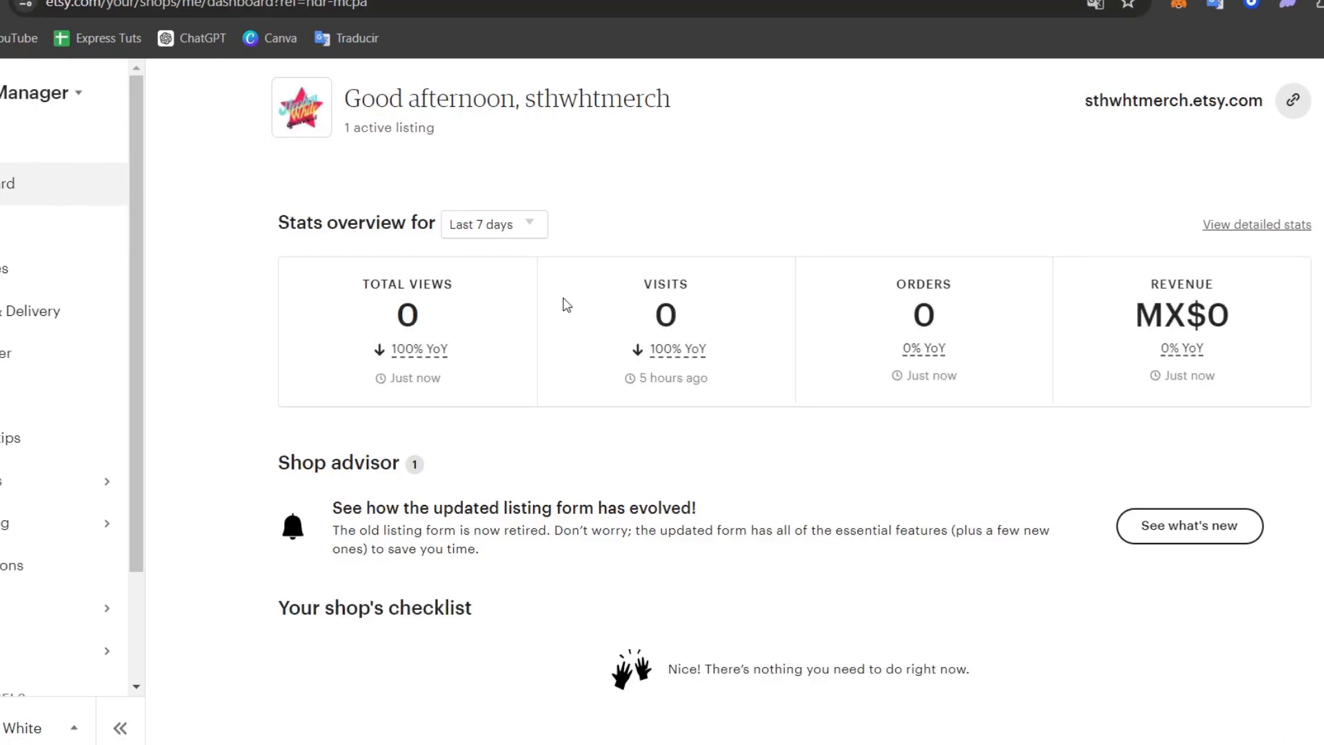
pyautogui.moveTo(676, 349)
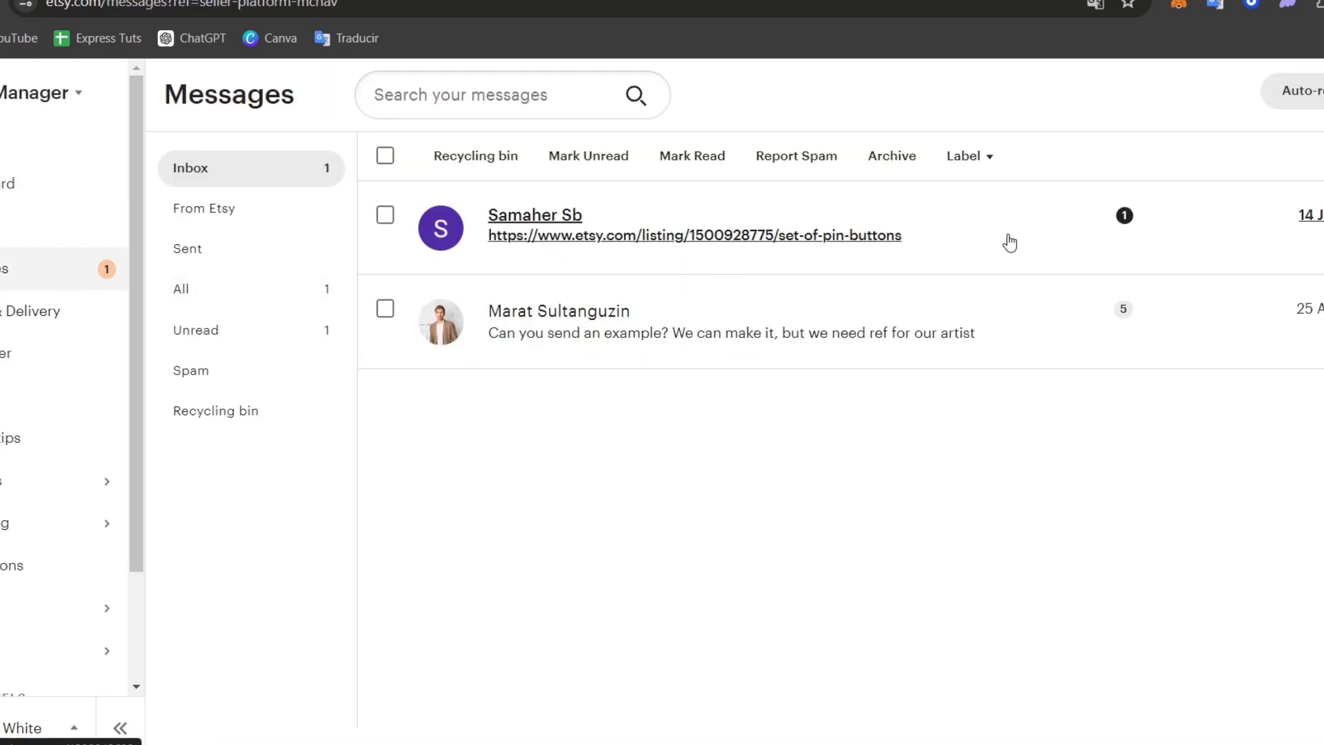
# Step: Read the buyer's pin-button message in Etsy, then show CJdropshipping's Authorization platform submenu
pyautogui.click(536, 215)
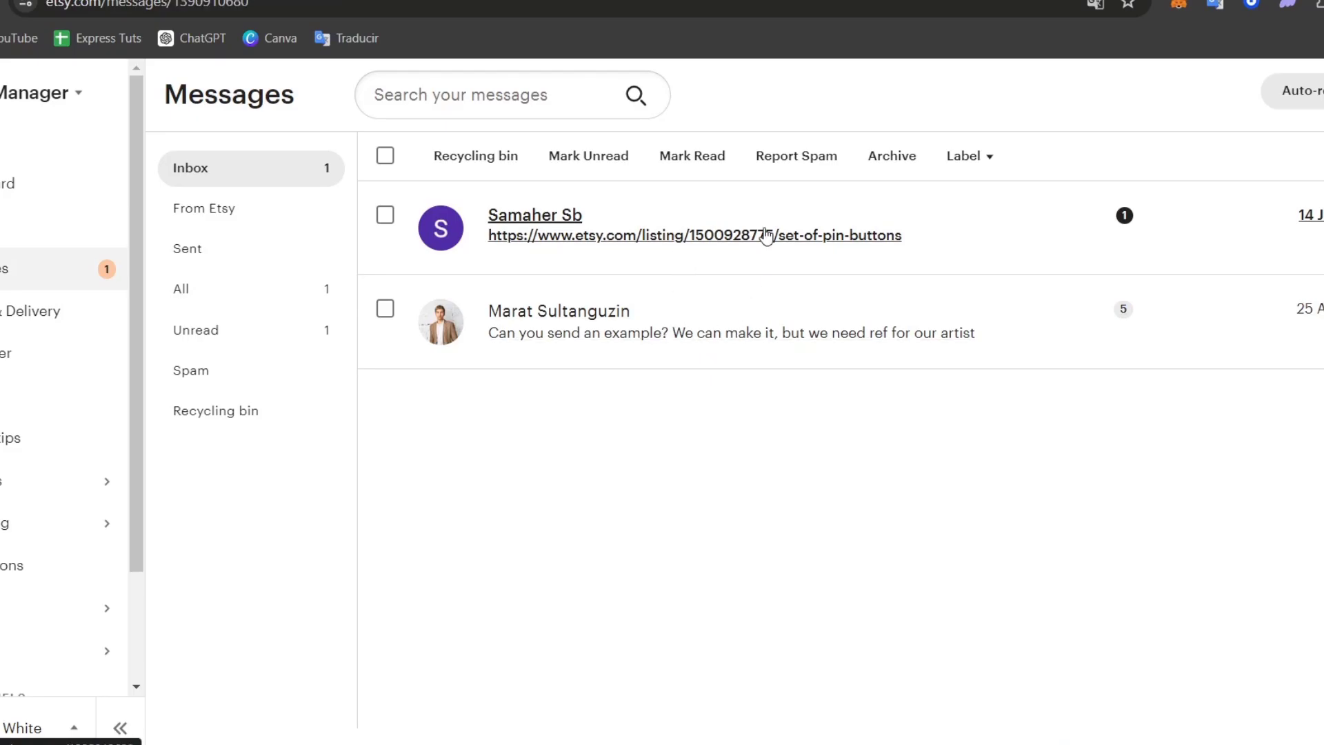
pyautogui.click(534, 214)
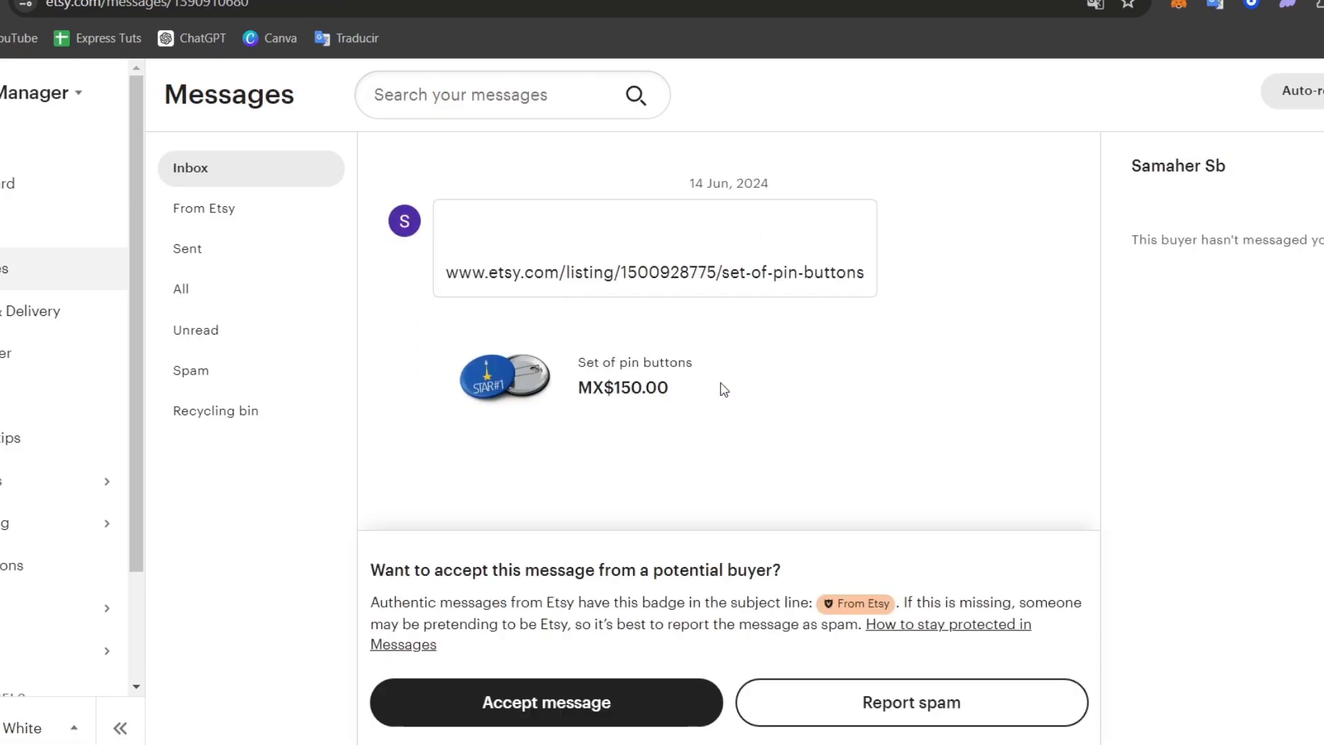
pyautogui.moveTo(808, 286)
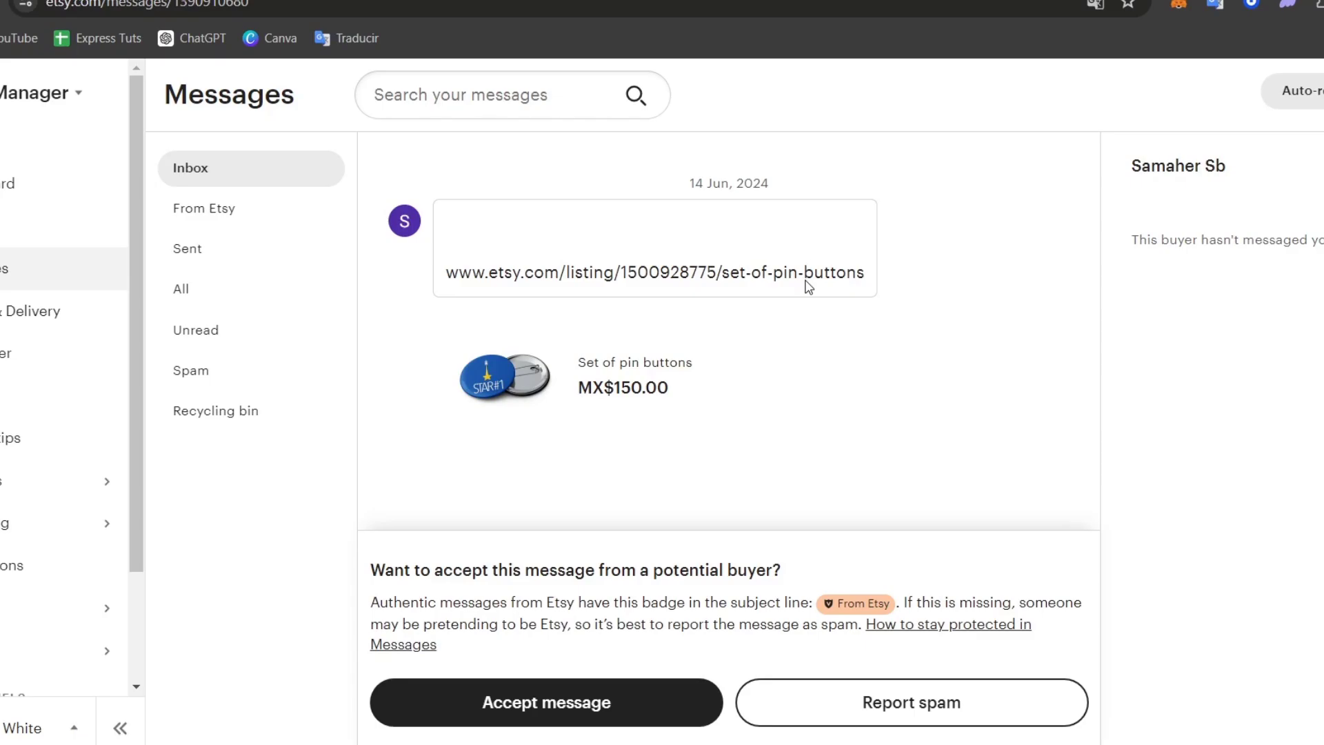
pyautogui.moveTo(419, 659)
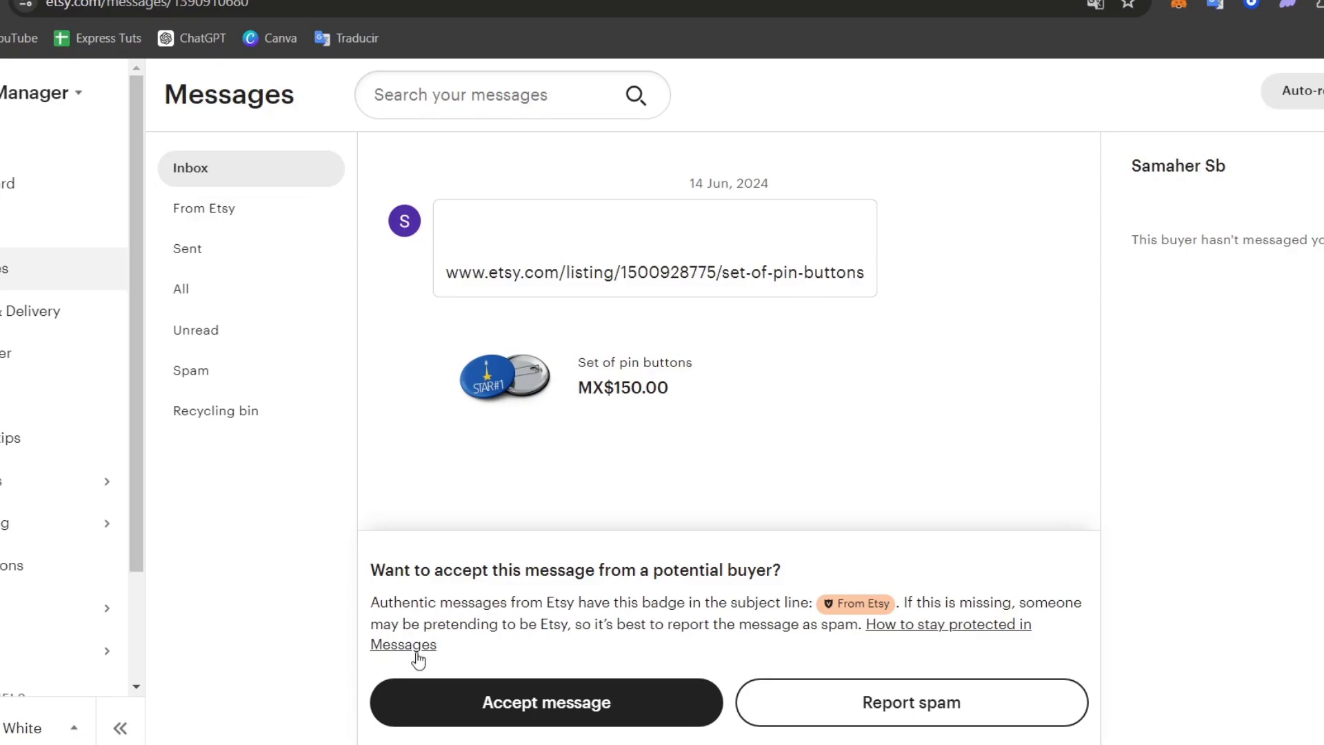
pyautogui.click(545, 702)
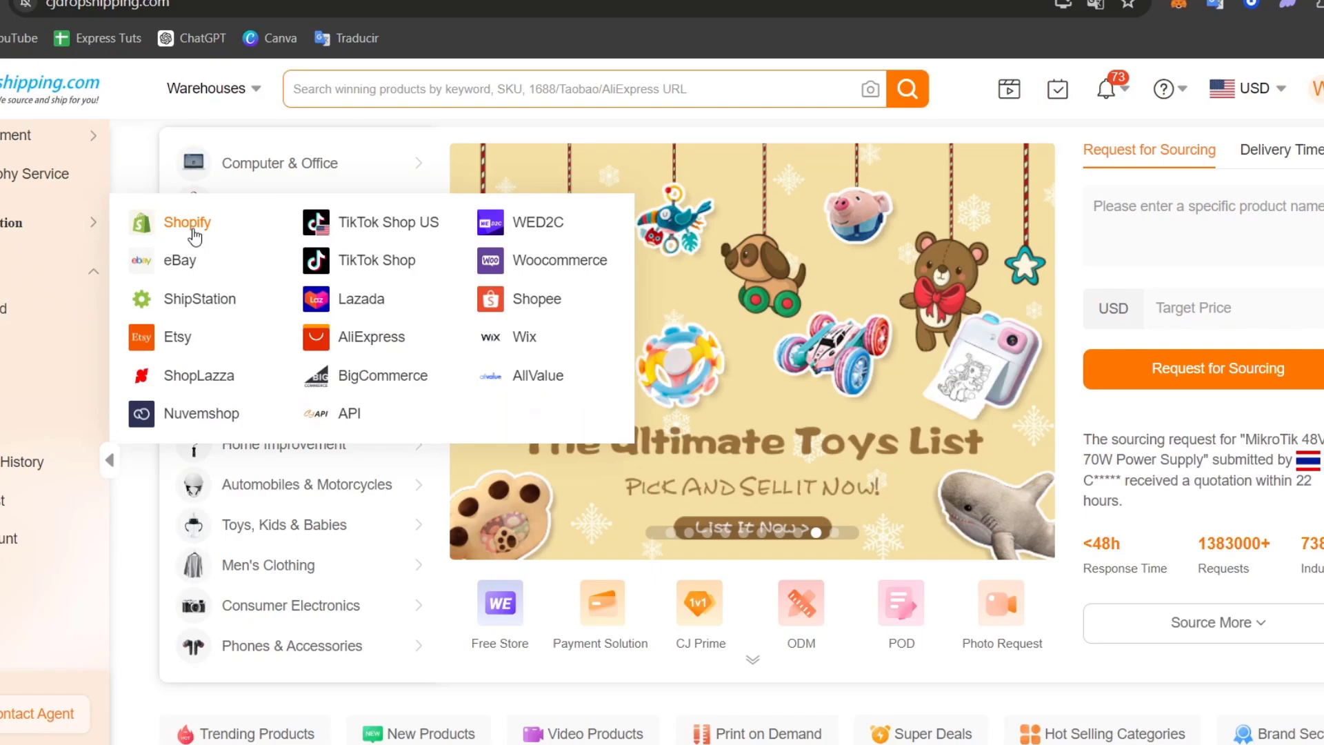
# Step: Attempt adding an Etsy store under CJdropshipping Authorization, dismissing the Etsy-unavailable note
pyautogui.click(178, 336)
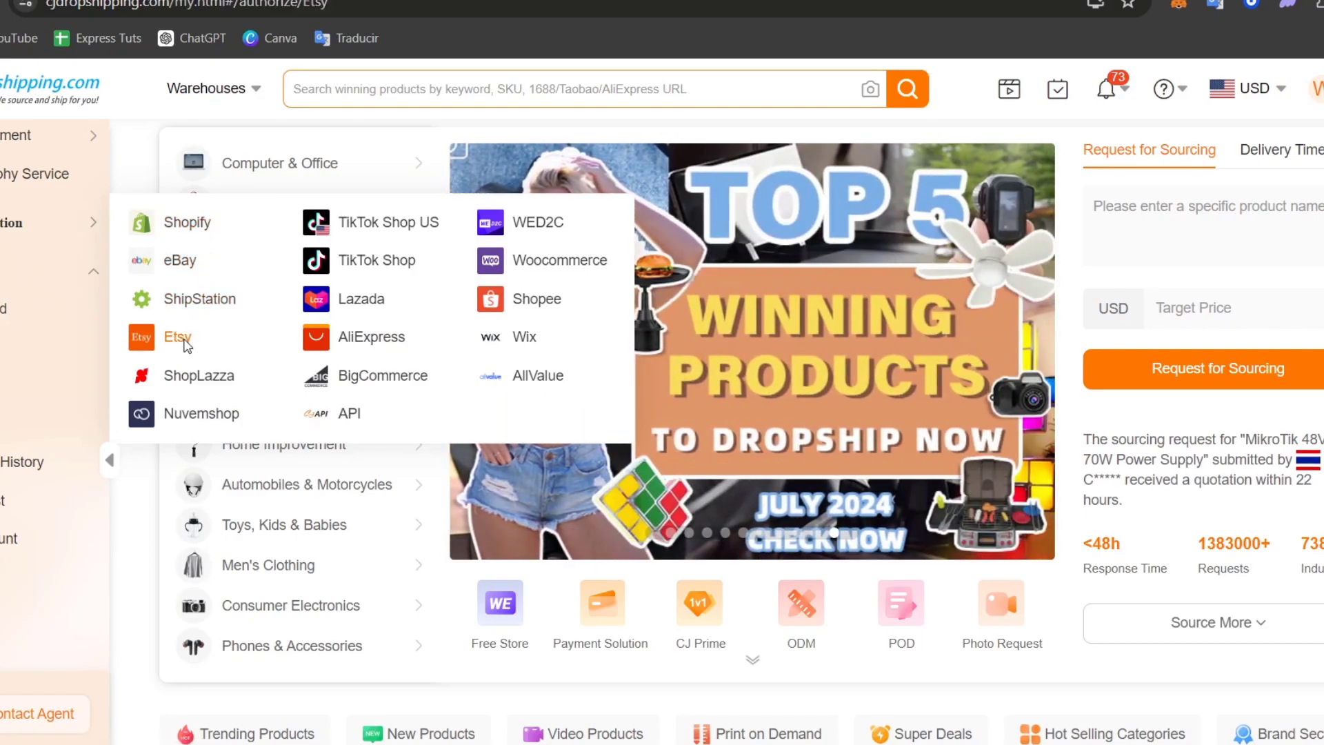
pyautogui.click(178, 336)
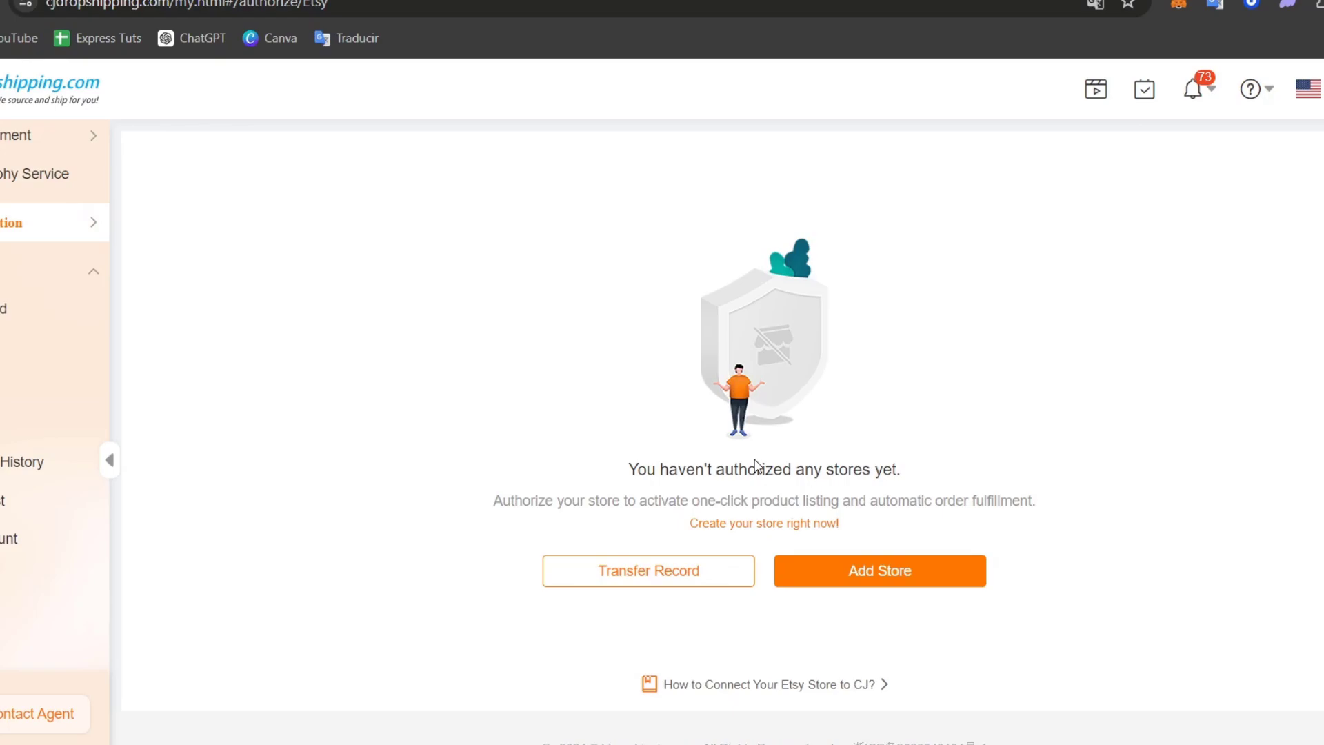
pyautogui.click(878, 571)
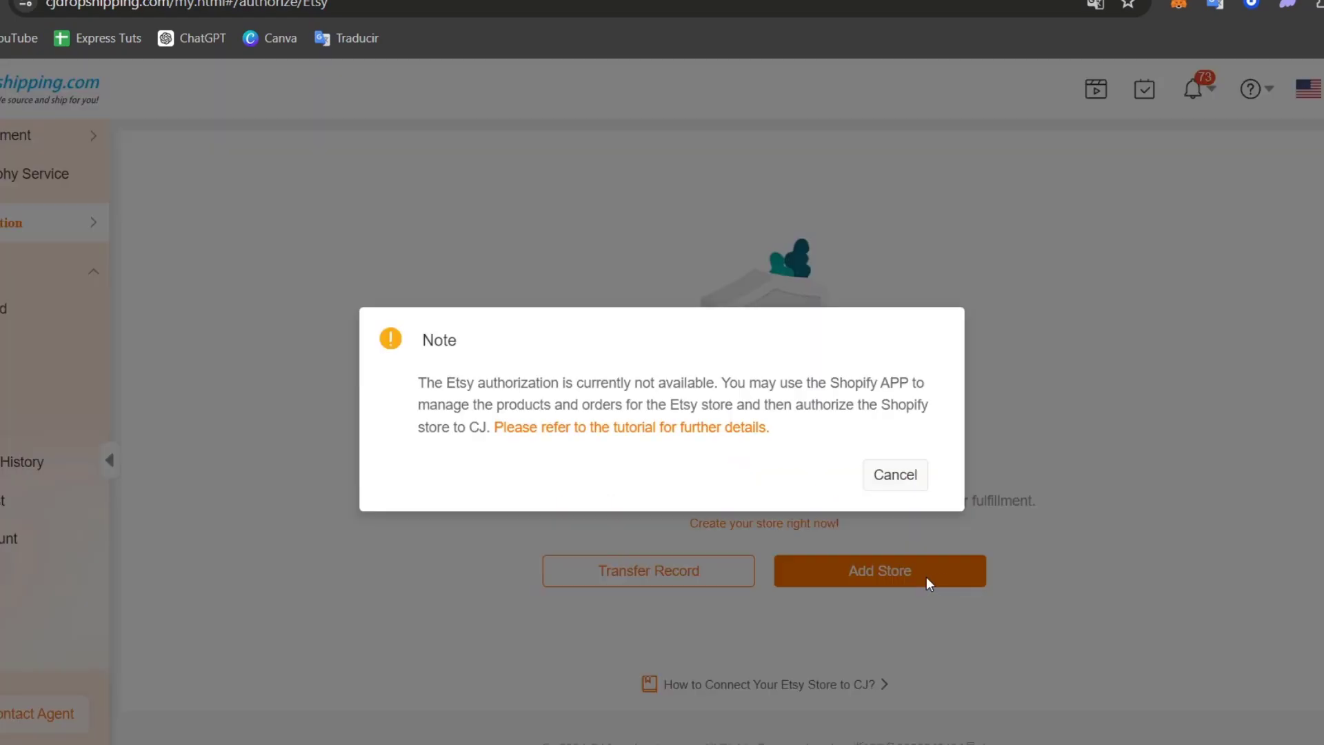
pyautogui.moveTo(824, 460)
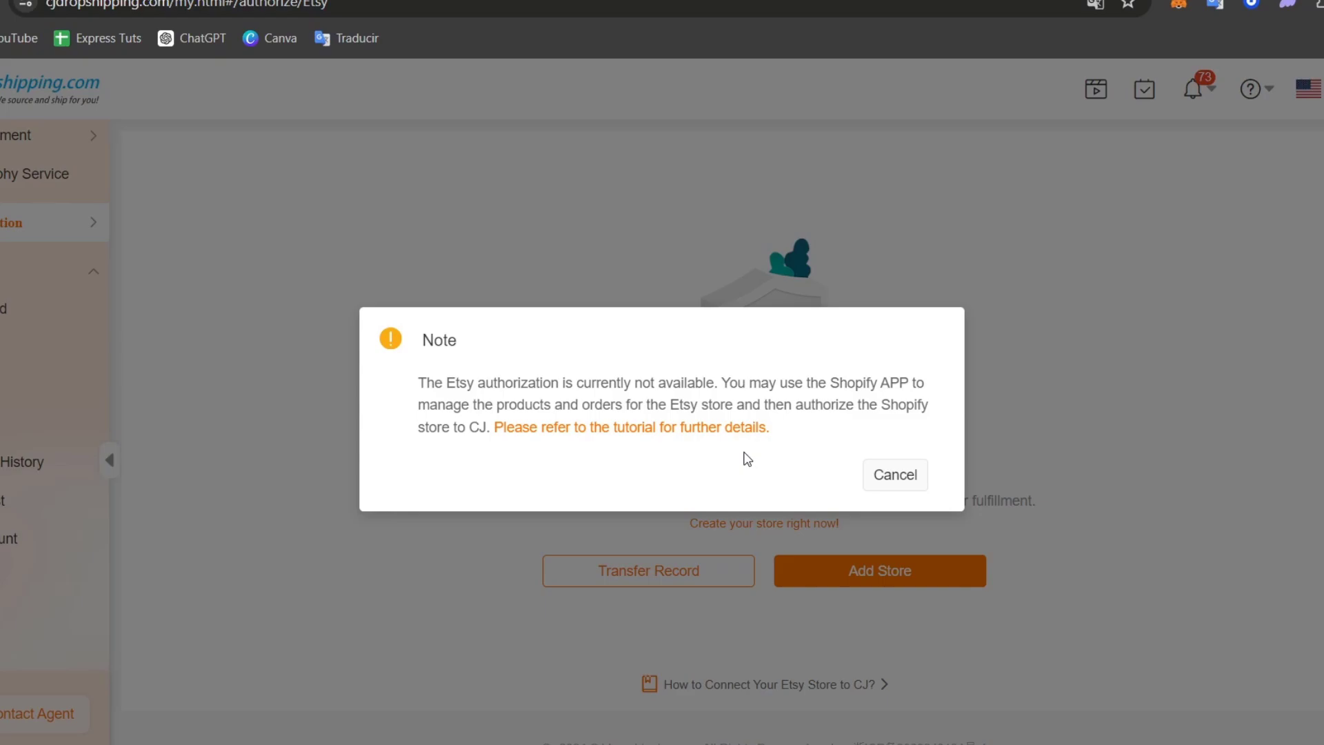
pyautogui.click(894, 474)
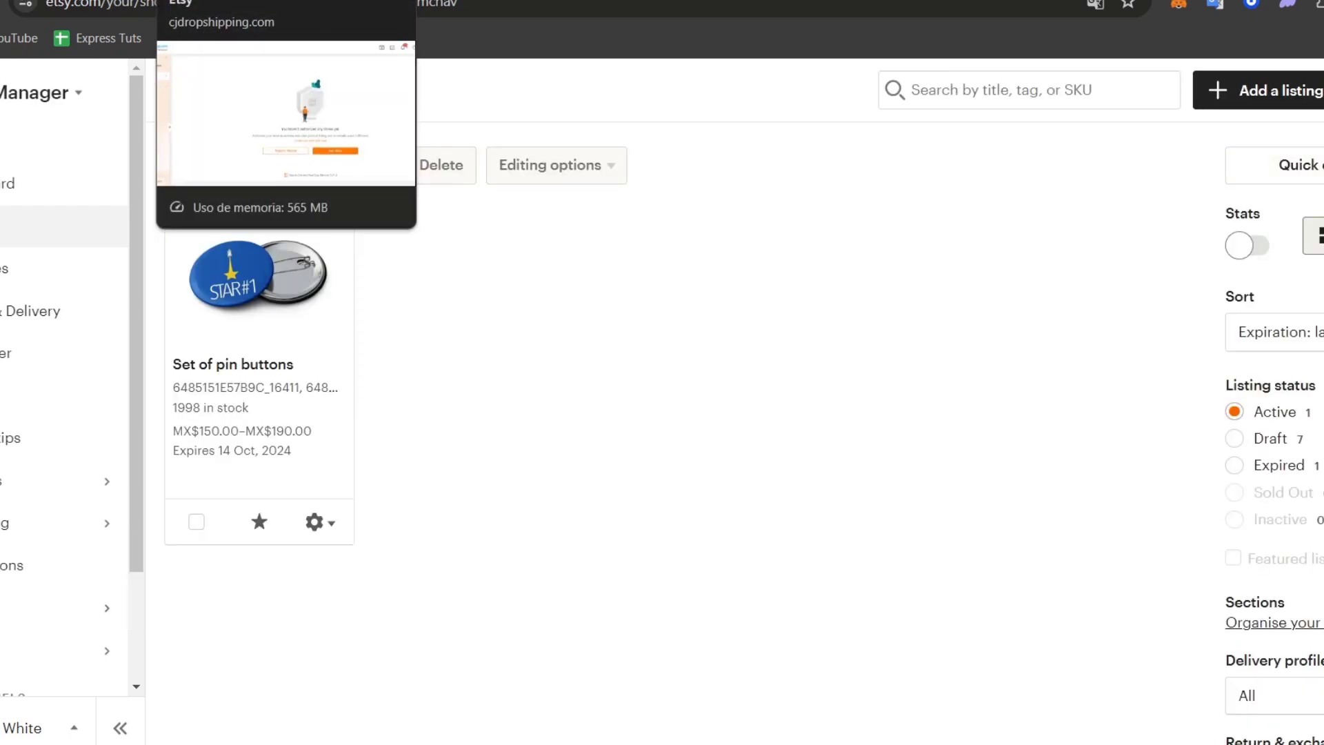
pyautogui.click(285, 4)
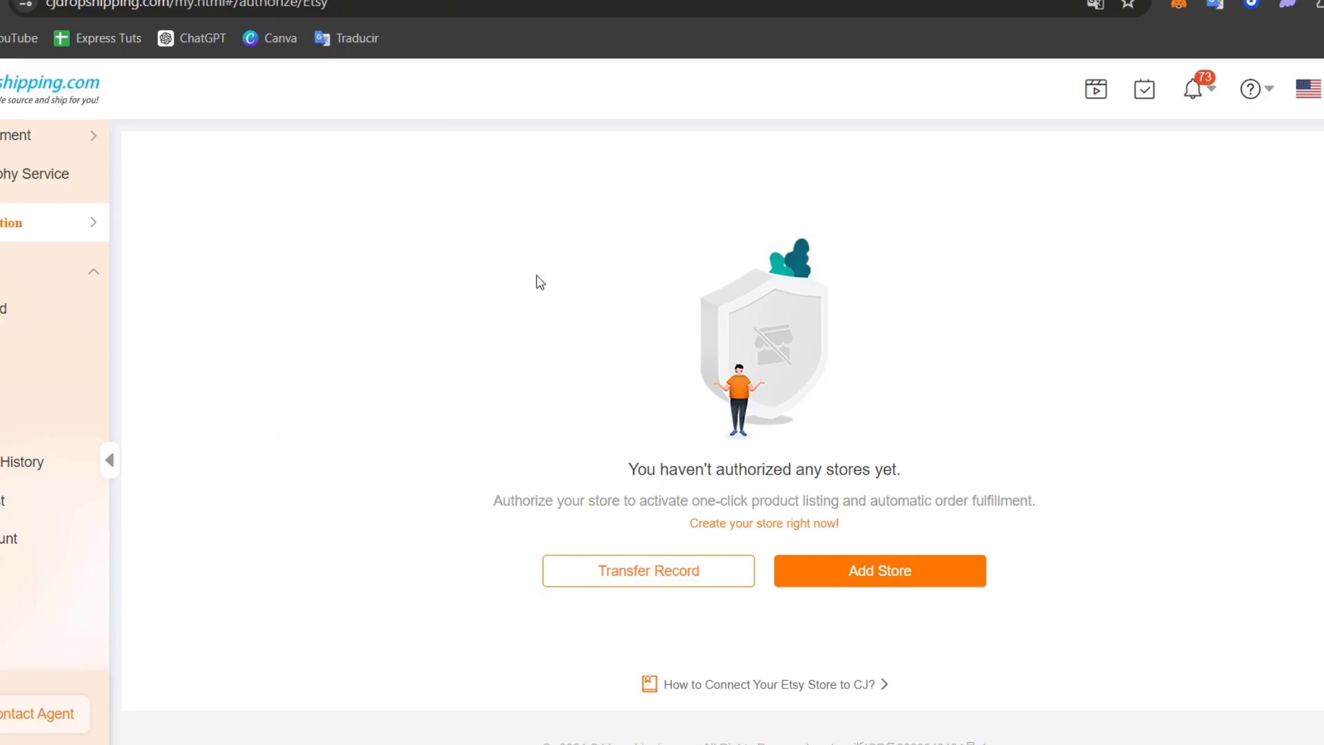
pyautogui.moveTo(754, 412)
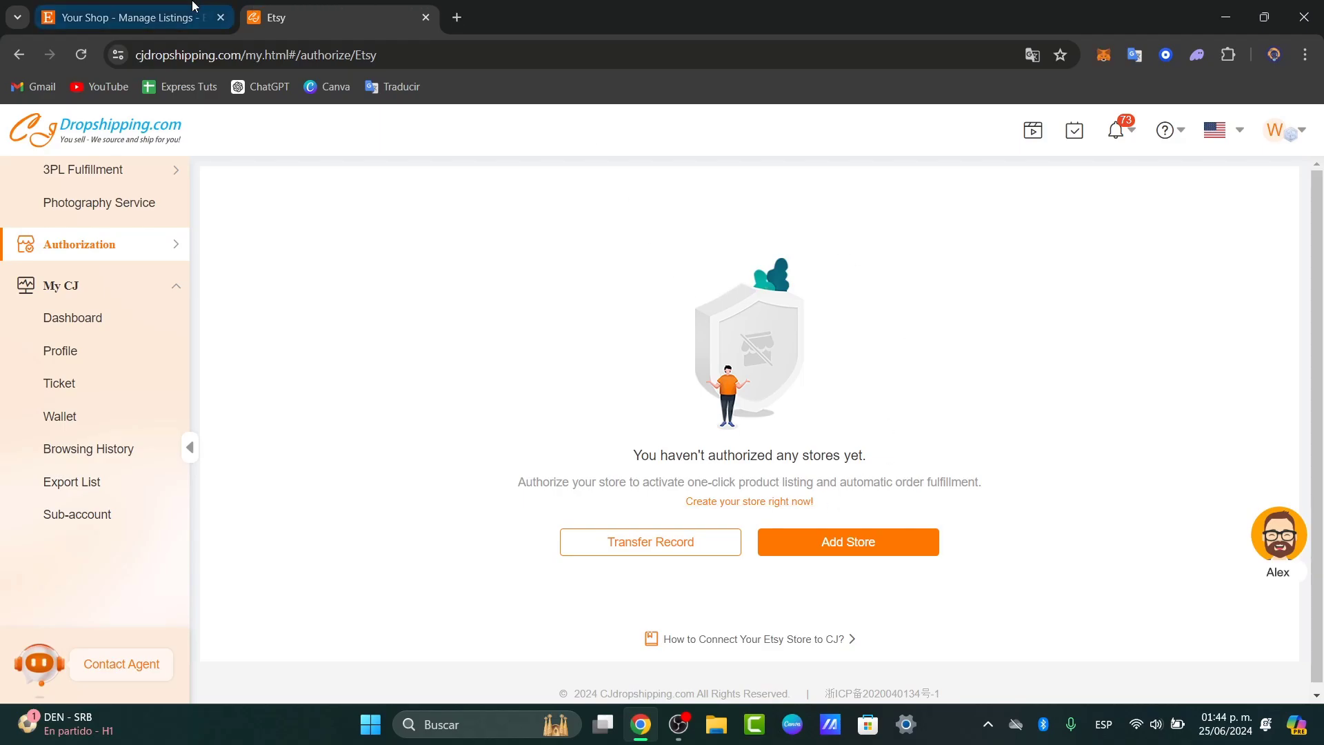
# Step: Browse the Integrations list in Etsy Shop Manager, then open a new browser tab
pyautogui.click(127, 17)
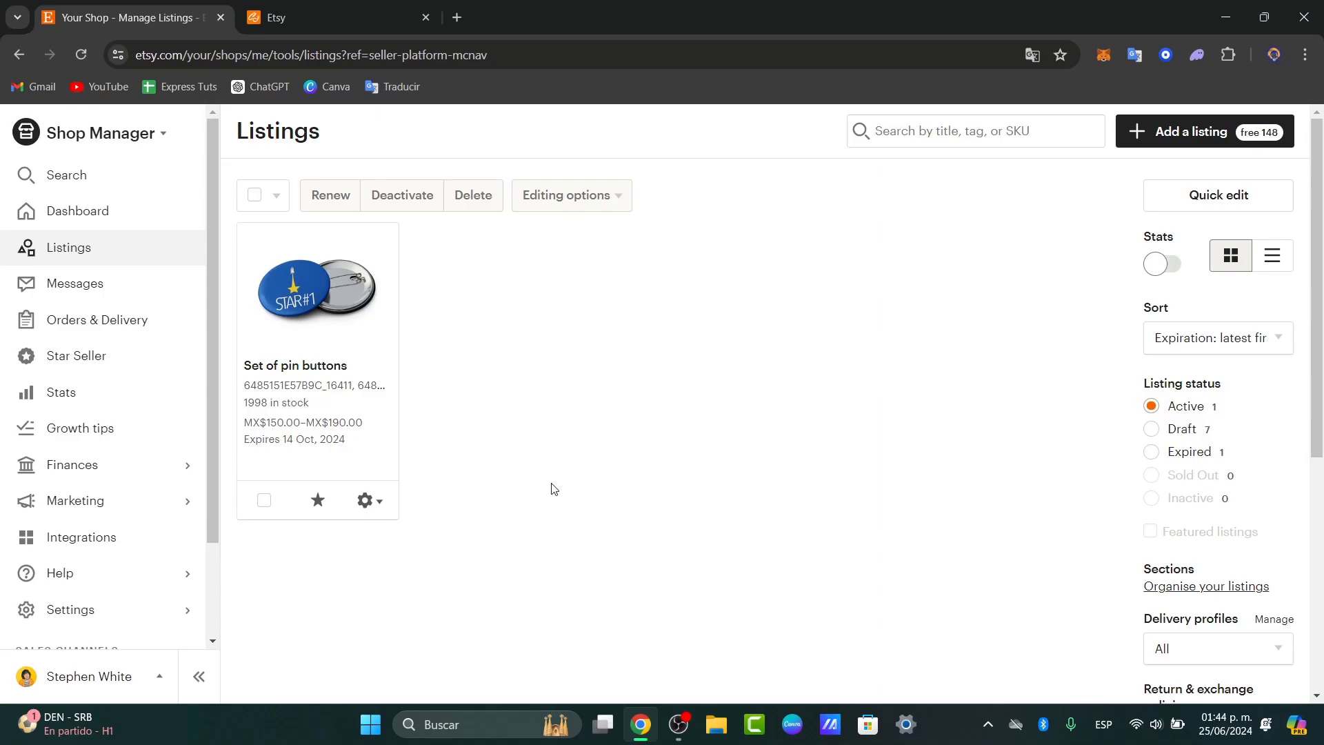
pyautogui.click(81, 537)
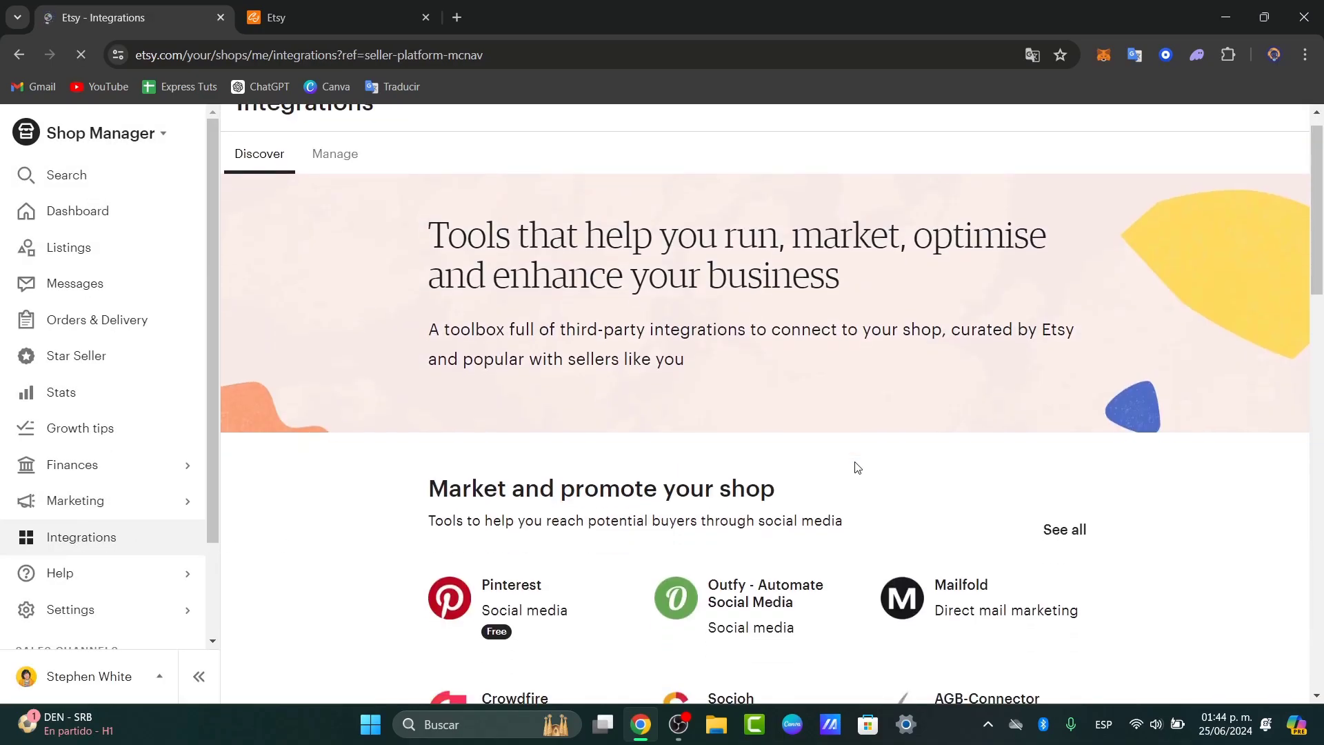
pyautogui.scroll(-3)
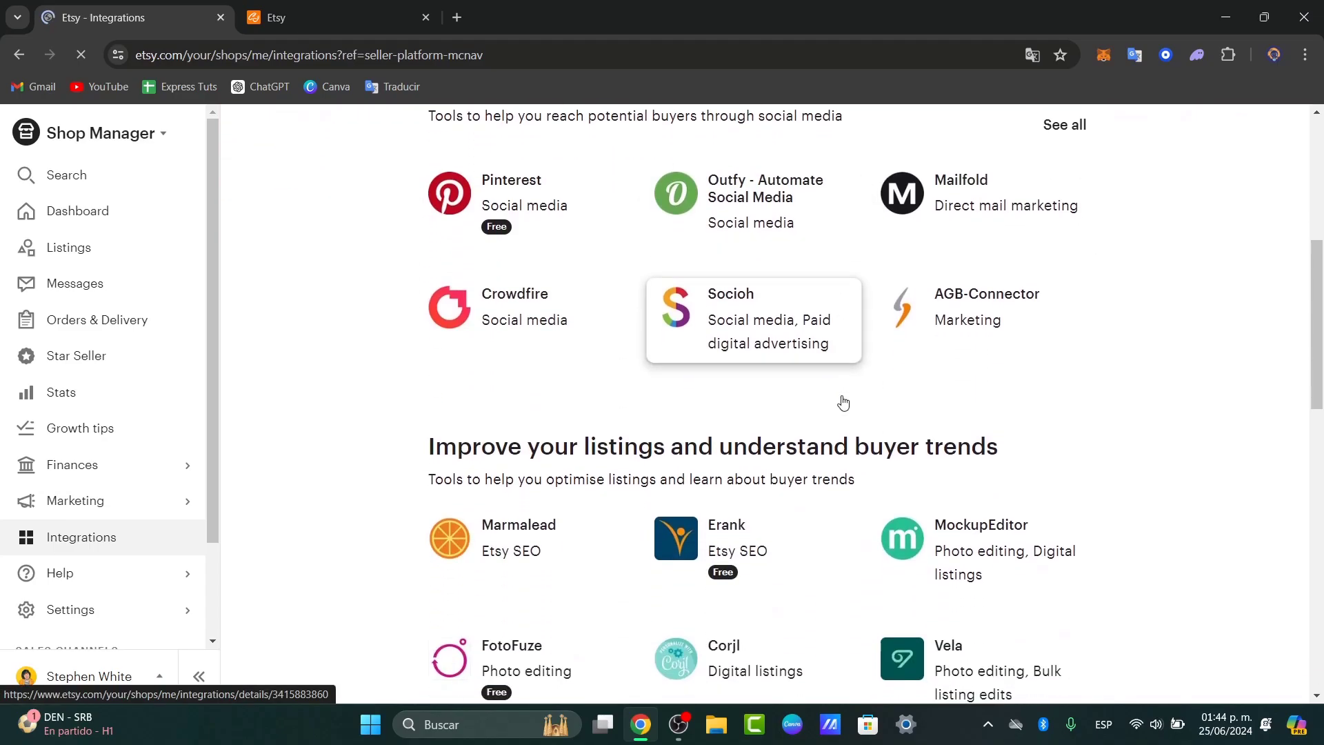
pyautogui.scroll(-3)
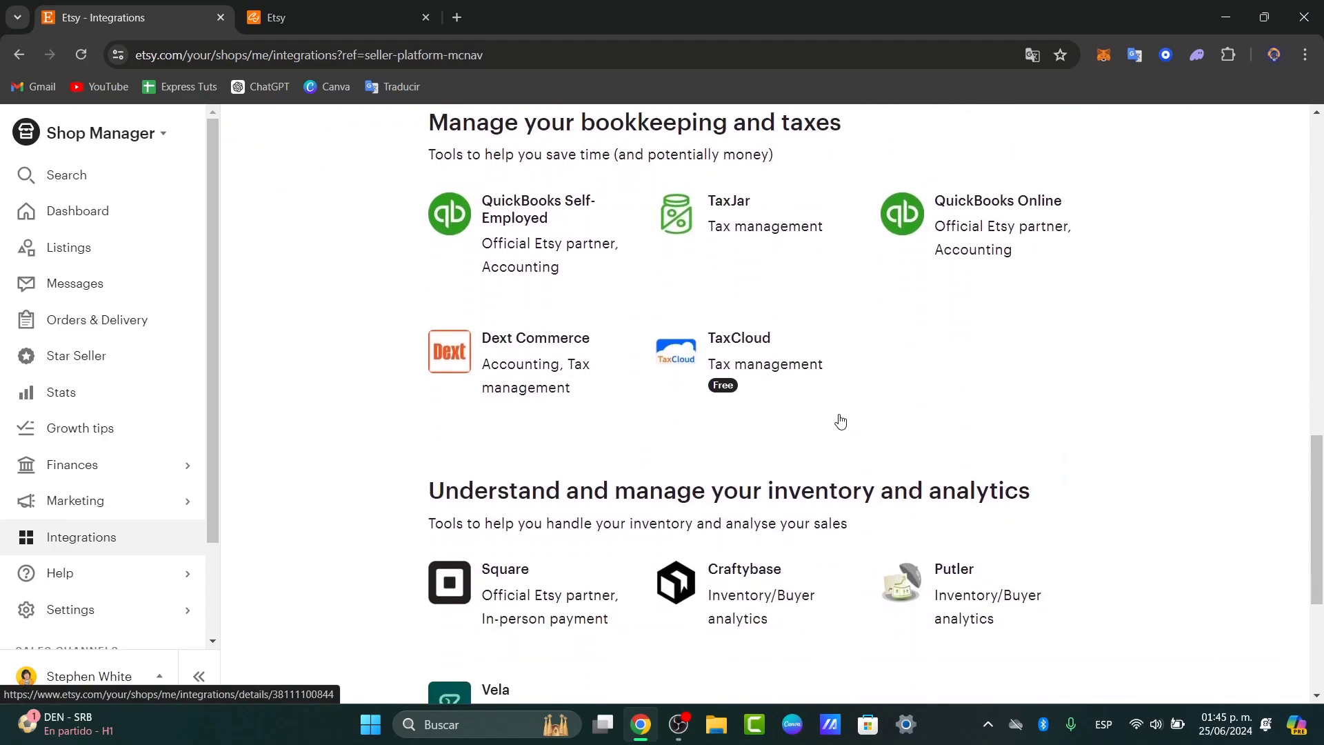
pyautogui.scroll(-3)
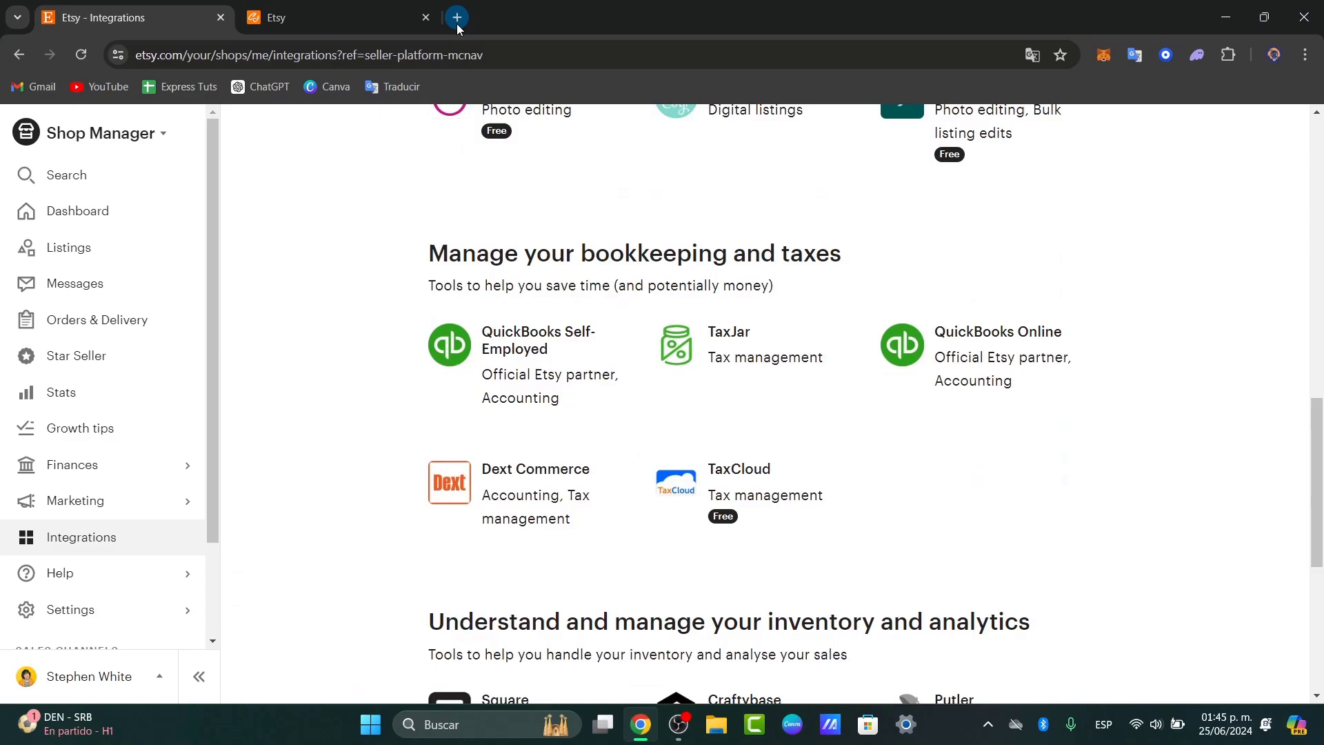
pyautogui.click(455, 16)
pyautogui.write('shopify.com')
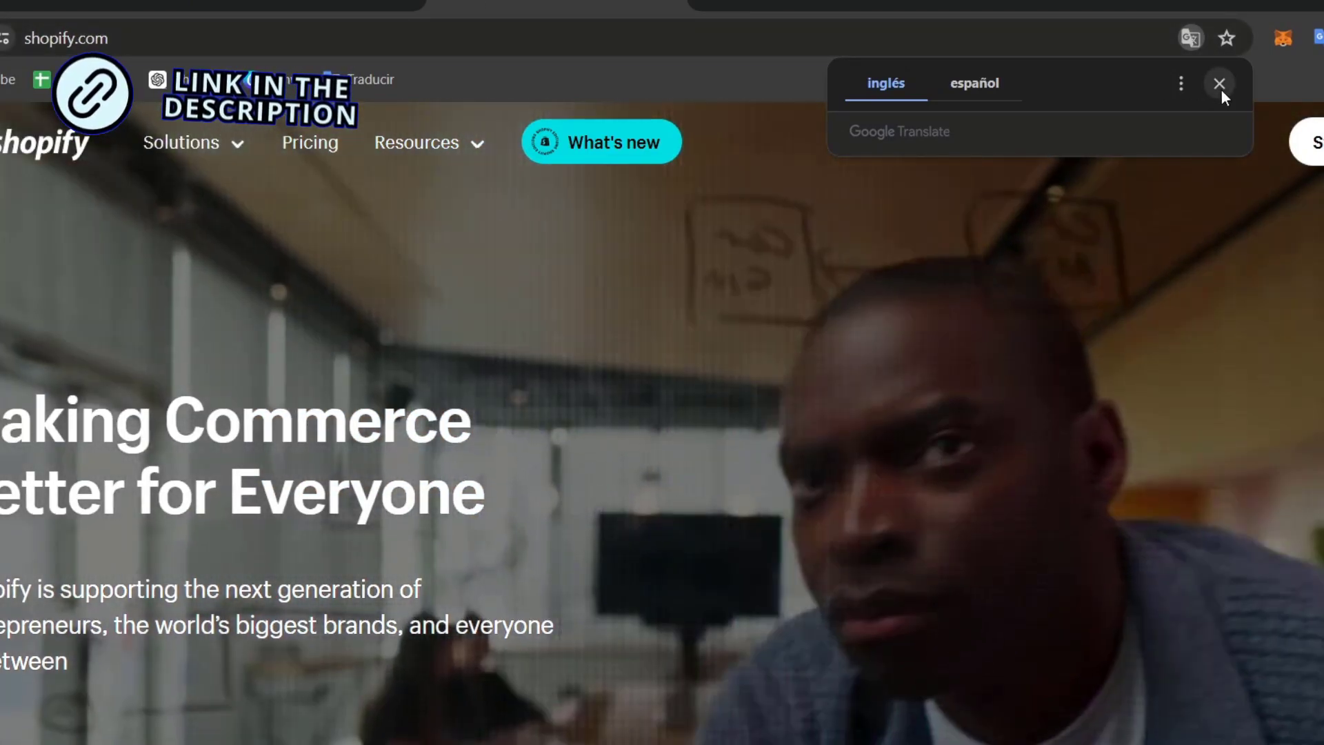
# Step: Dismiss the translation popup on shopify.com and log in to the store admin
pyautogui.click(1219, 83)
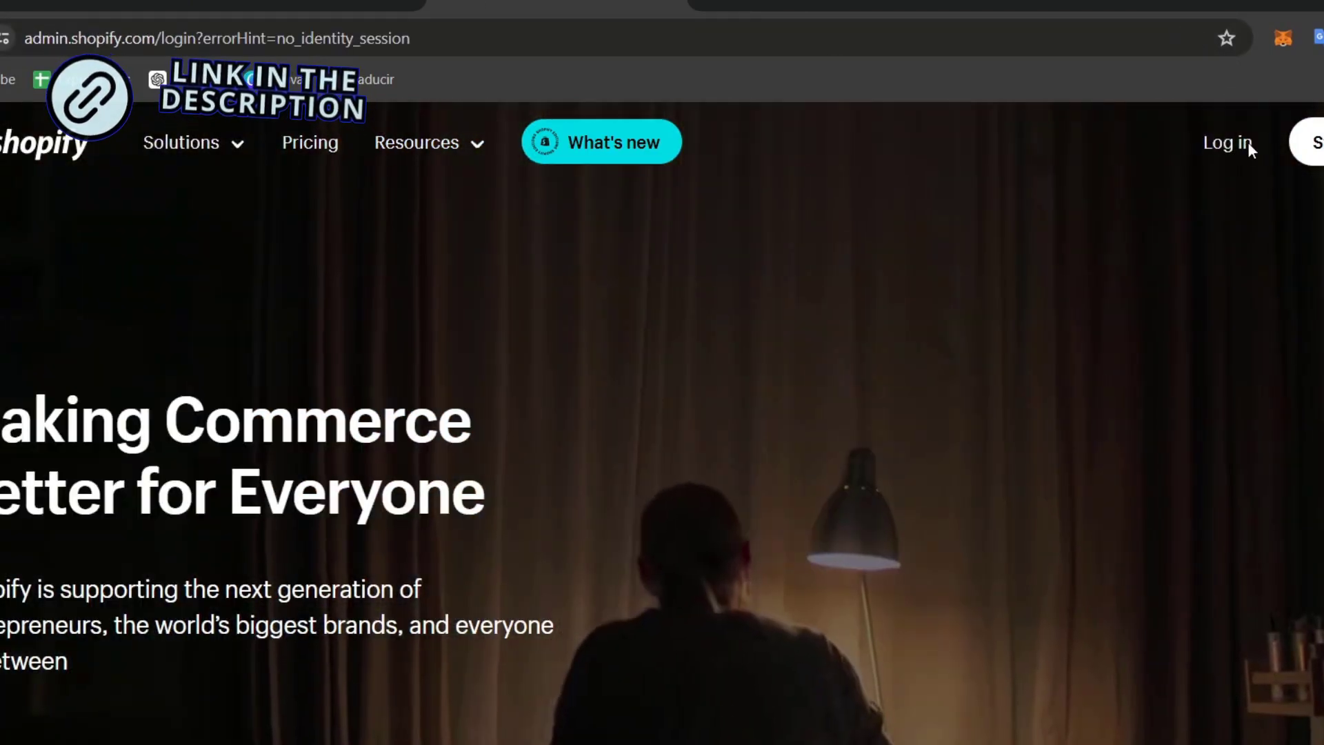
pyautogui.click(1226, 142)
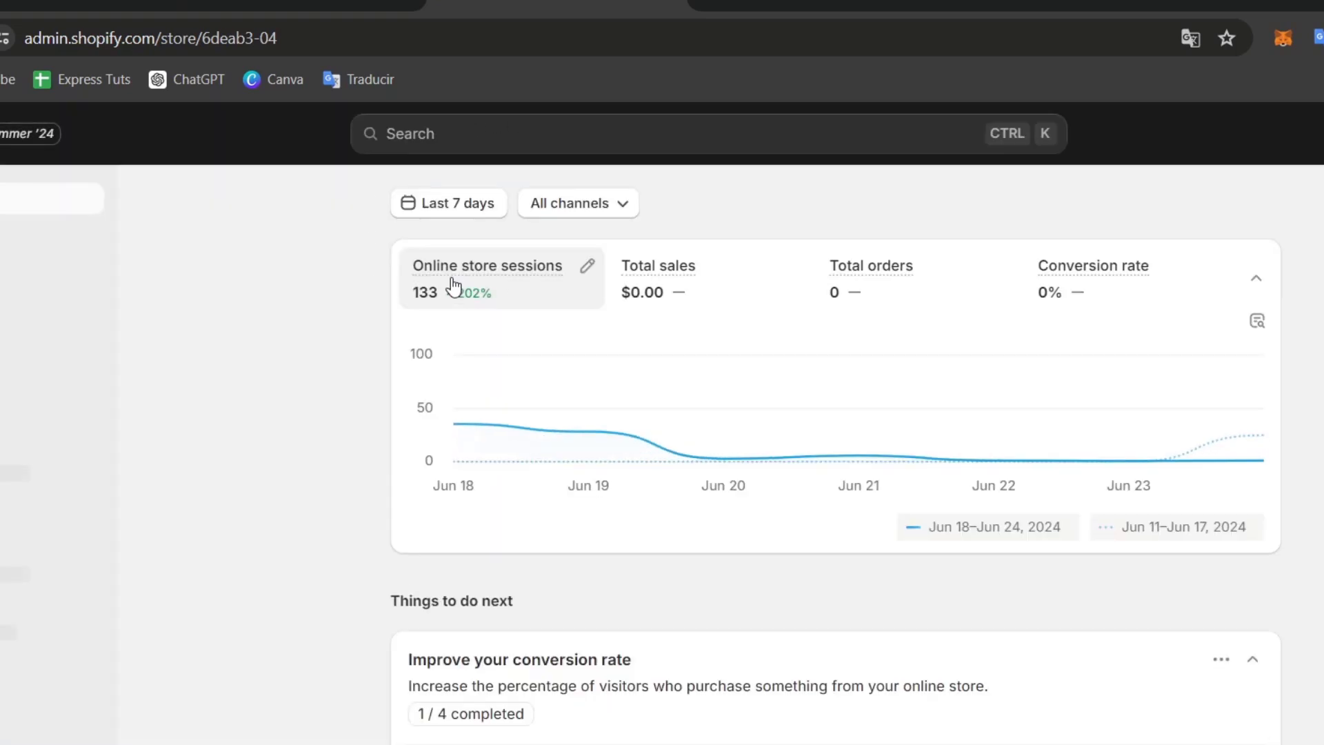
pyautogui.moveTo(996, 422)
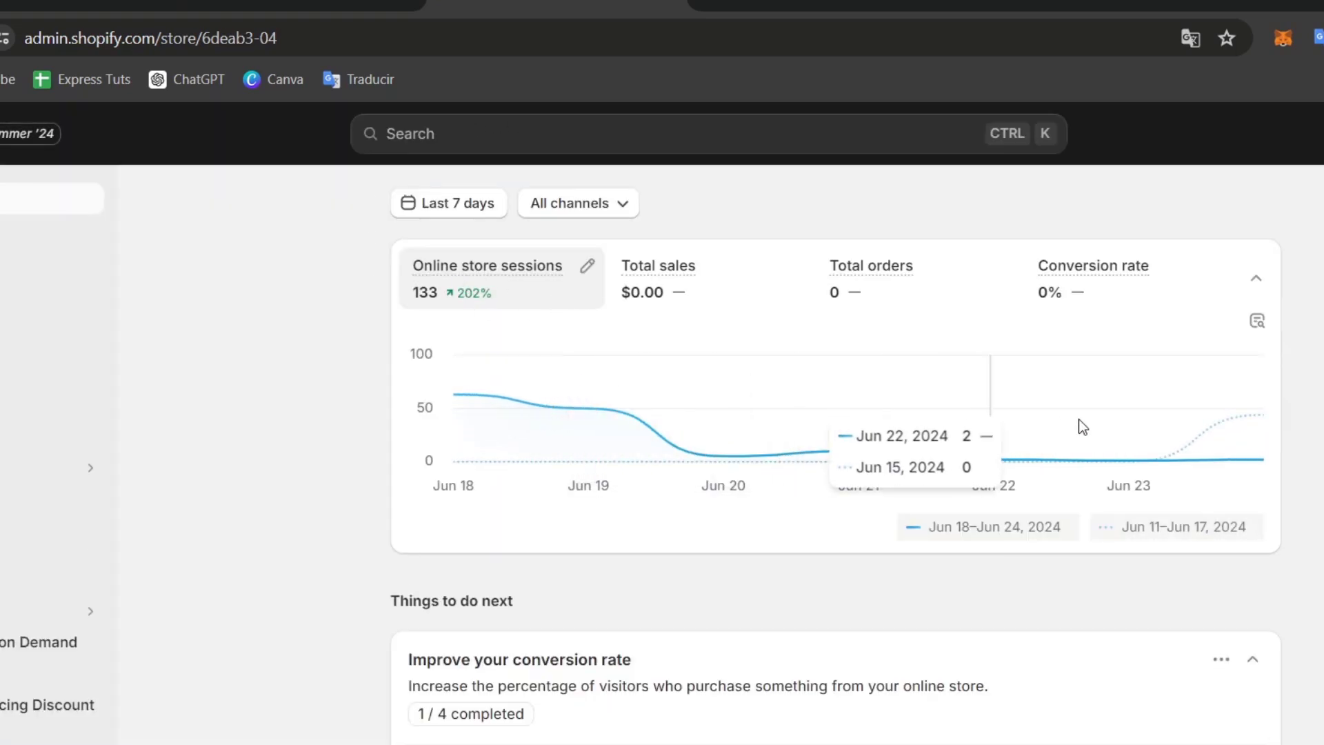
pyautogui.moveTo(1231, 452)
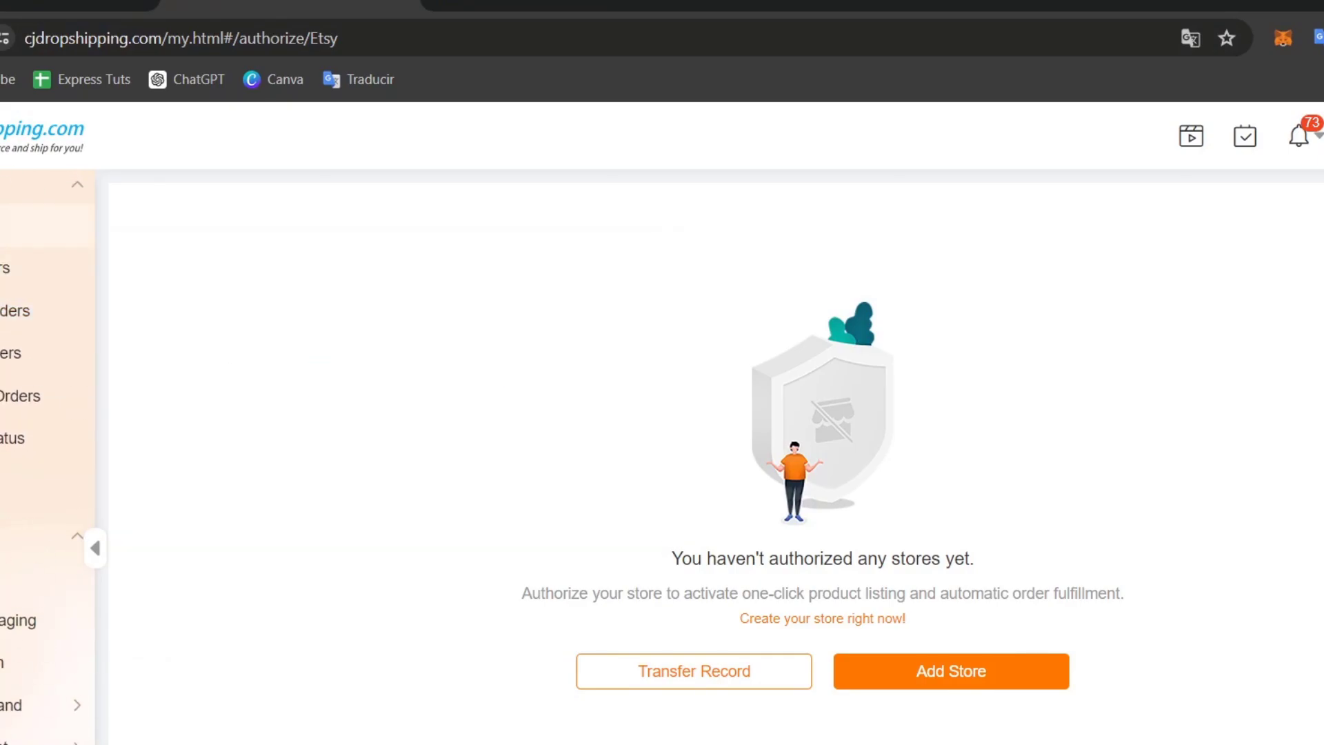
# Step: Scroll CJdropshipping's empty Authorize Etsy page, then return to the Cool Cats Shopify tab
pyautogui.scroll(-3)
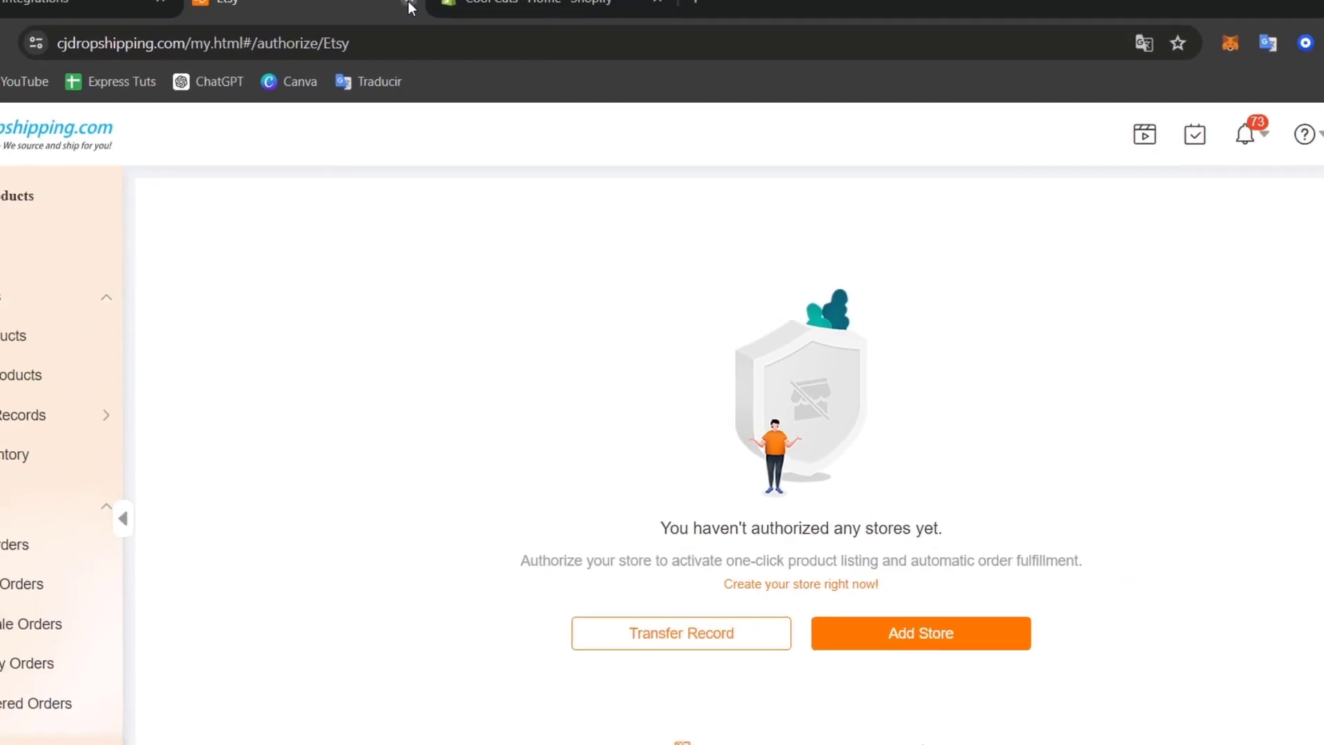
pyautogui.click(338, 17)
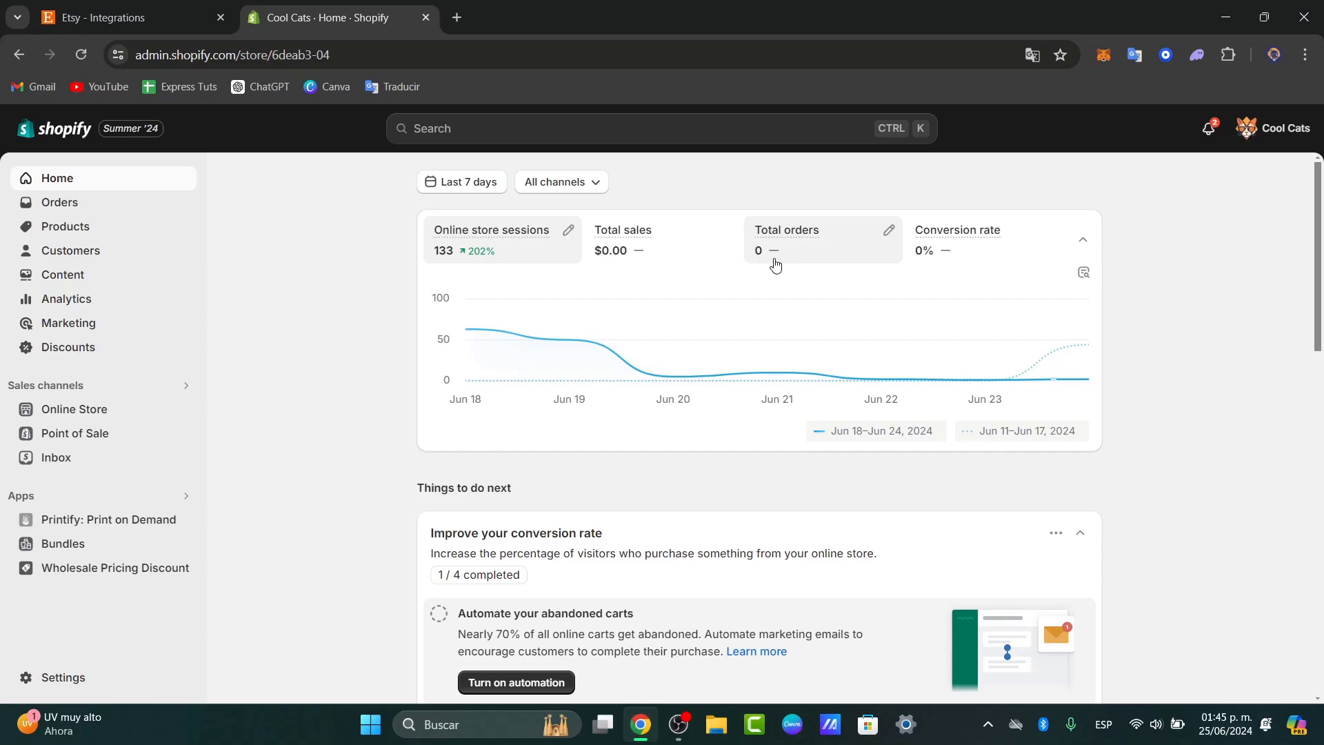
pyautogui.moveTo(569, 339)
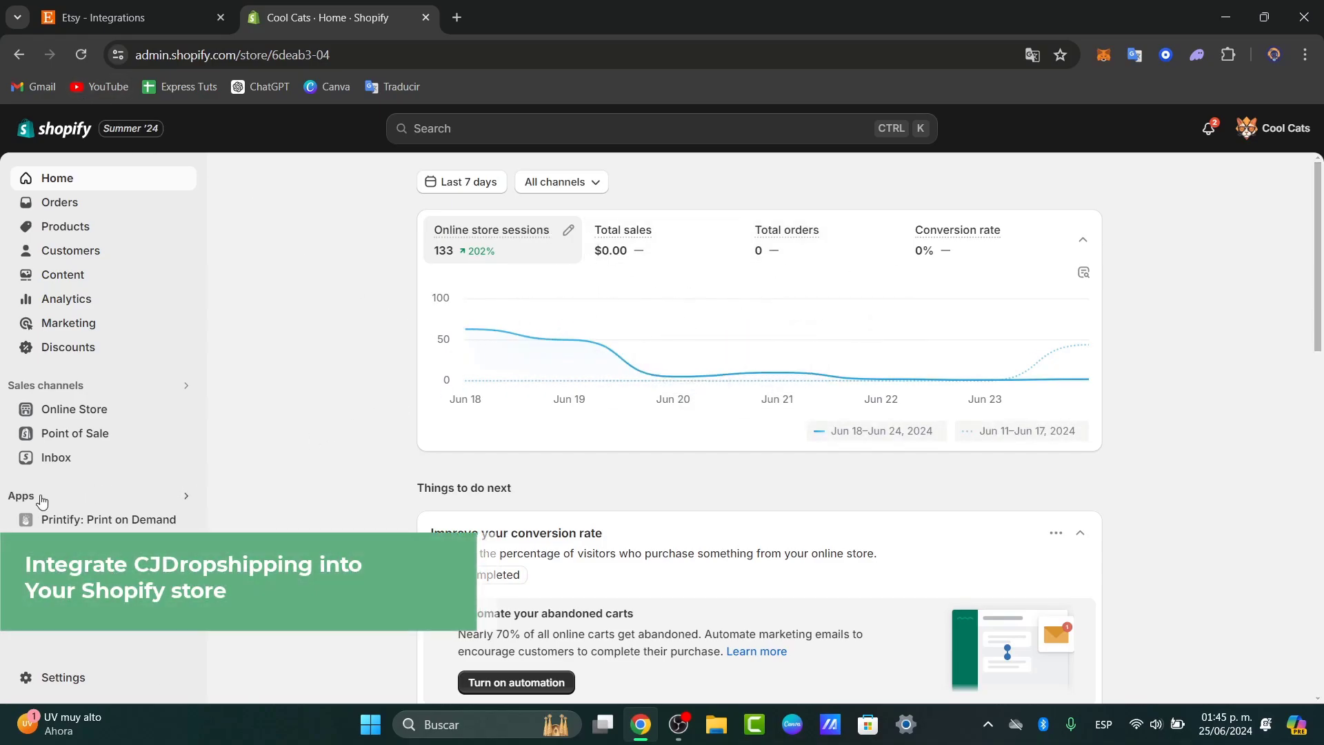
# Step: Search Shopify apps for 'cj dropshipp', then return to the Cool Cats admin home
pyautogui.click(22, 496)
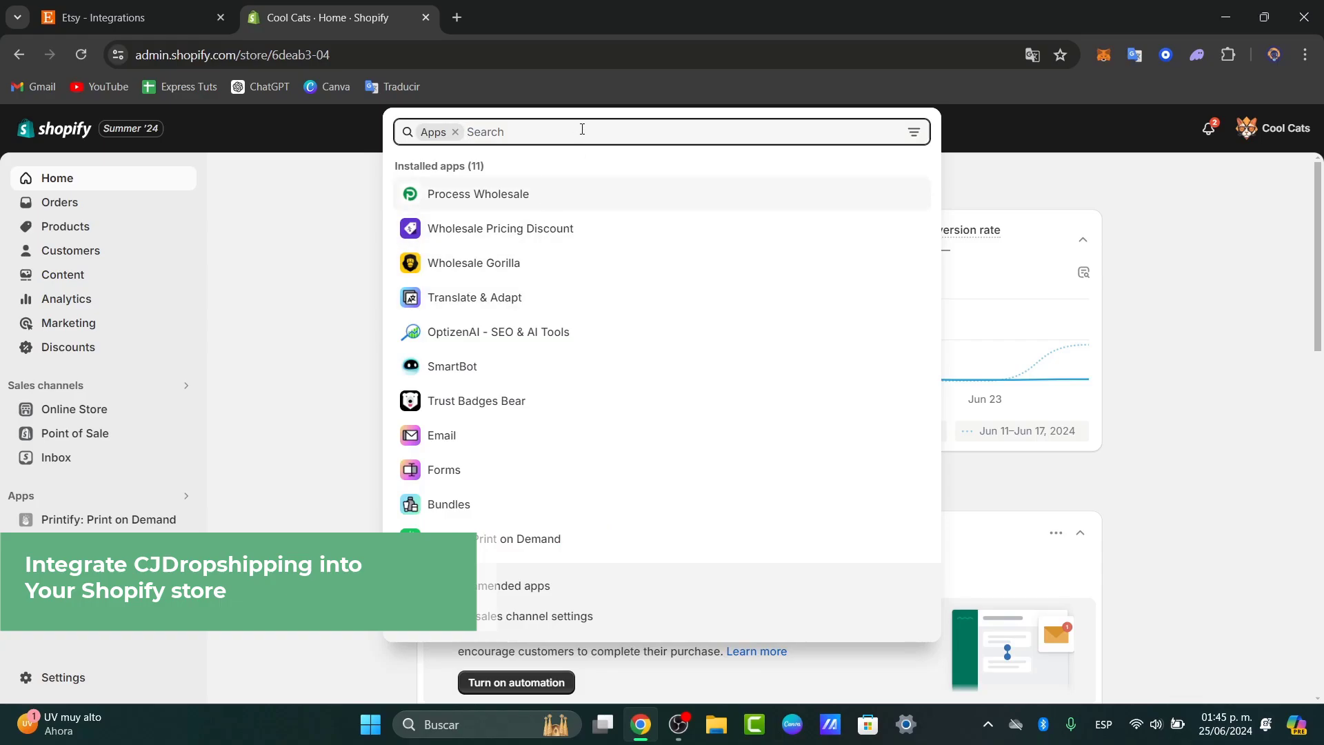
pyautogui.write('cj dropshipp')
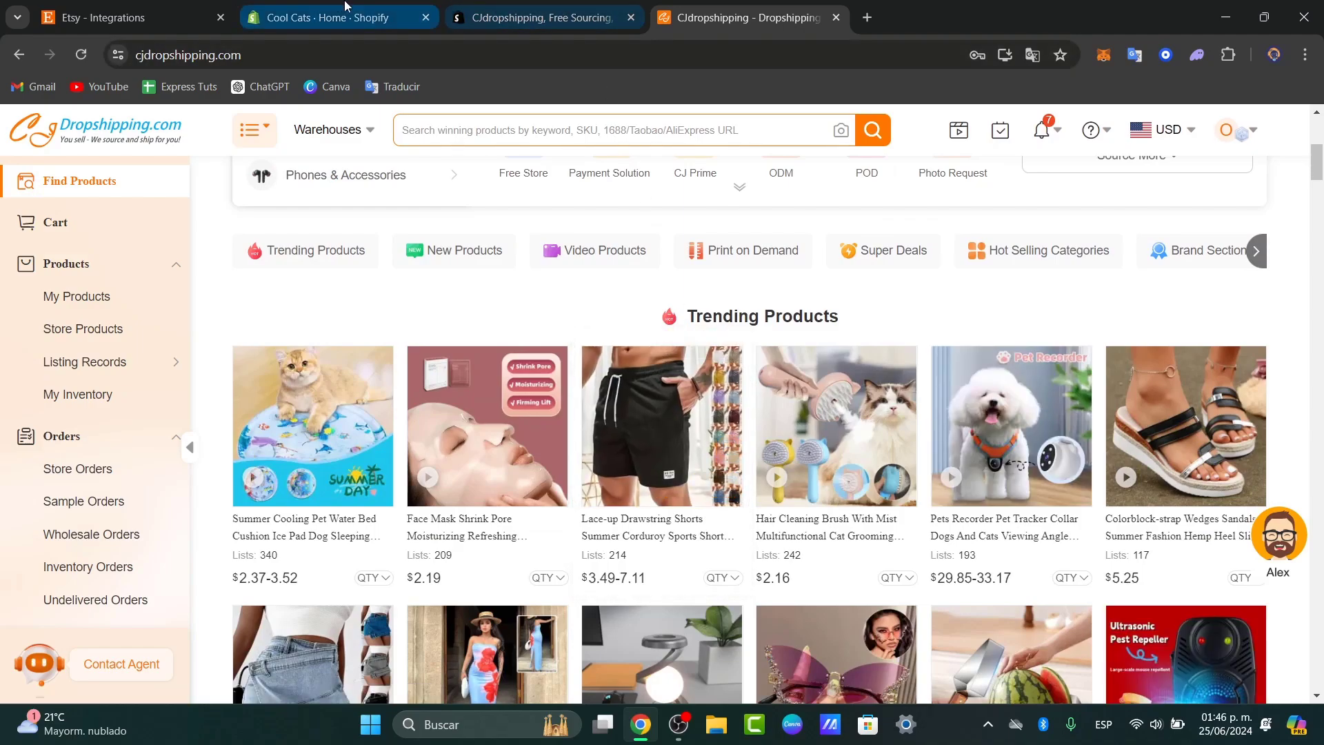
pyautogui.click(336, 17)
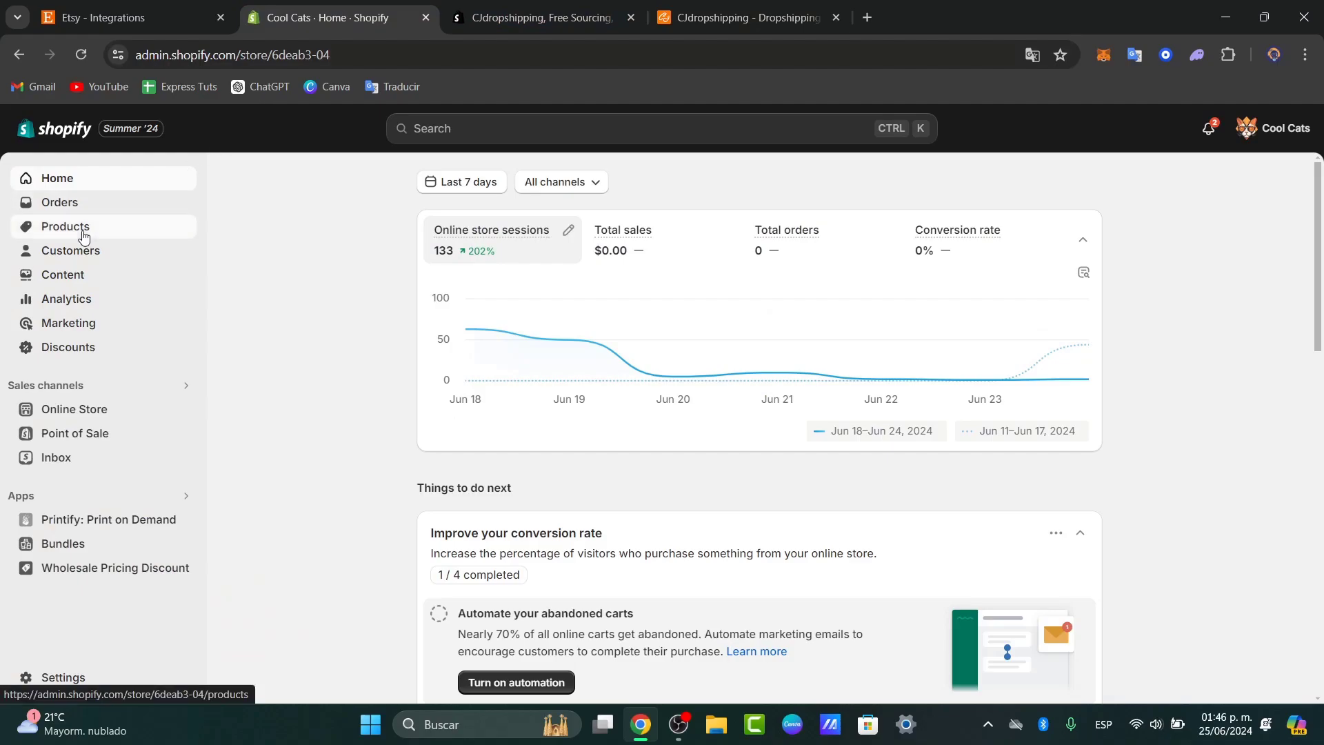
# Step: Open Shopify's Products list, glance at Etsy, then search installed apps for 'etsy'
pyautogui.click(64, 226)
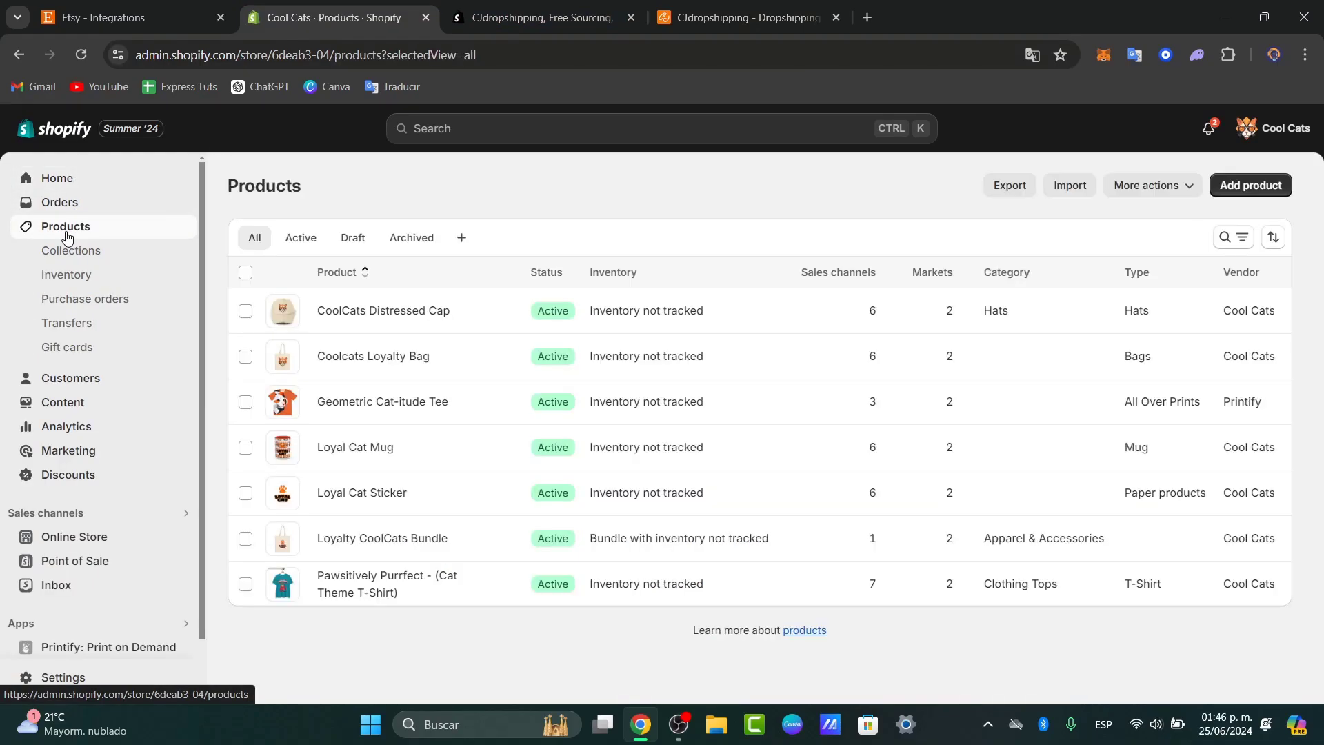
pyautogui.moveTo(429, 456)
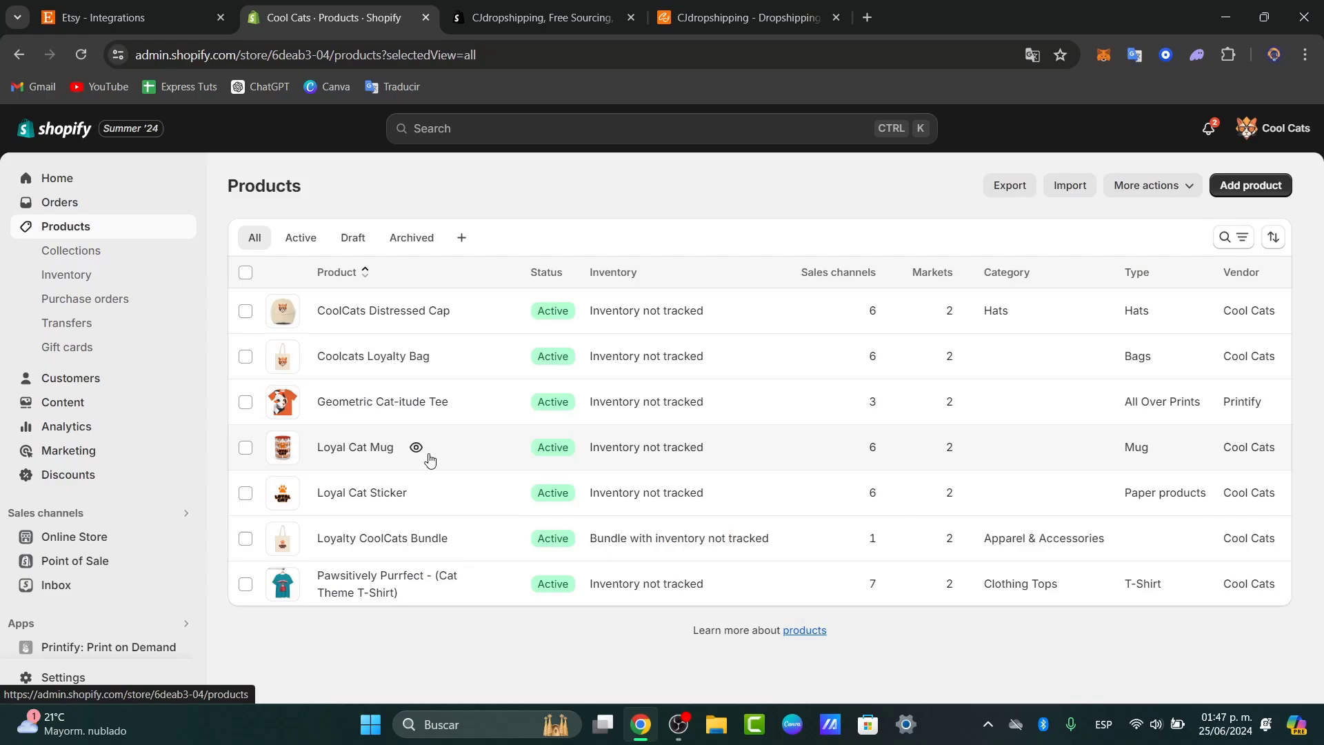
pyautogui.moveTo(315, 470)
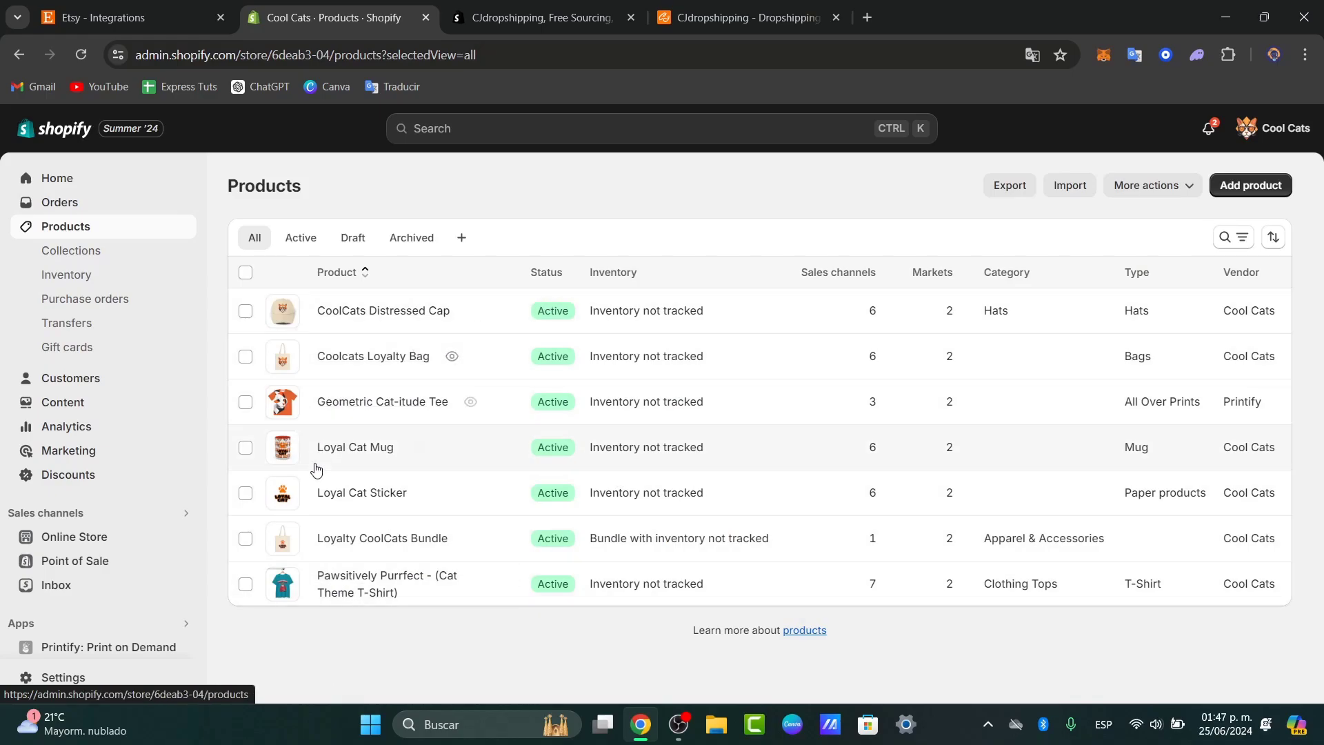
pyautogui.click(118, 17)
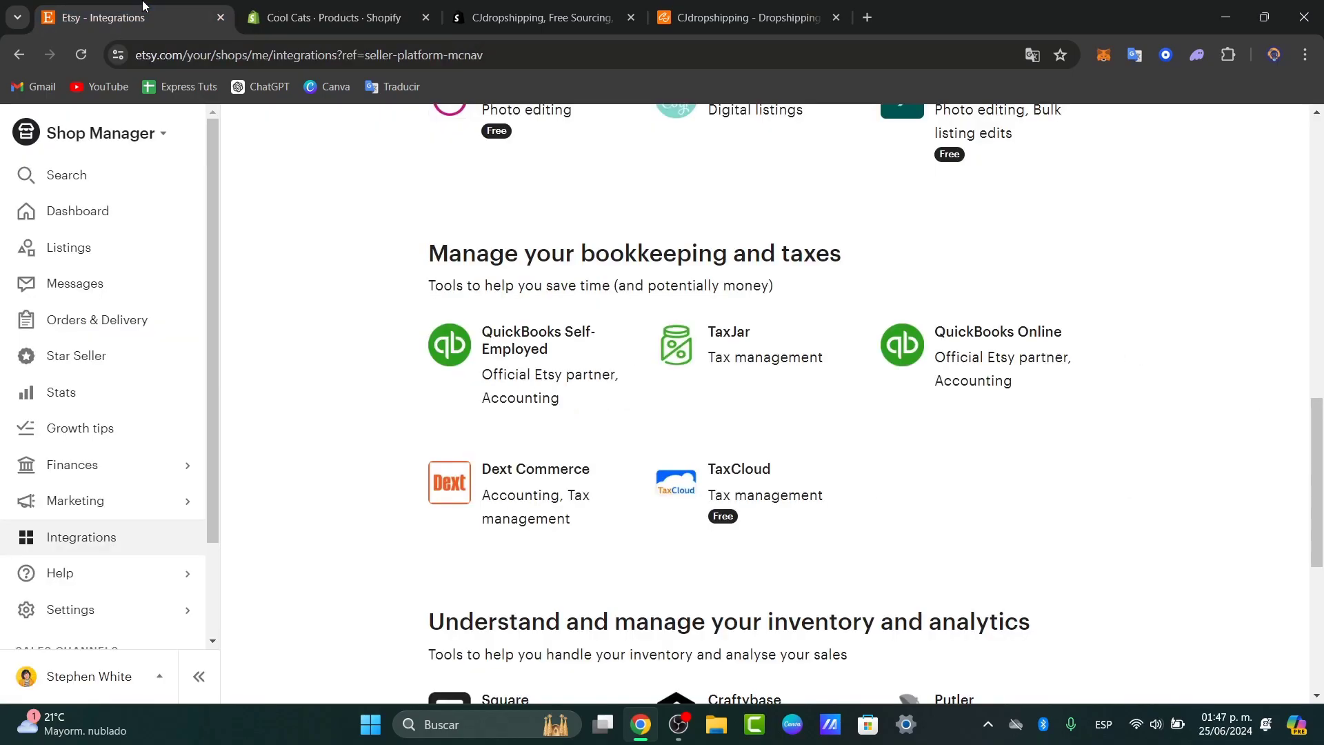
pyautogui.click(330, 16)
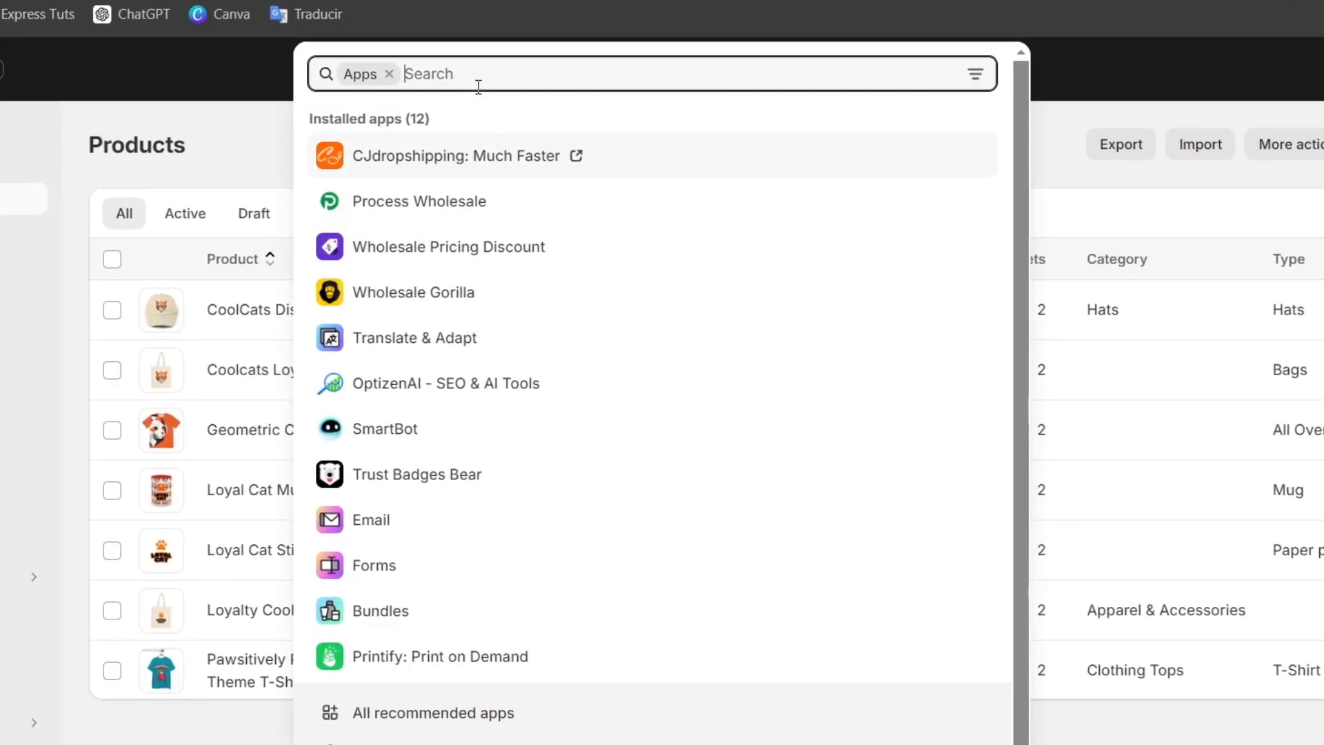
pyautogui.write('etsy')
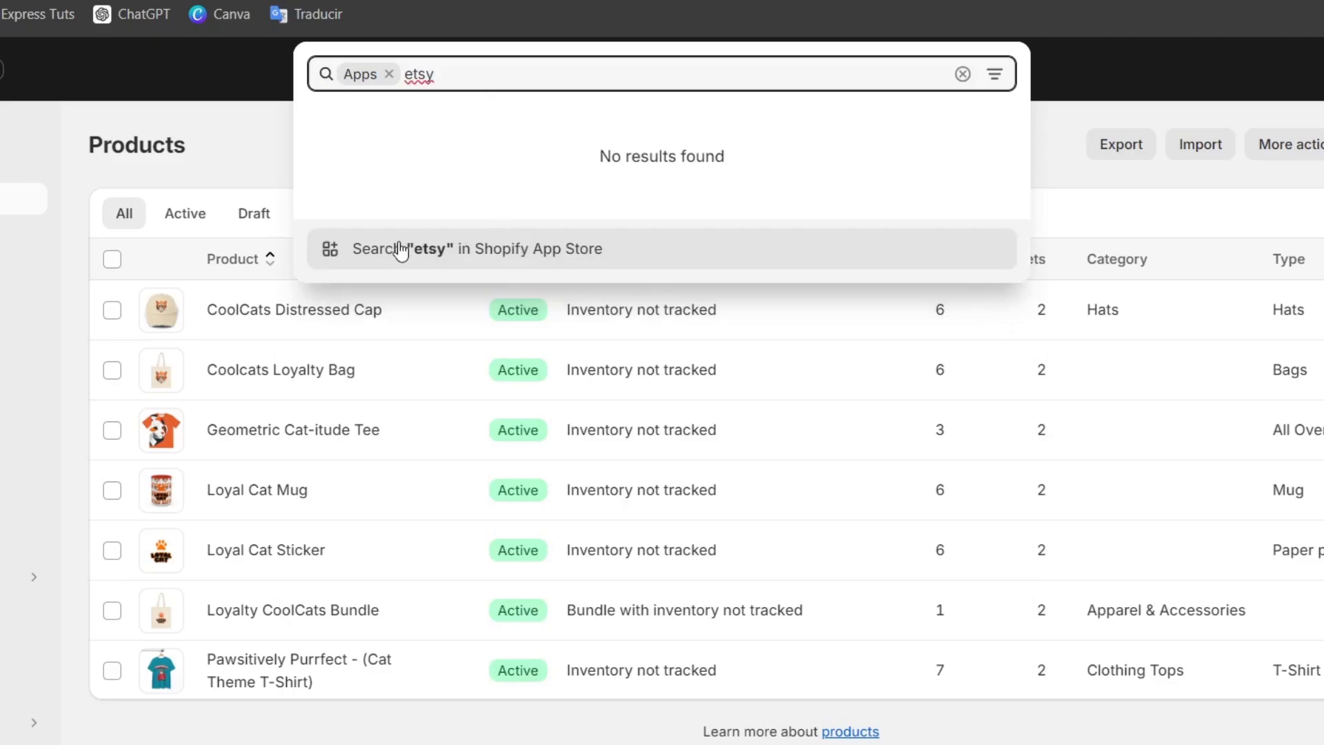
# Step: Search the App Store for 'shopify' and open the Shopify Marketplace Connect app page
pyautogui.click(478, 249)
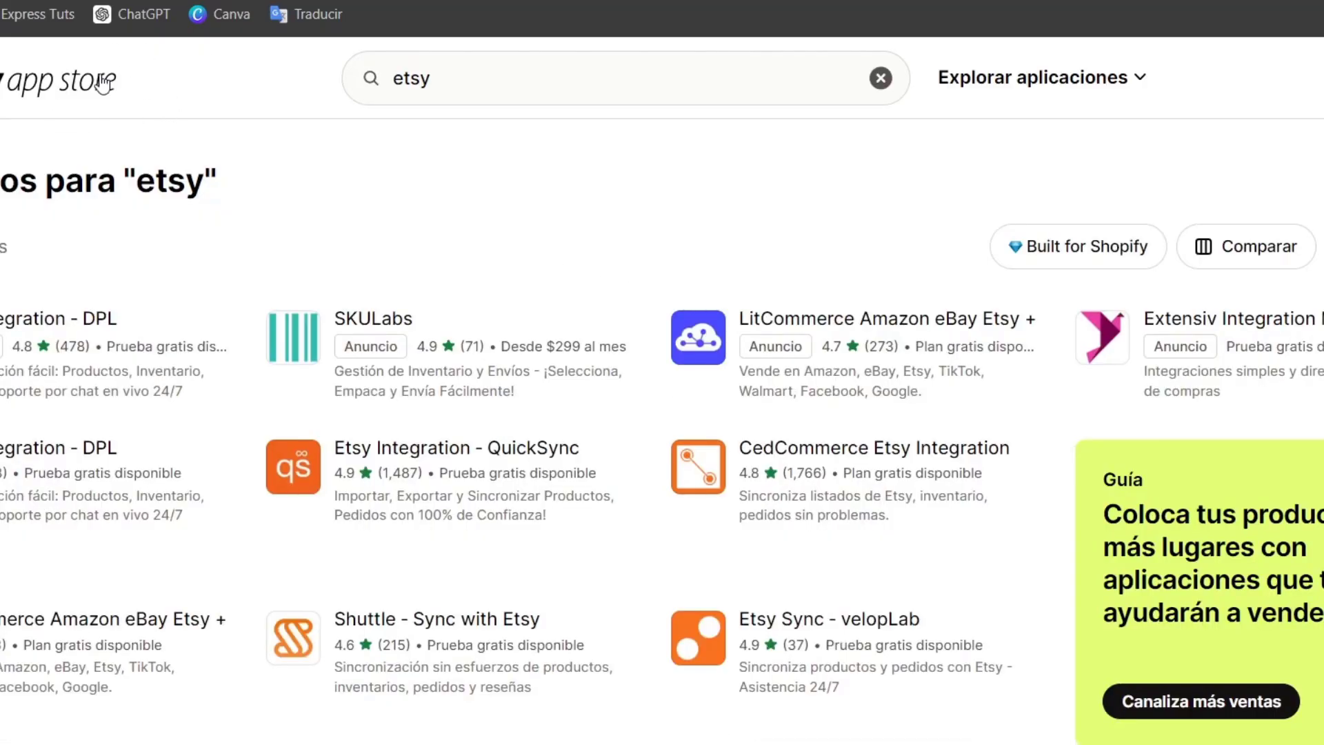
pyautogui.moveTo(541, 602)
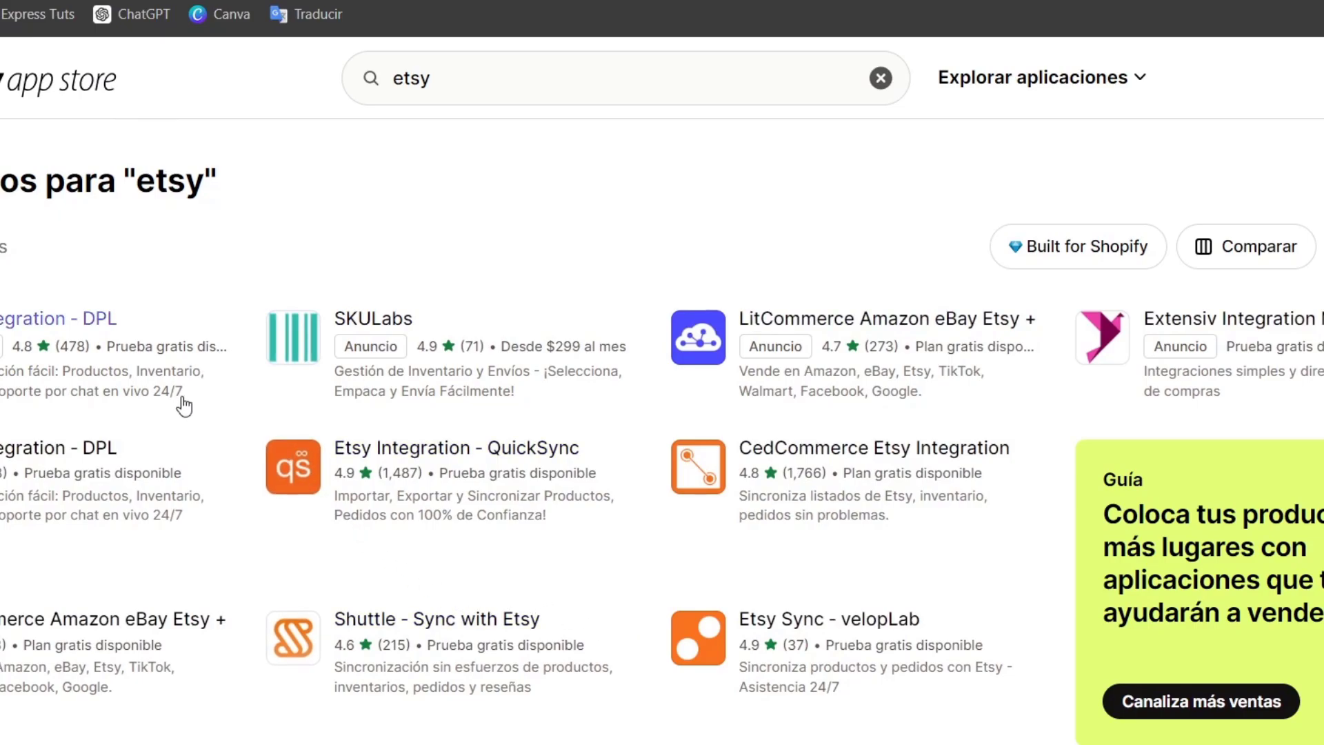
pyautogui.scroll(-3)
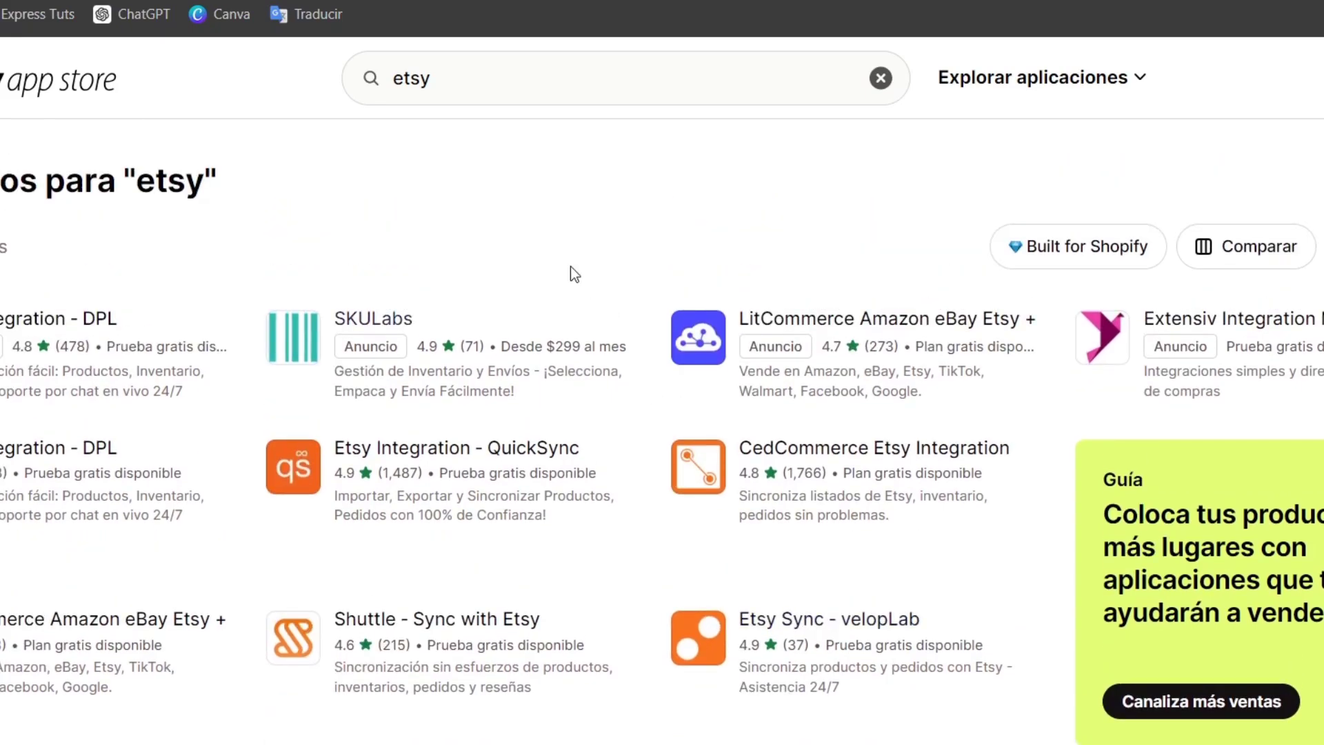
pyautogui.write('shopify')
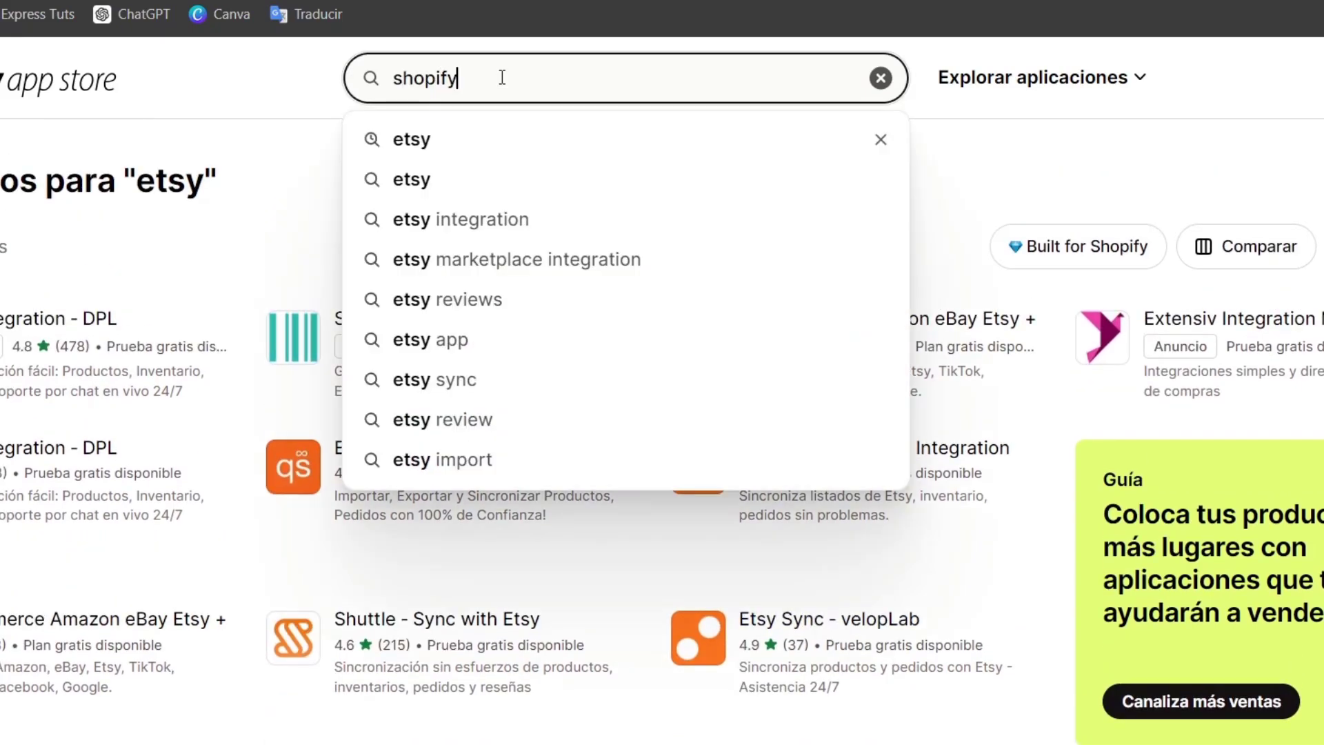
pyautogui.press('Enter')
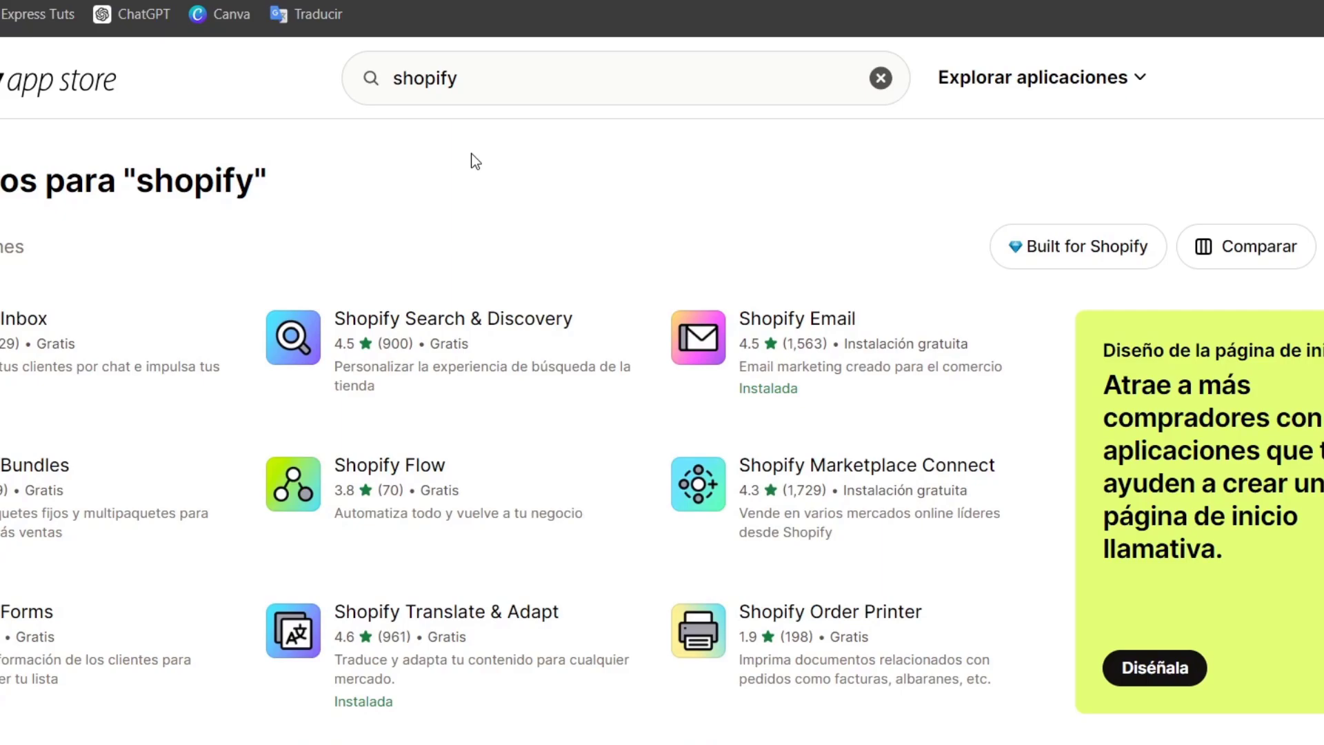
pyautogui.moveTo(737, 311)
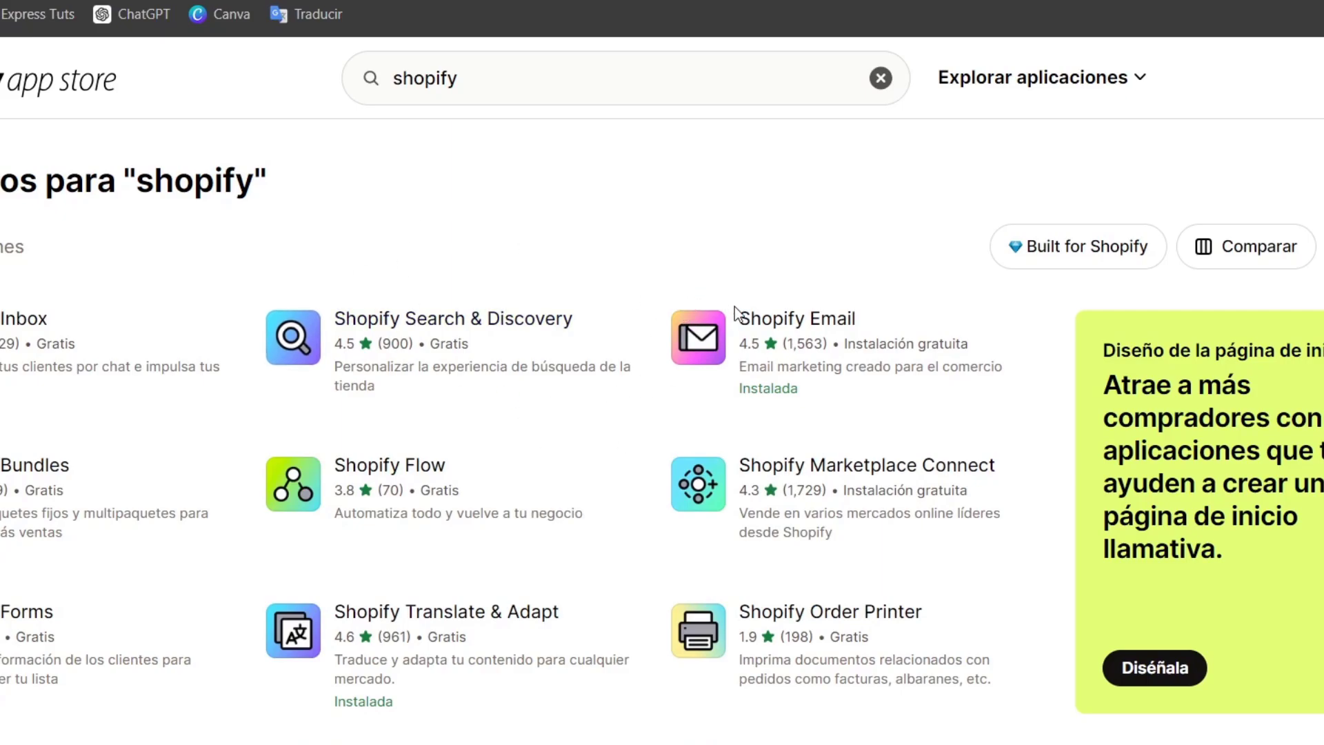
pyautogui.click(865, 464)
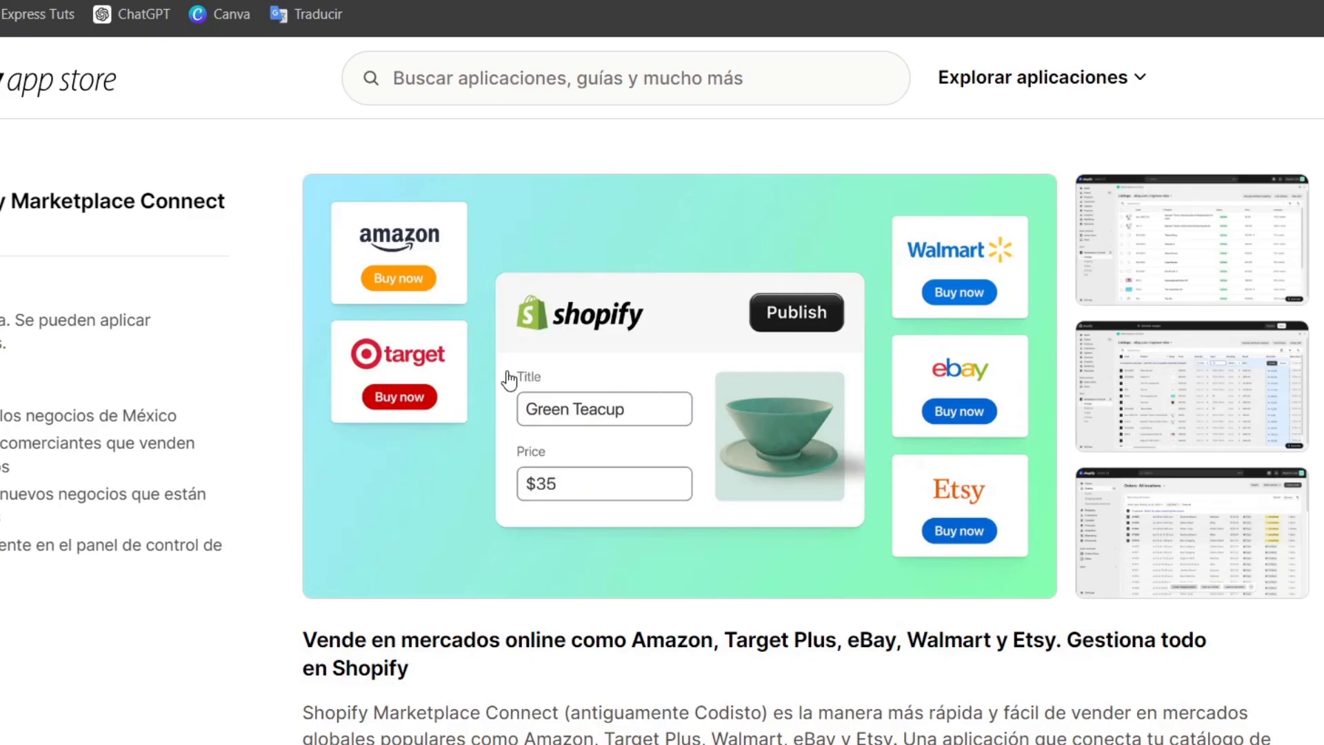
# Step: Install Marketplace Connect, dismissing the Google Translate prompt and confirming permissions
pyautogui.scroll(-3)
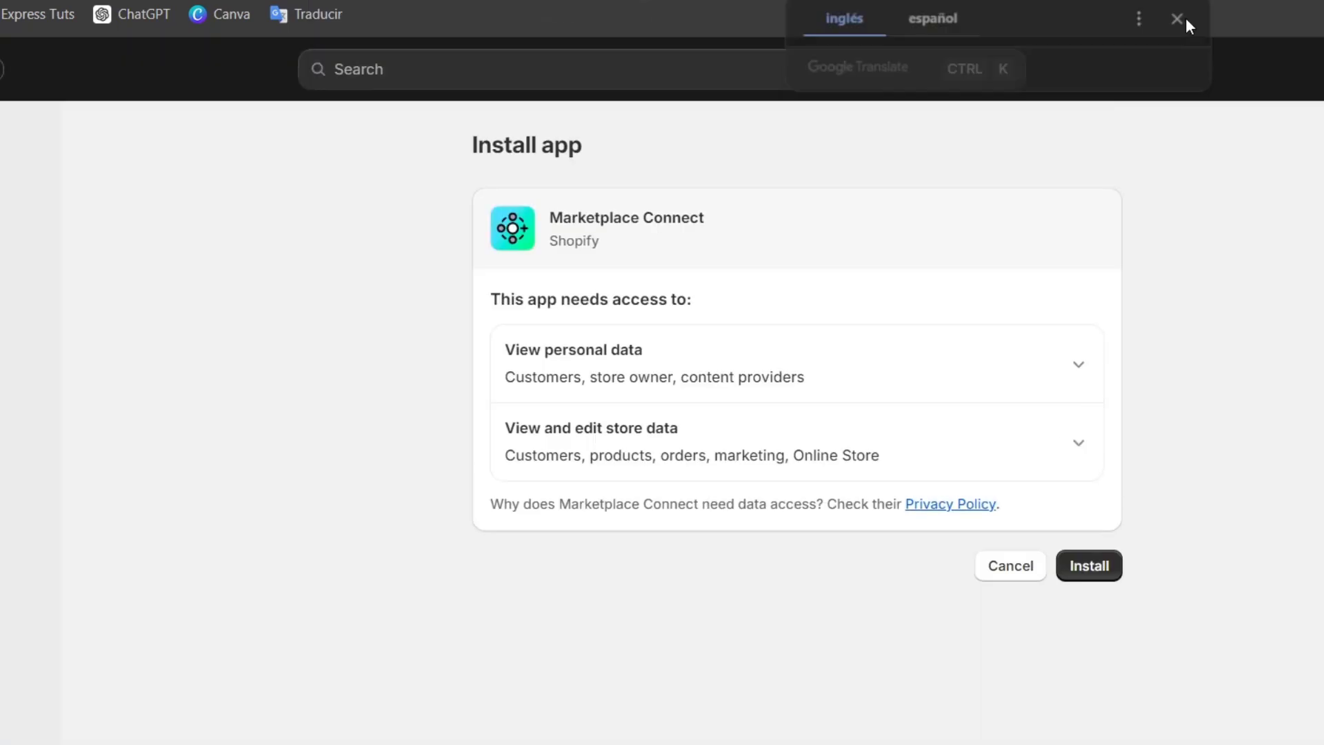
pyautogui.click(1088, 565)
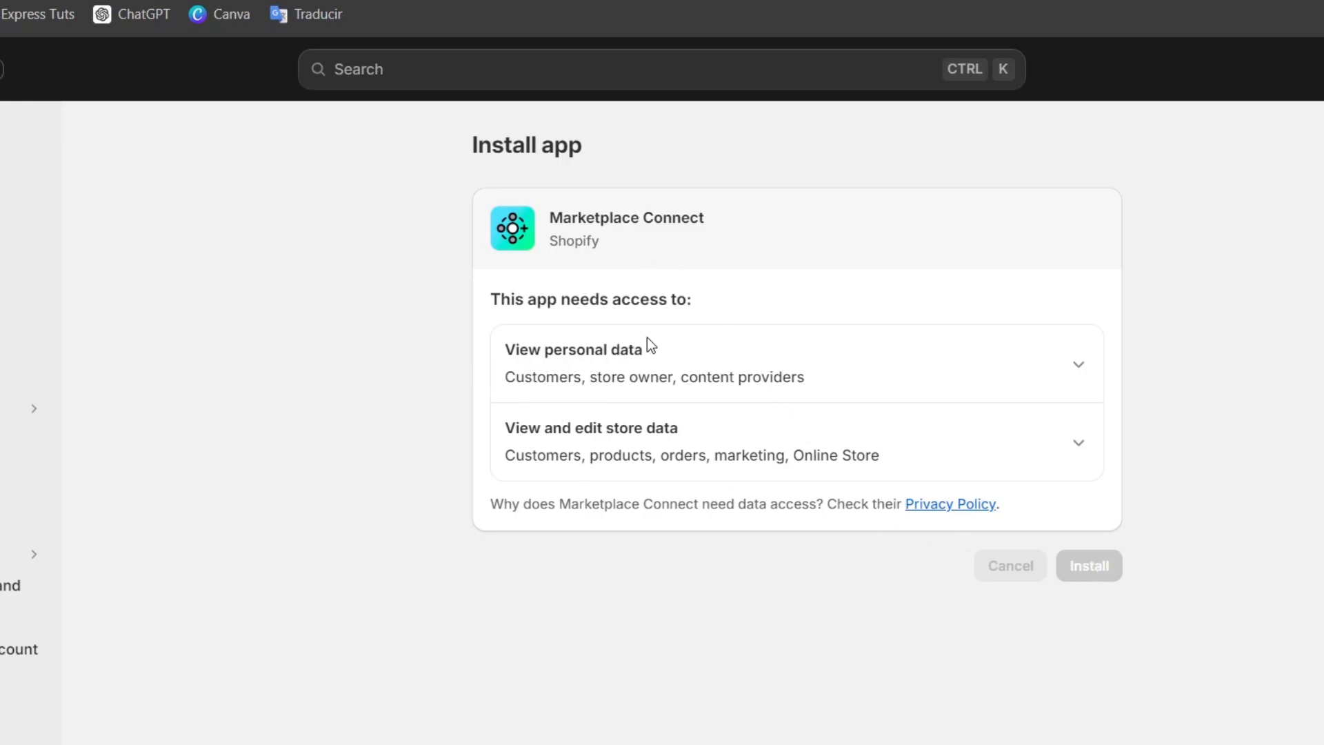
pyautogui.click(1088, 565)
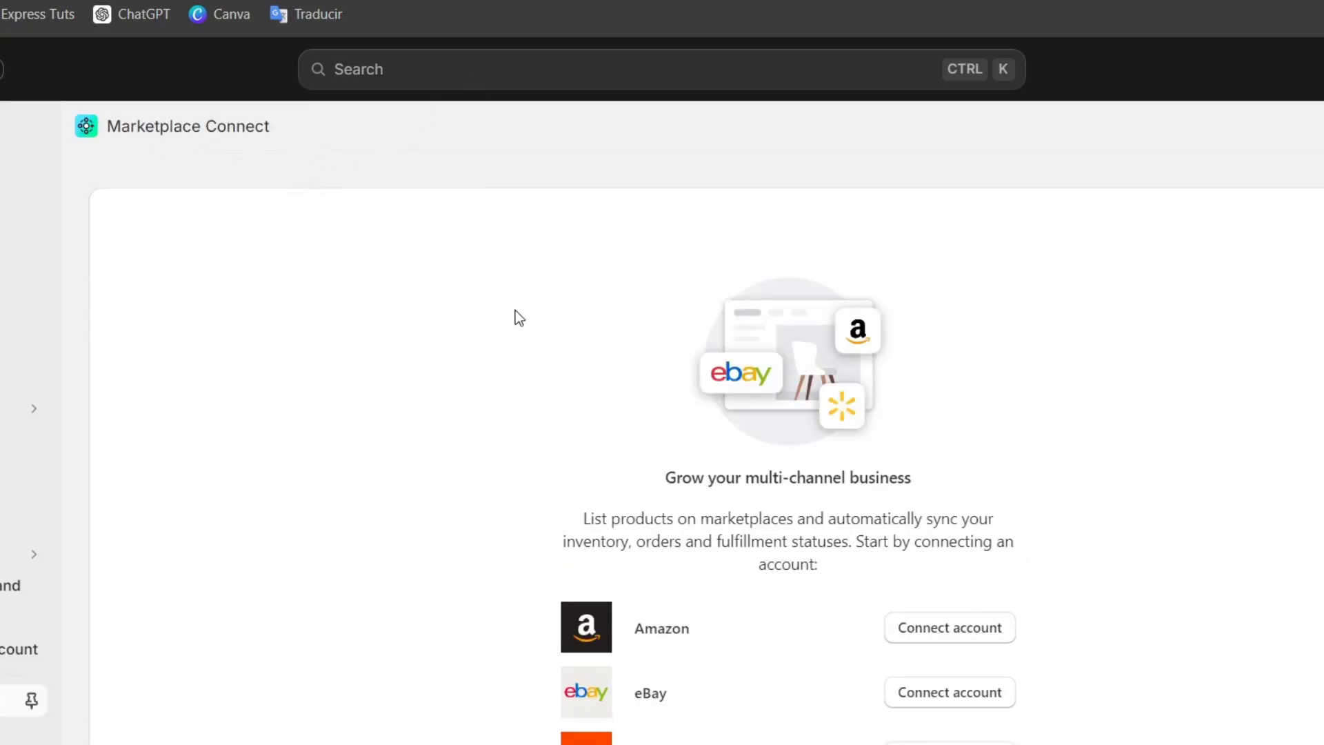
# Step: Connect the Etsy account and view the Geometric Cat-itude Tee offer's About this listing details
pyautogui.scroll(-3)
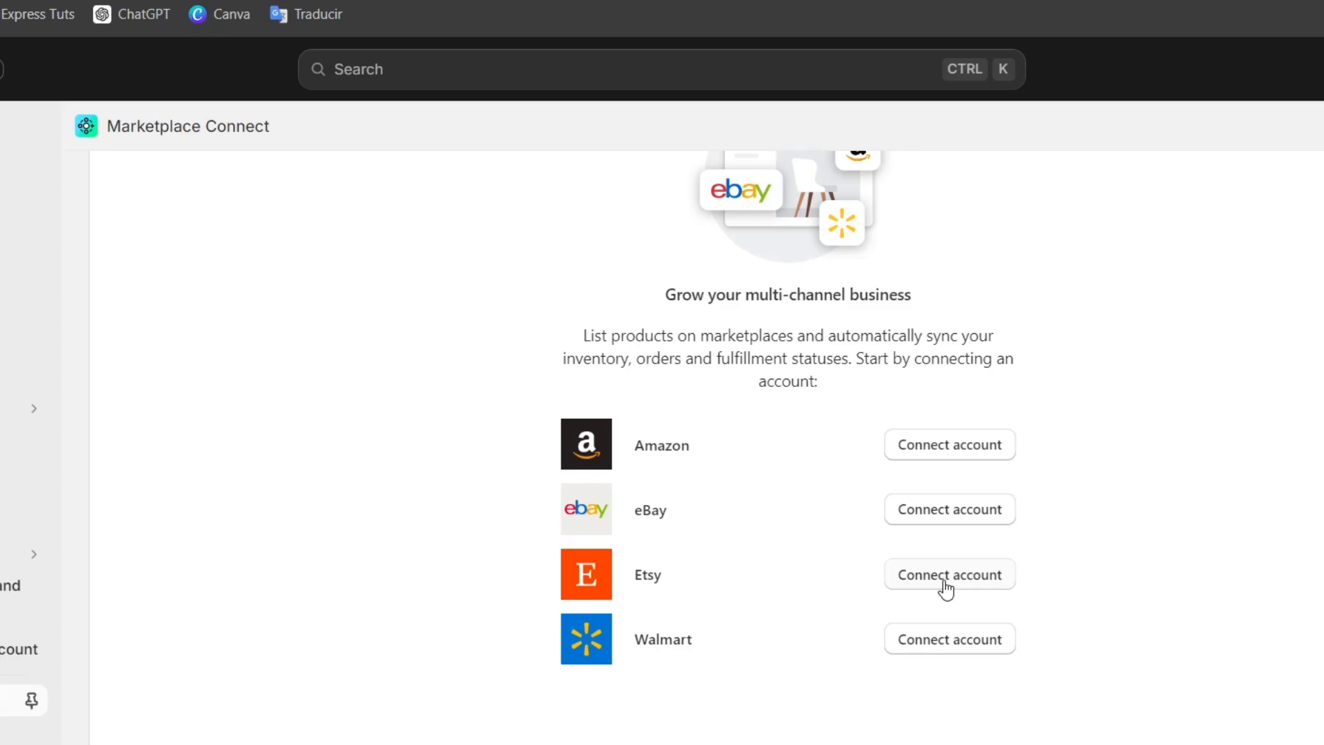
pyautogui.click(948, 574)
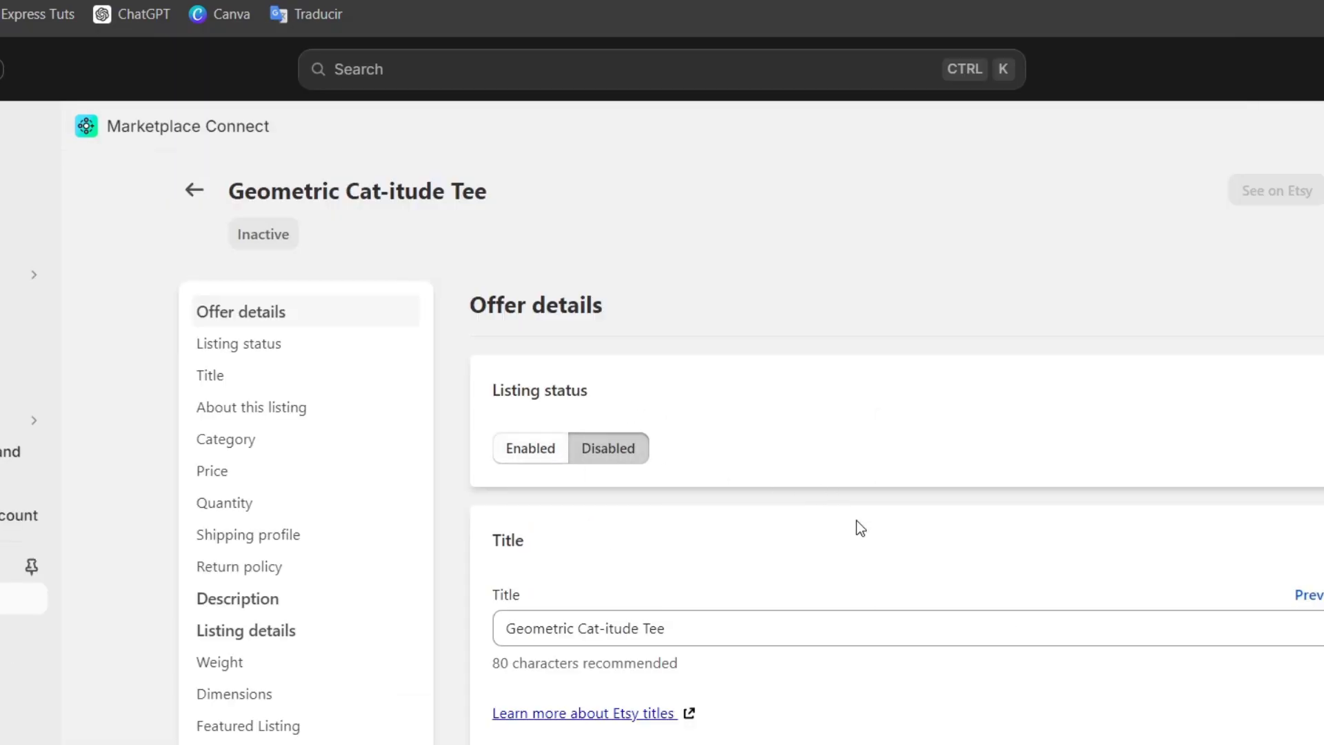
pyautogui.click(529, 448)
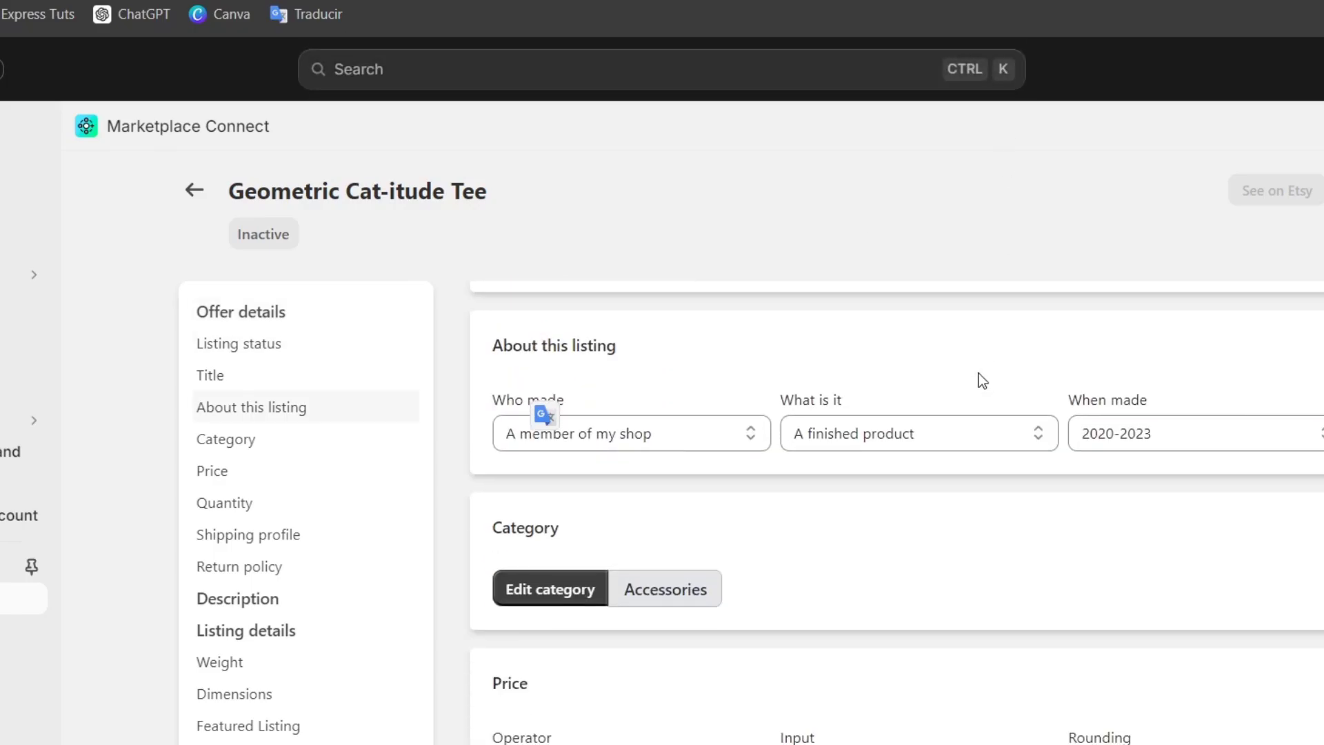
pyautogui.click(246, 629)
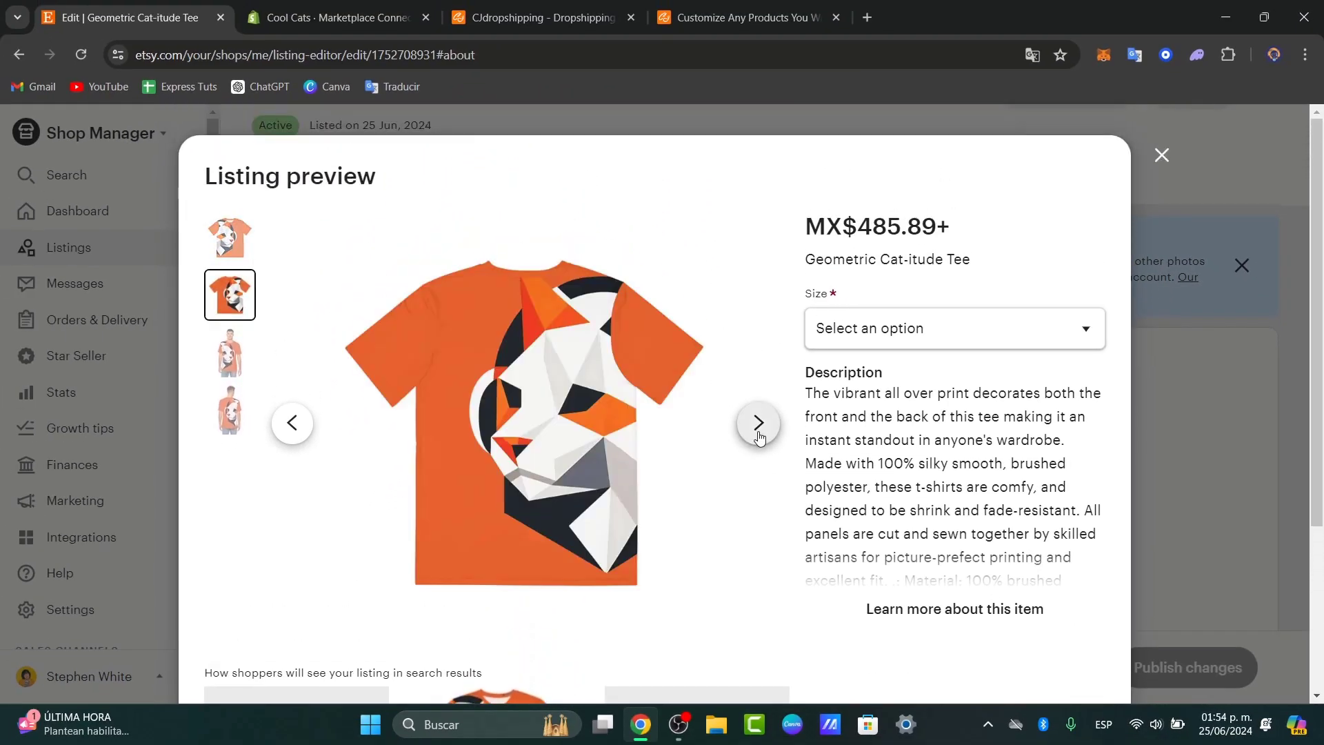
# Step: Browse the Geometric Cat-itude Tee preview photos, then show the listing's Performance overview
pyautogui.click(756, 423)
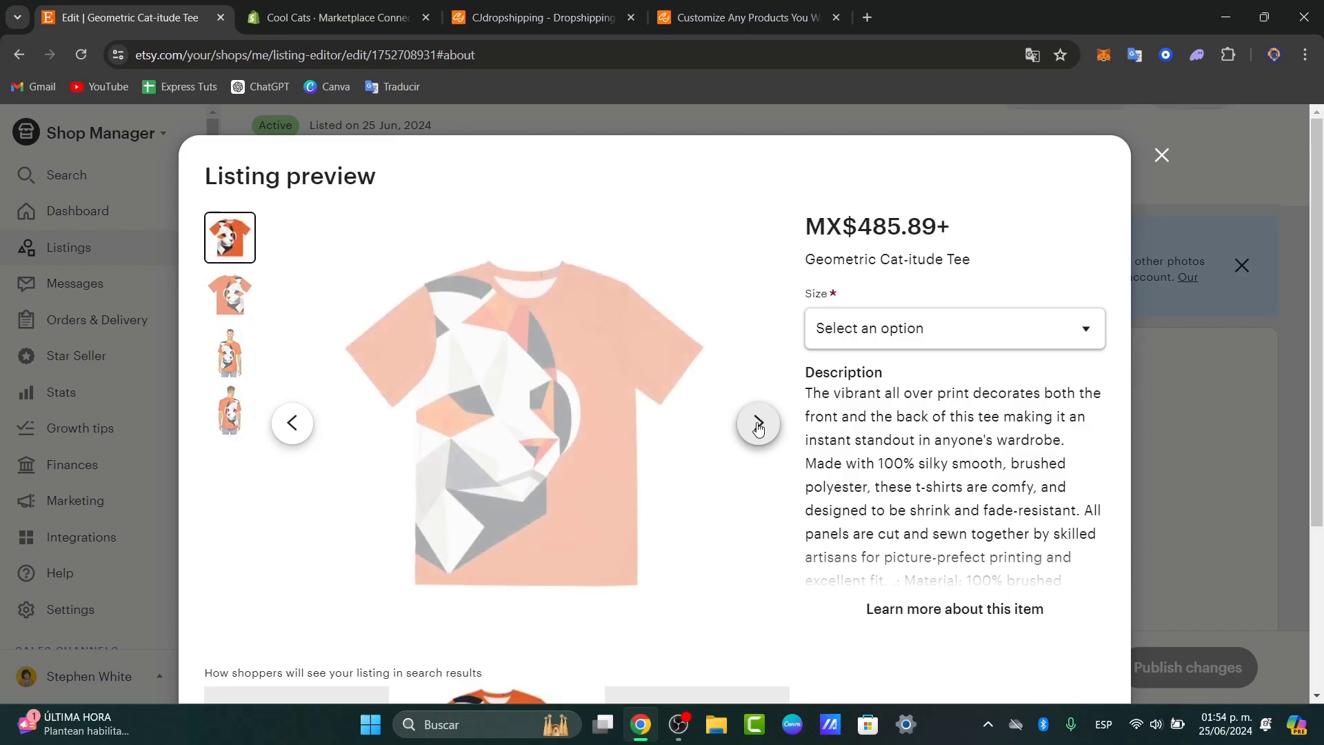
pyautogui.click(758, 423)
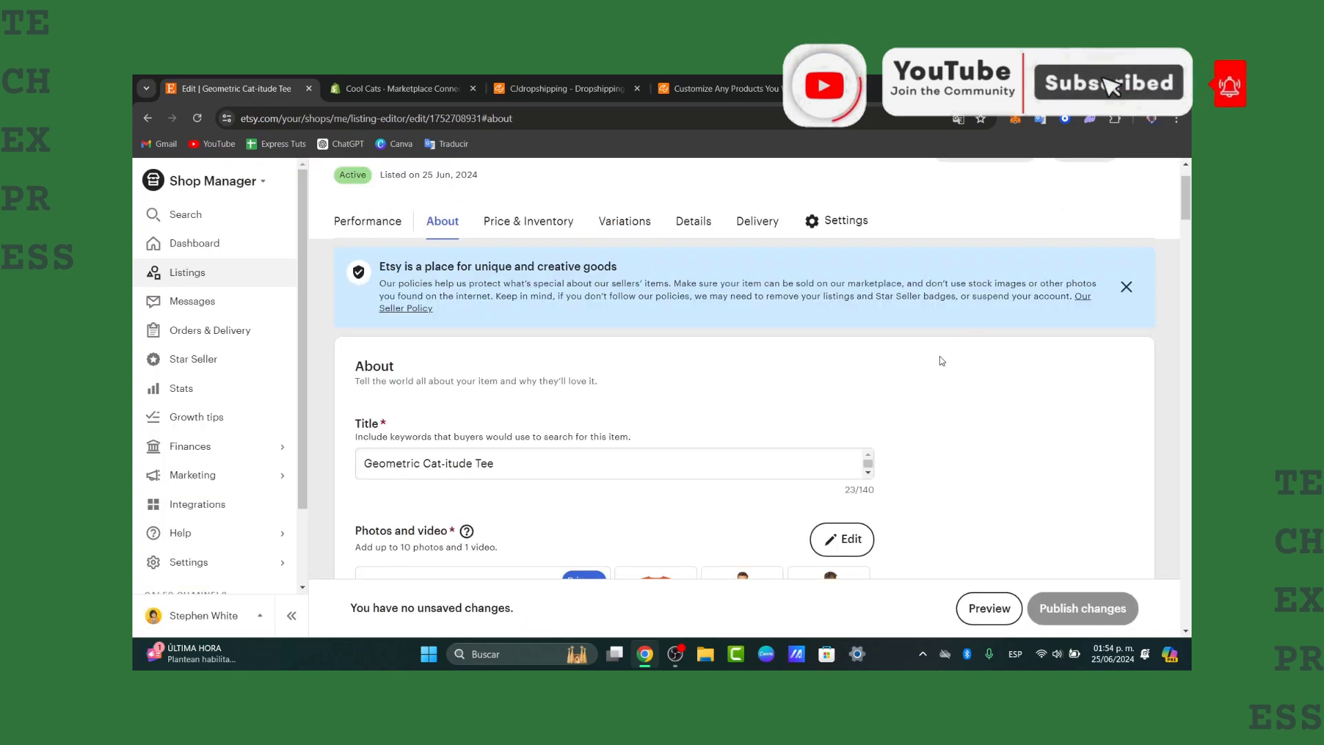
pyautogui.click(368, 220)
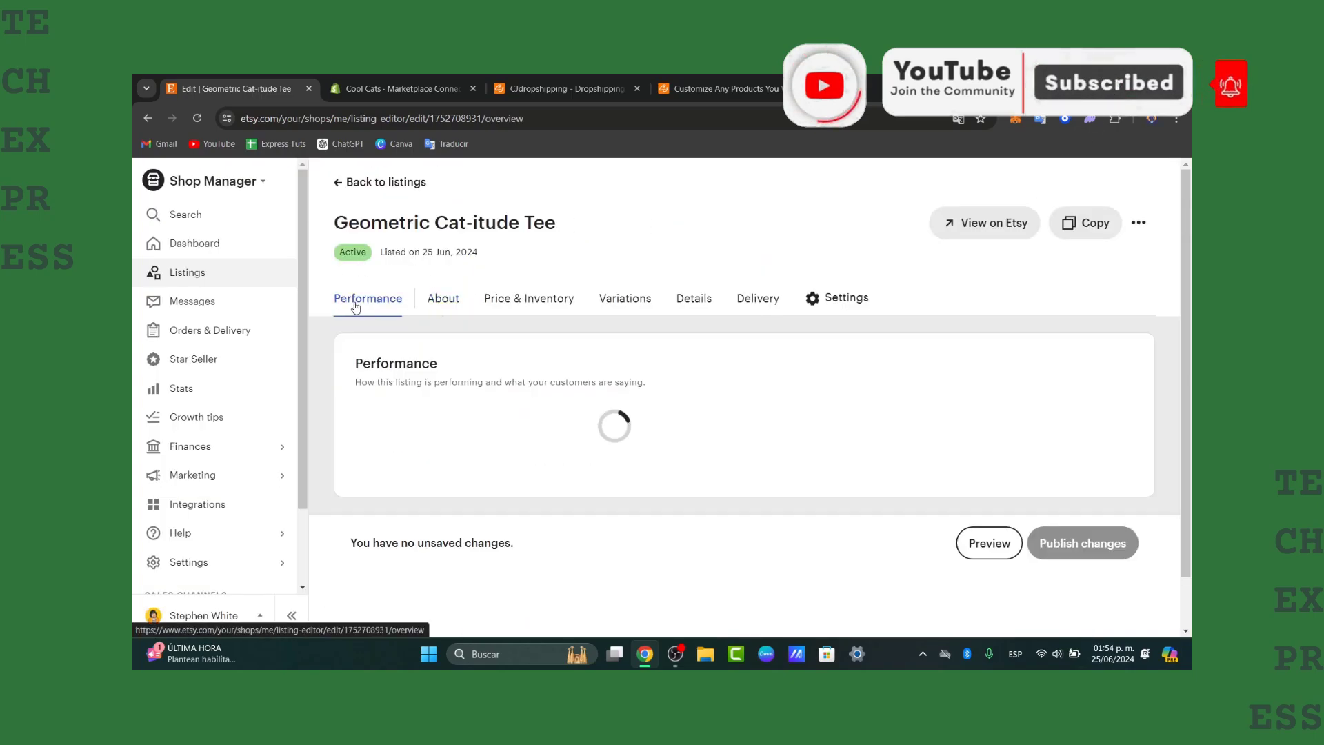